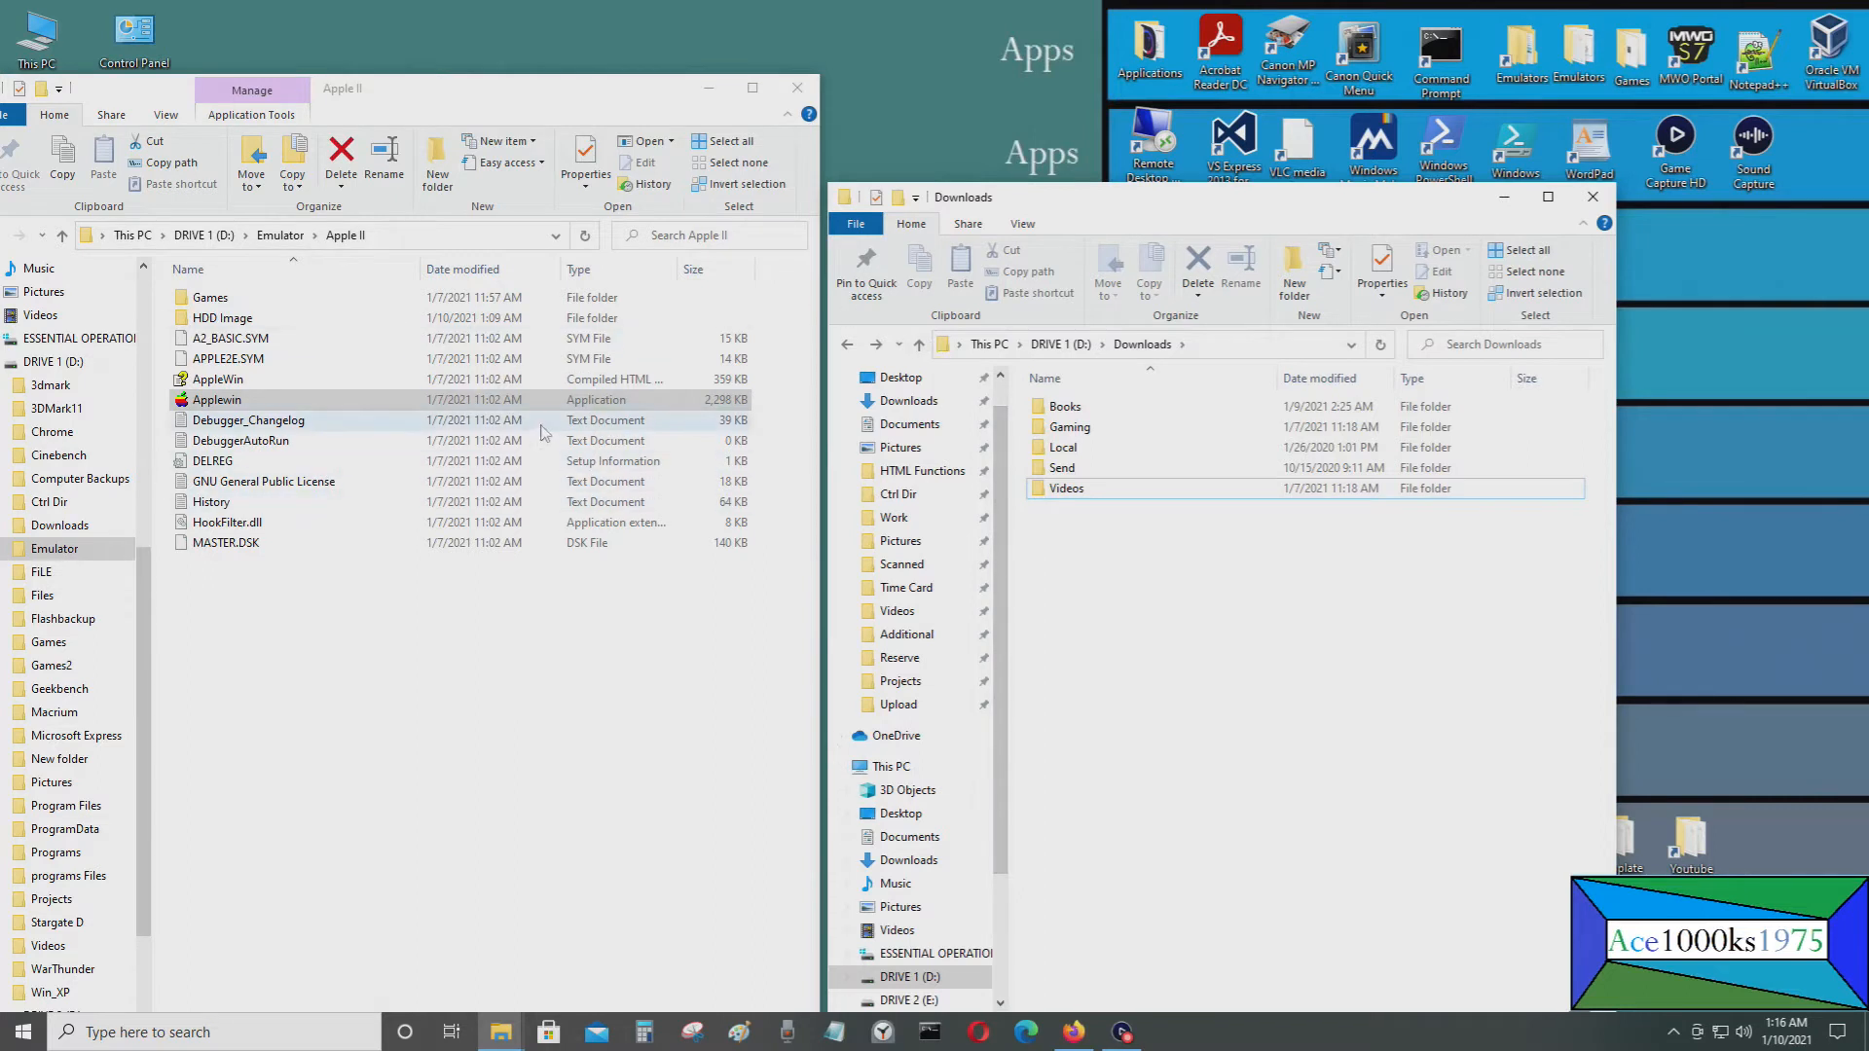
mouse_move(532, 425)
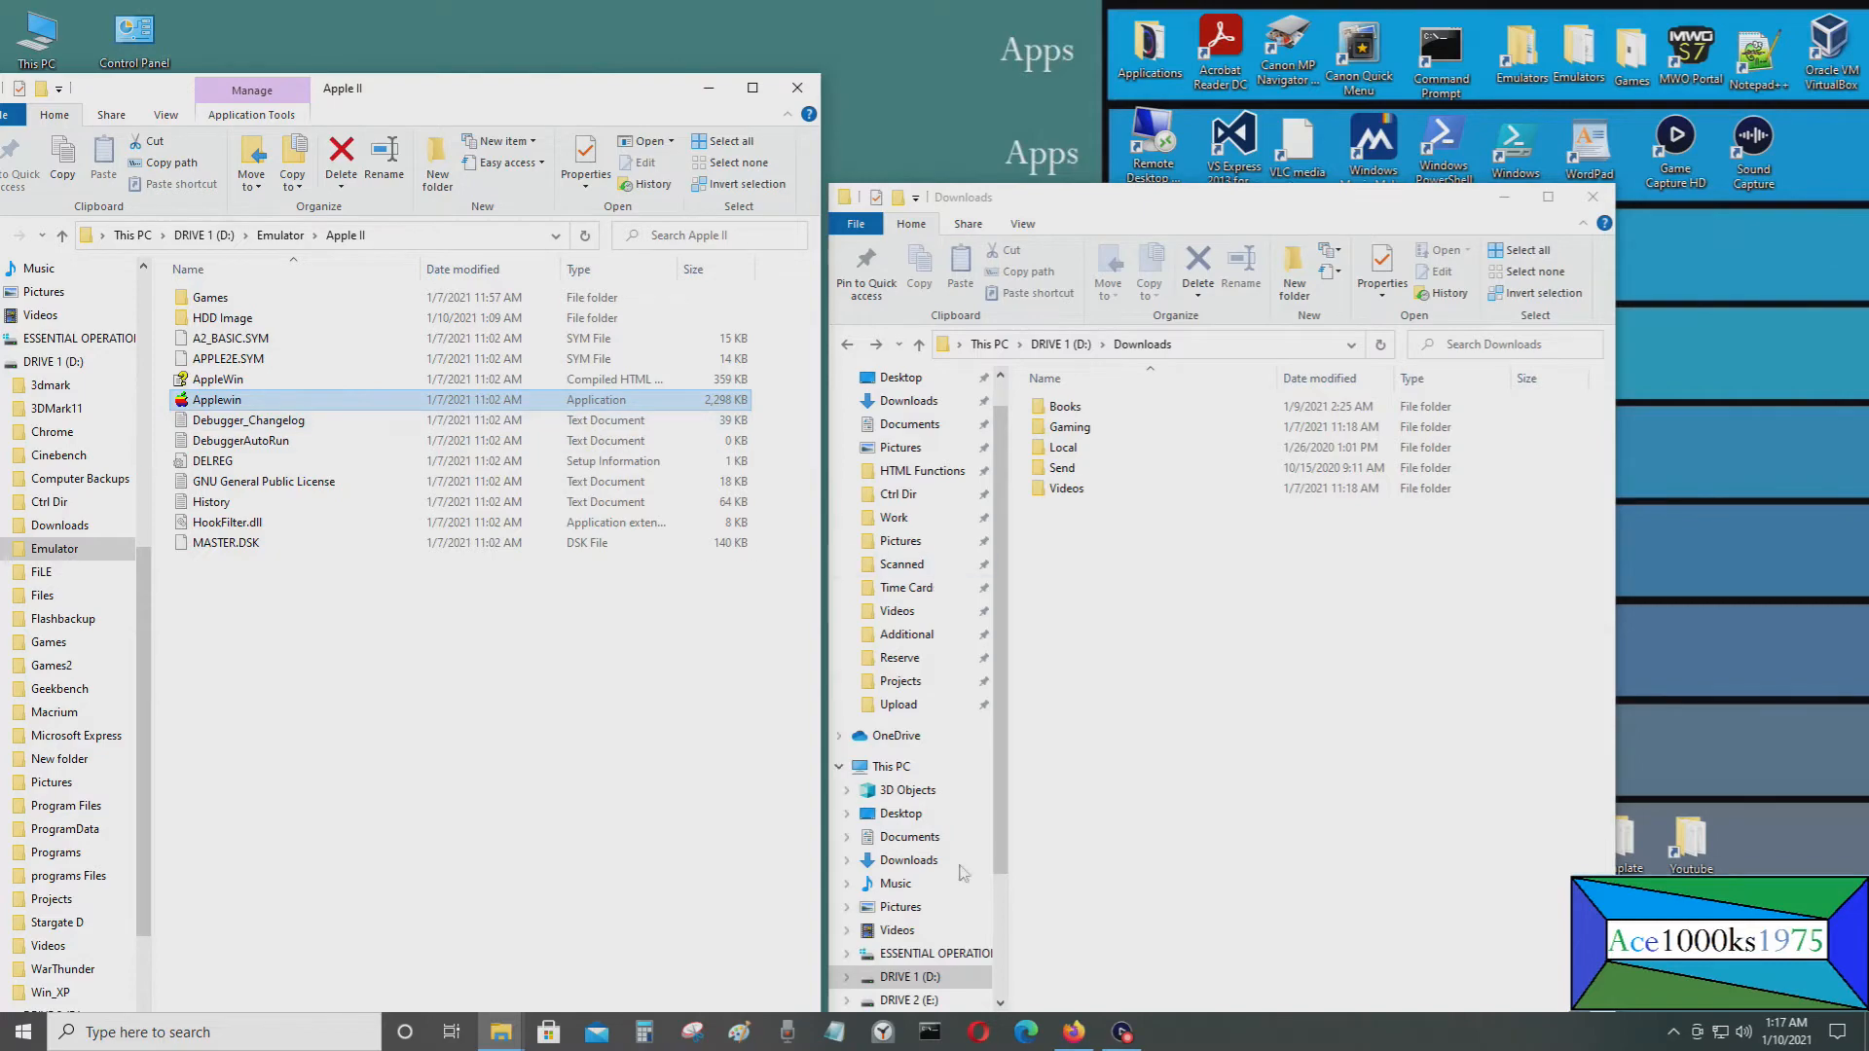
mouse_move(1077, 1031)
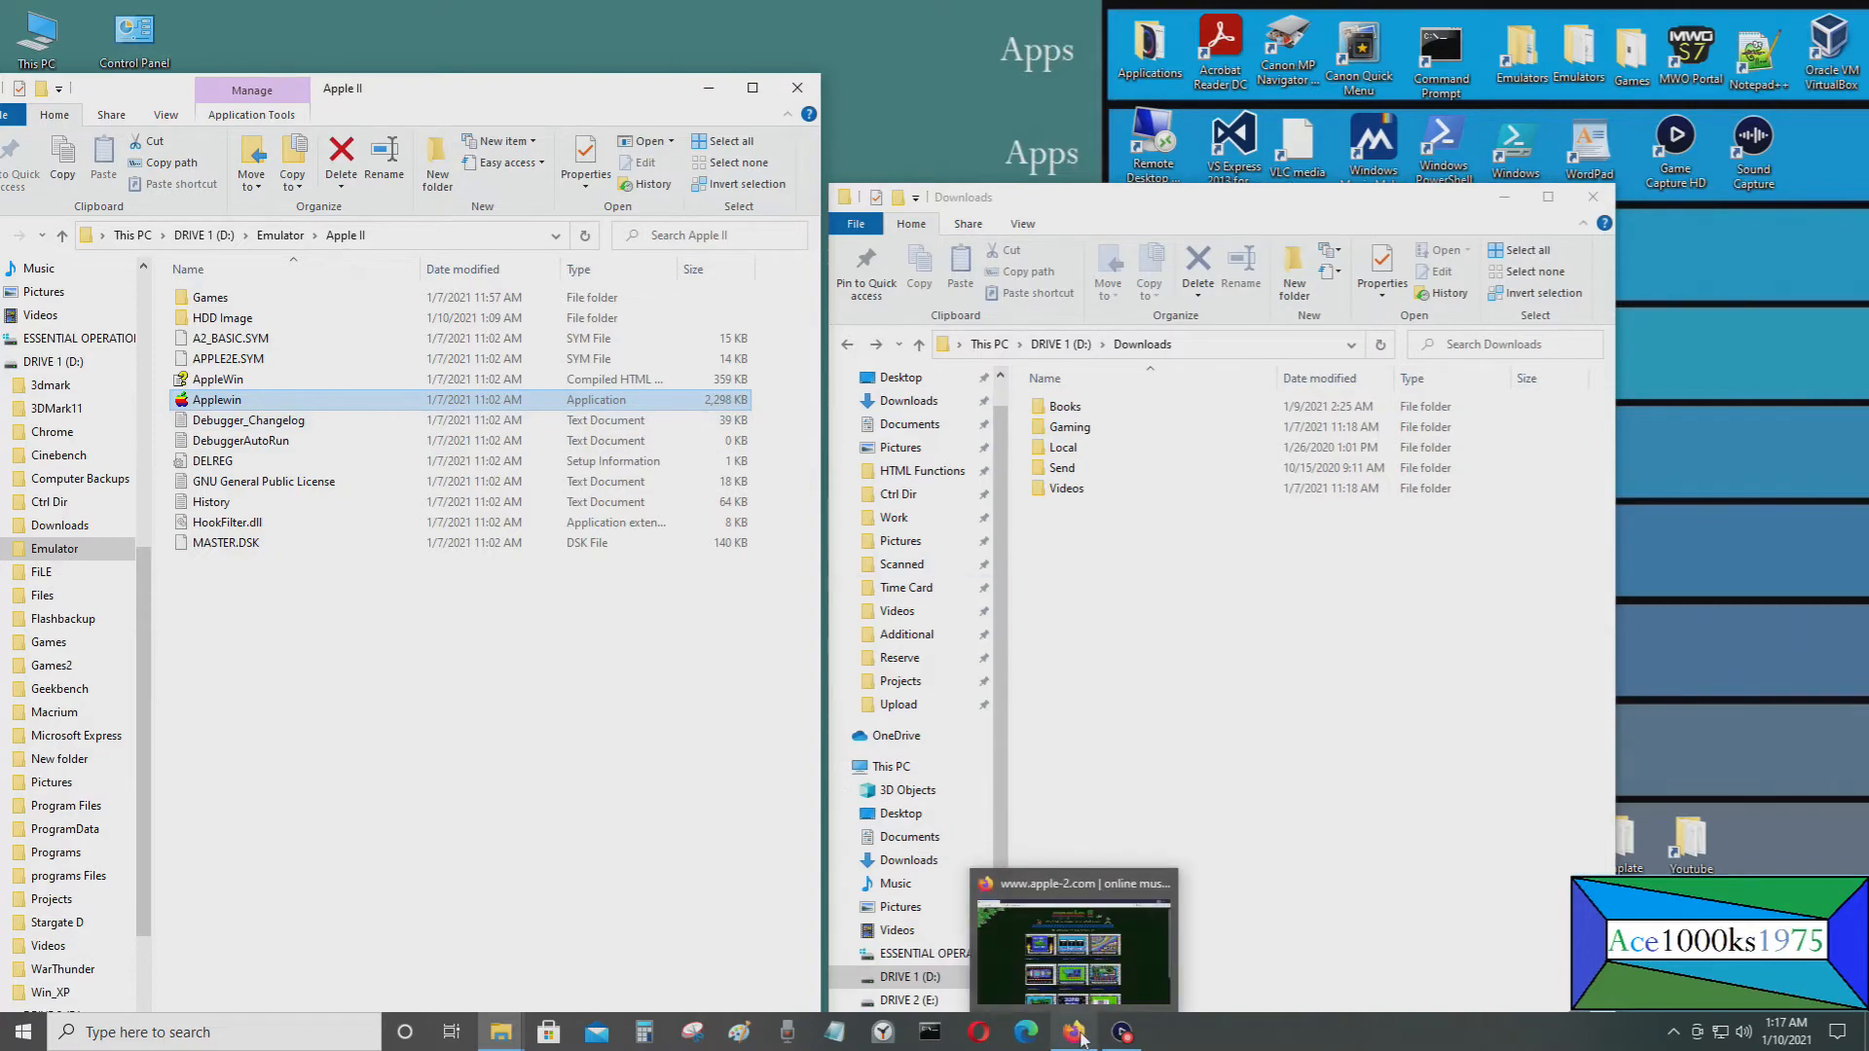
Search Google for applewin and reach the AppleWin GitHub releases page listing v1.29.16.0
click(1074, 1032)
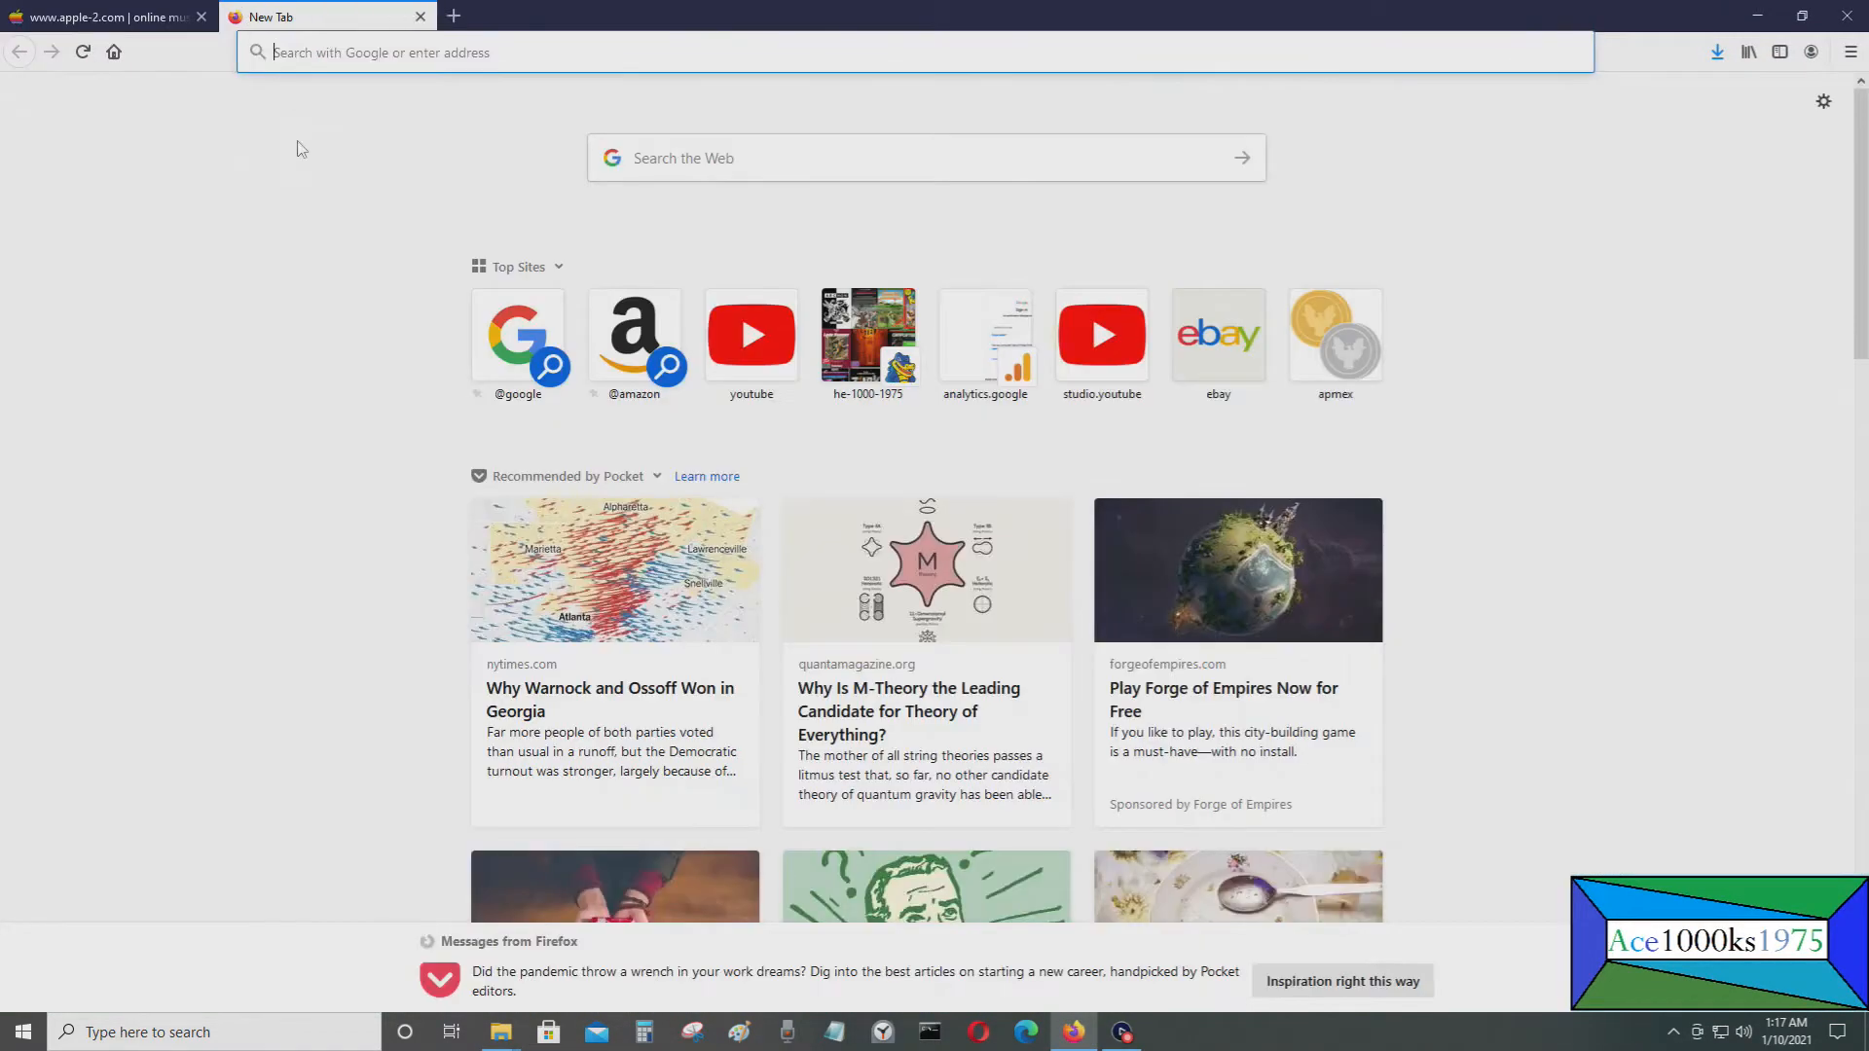
text(www.google.com/)
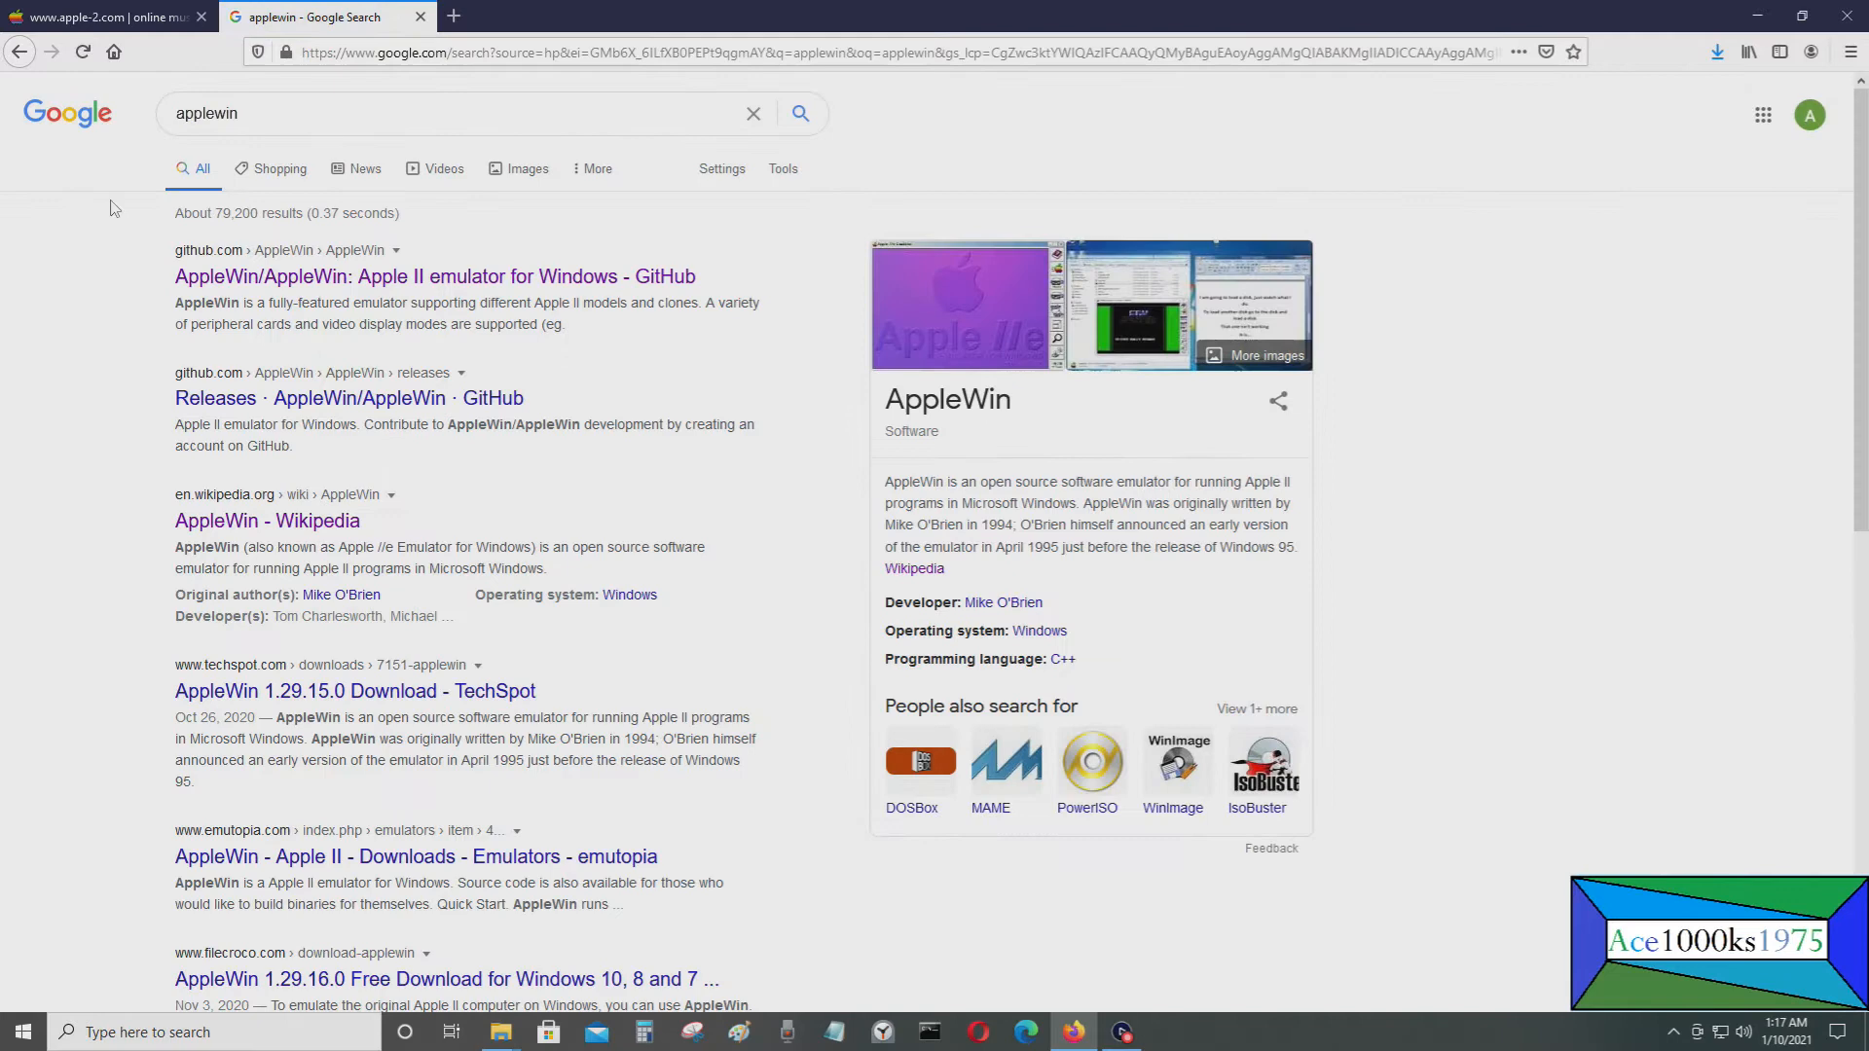
click(930, 330)
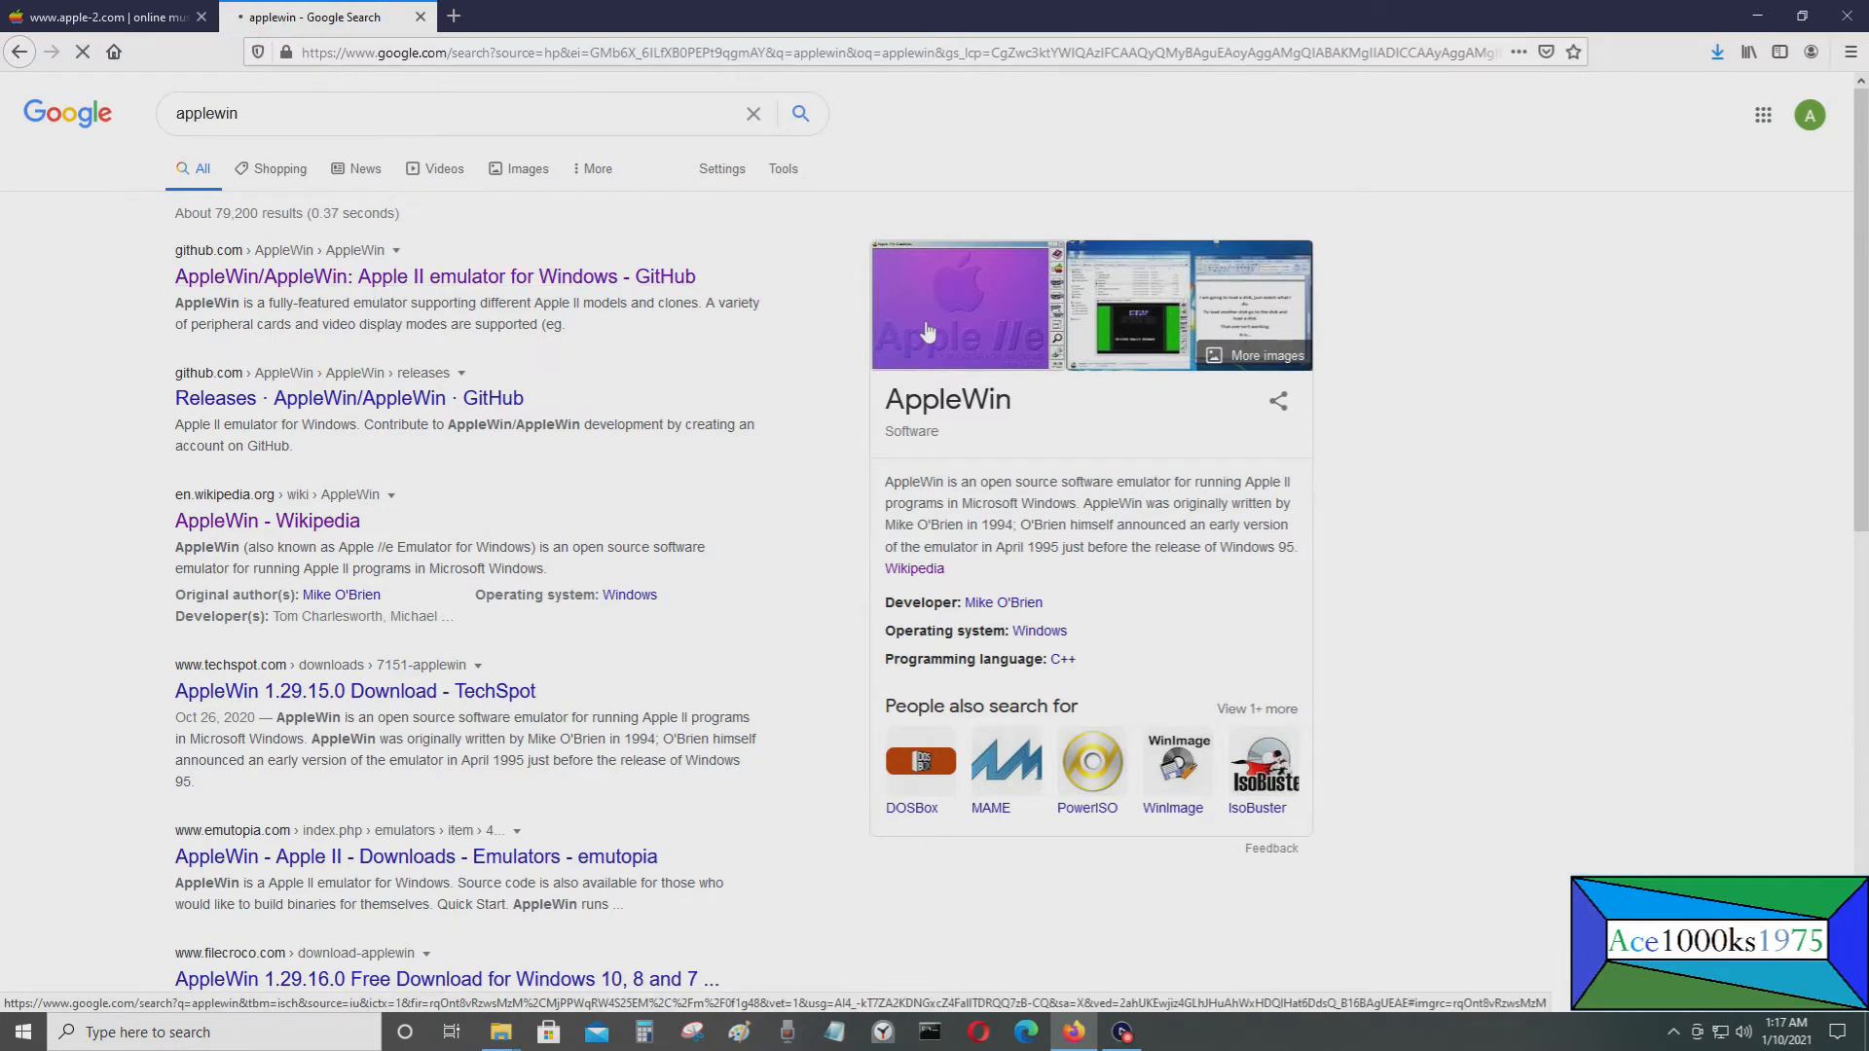
click(435, 276)
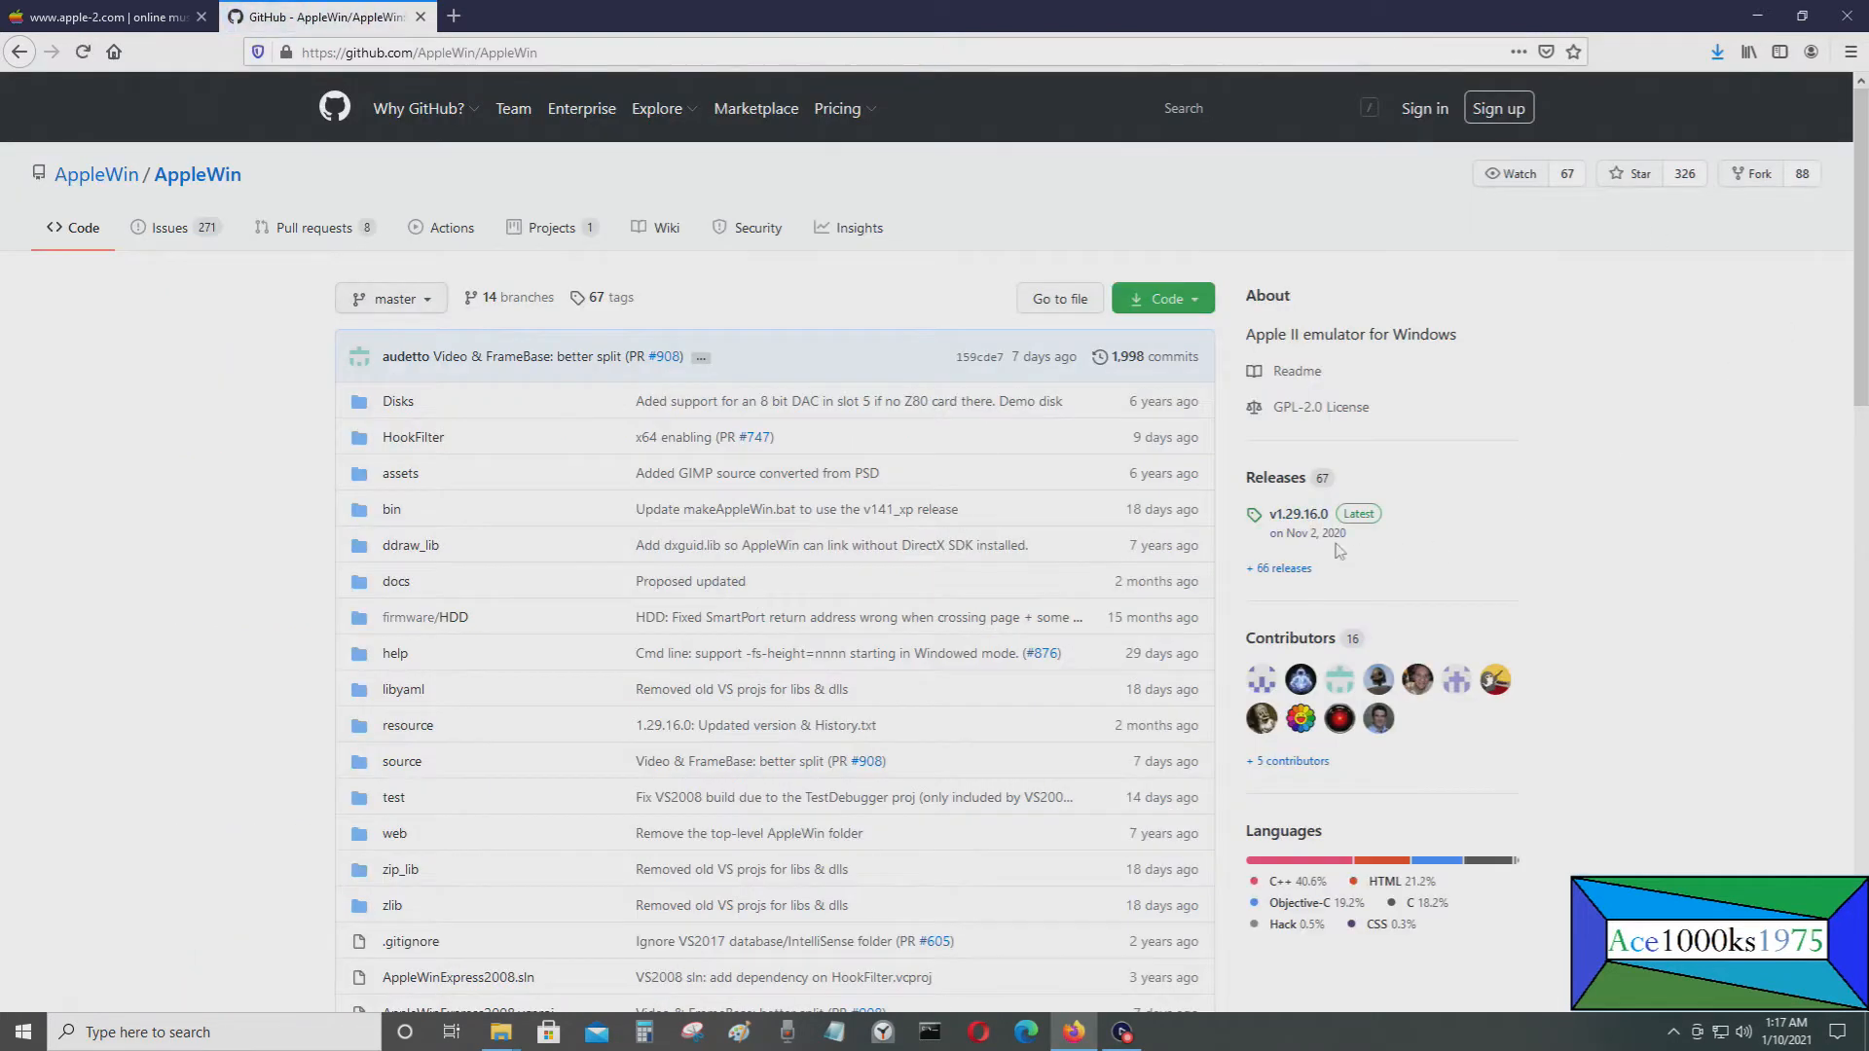
mouse_move(1274, 478)
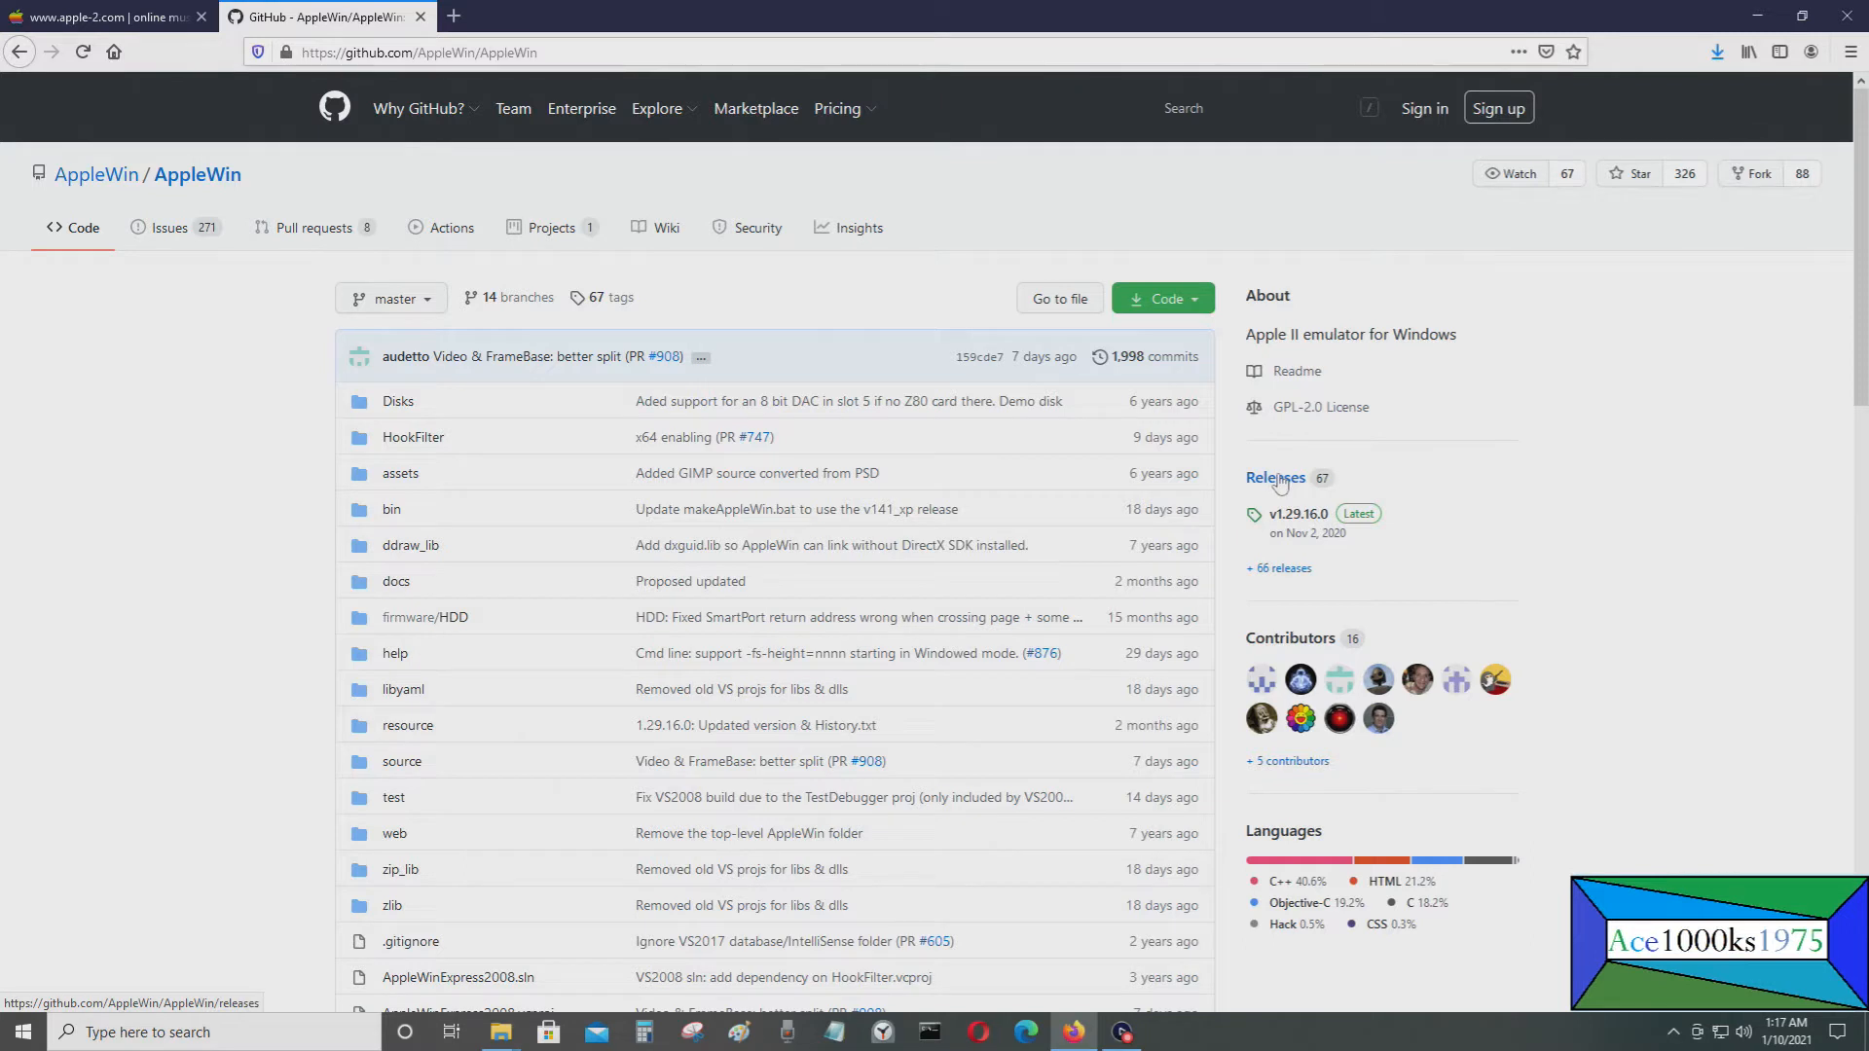
click(1274, 478)
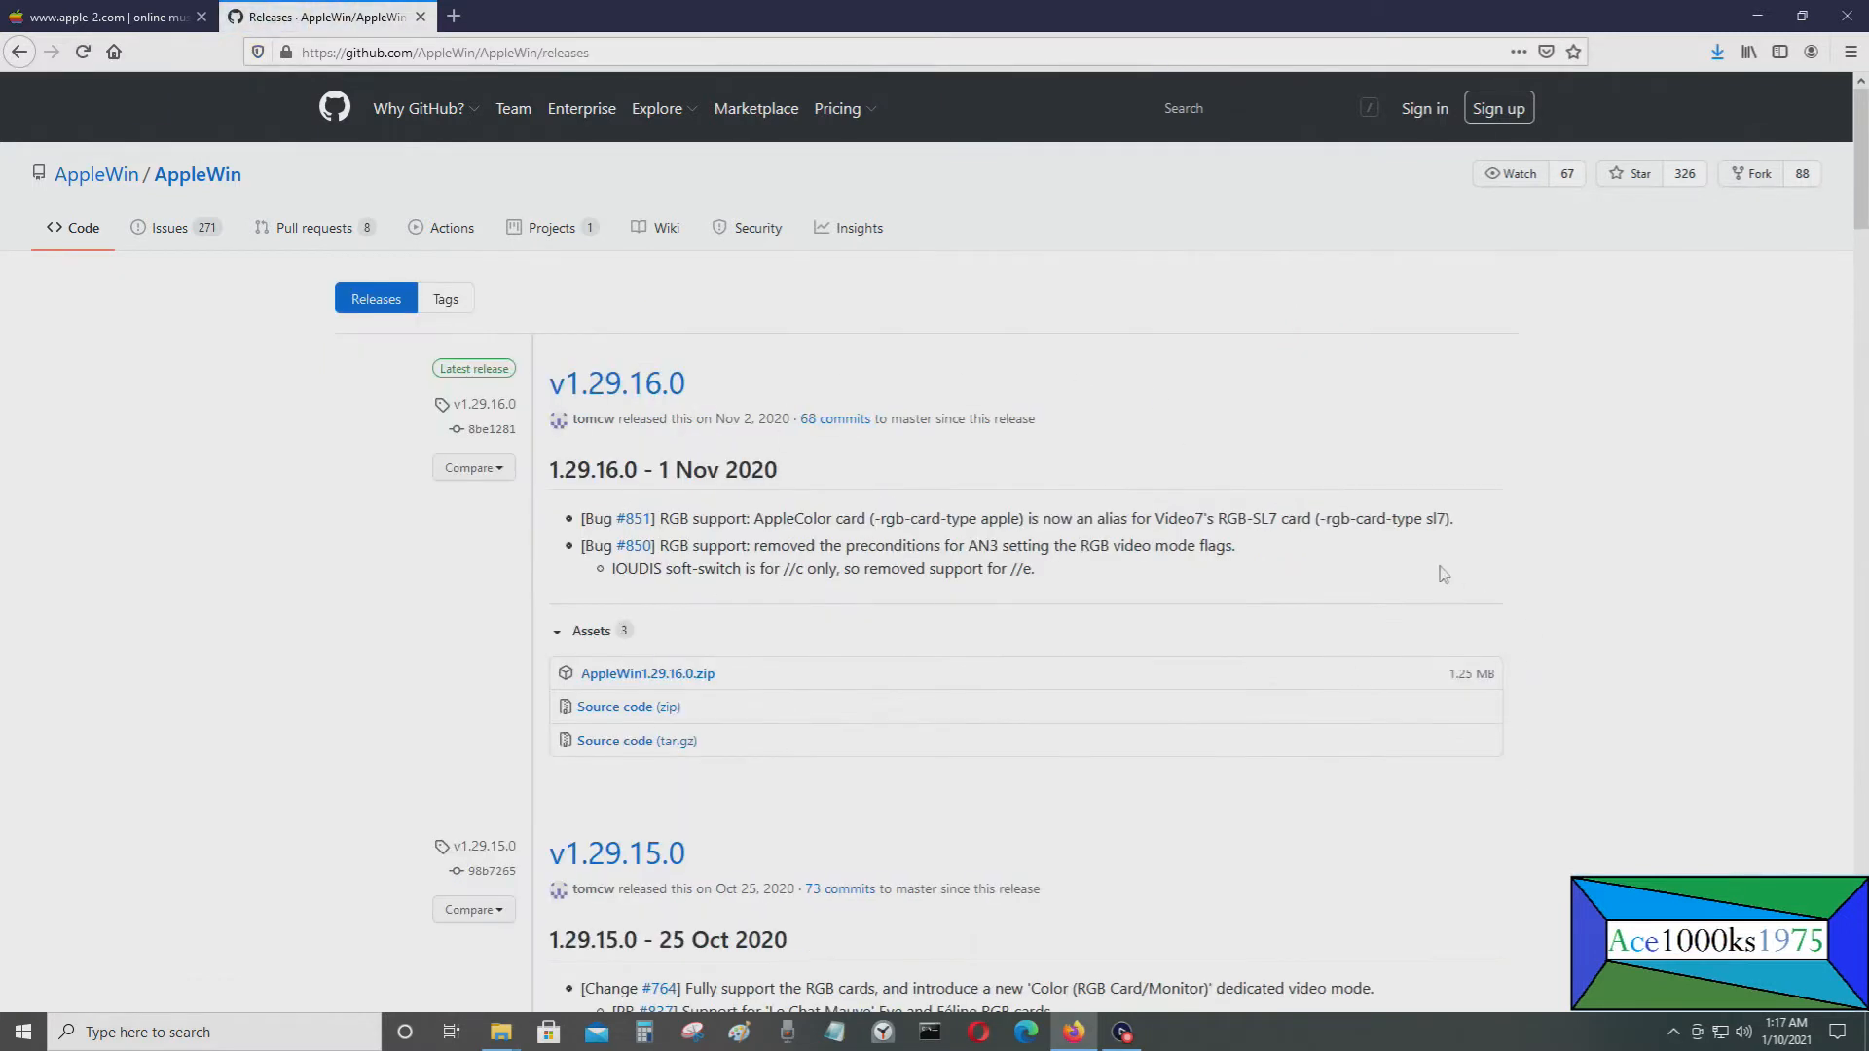
mouse_move(500, 494)
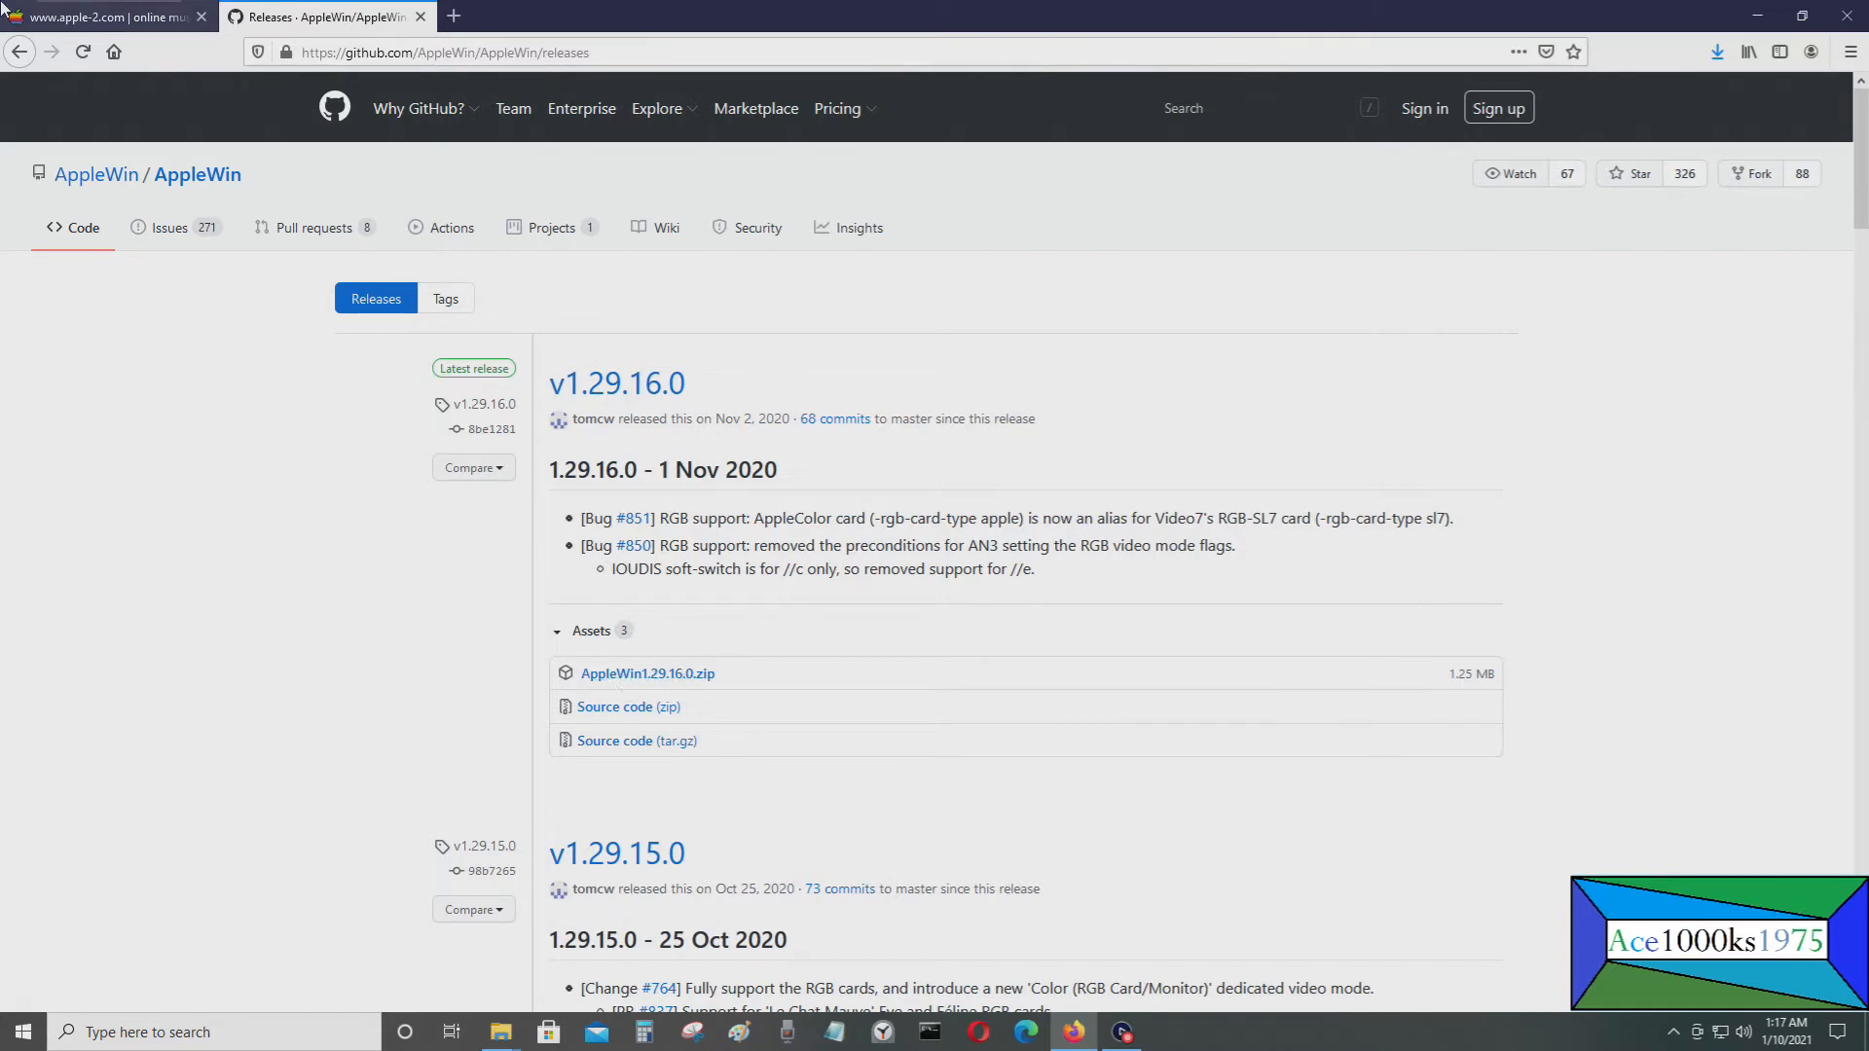
From the apple-2.com tab, download o32mb.2mg via Google Drive and check it in the downloads panel
click(101, 16)
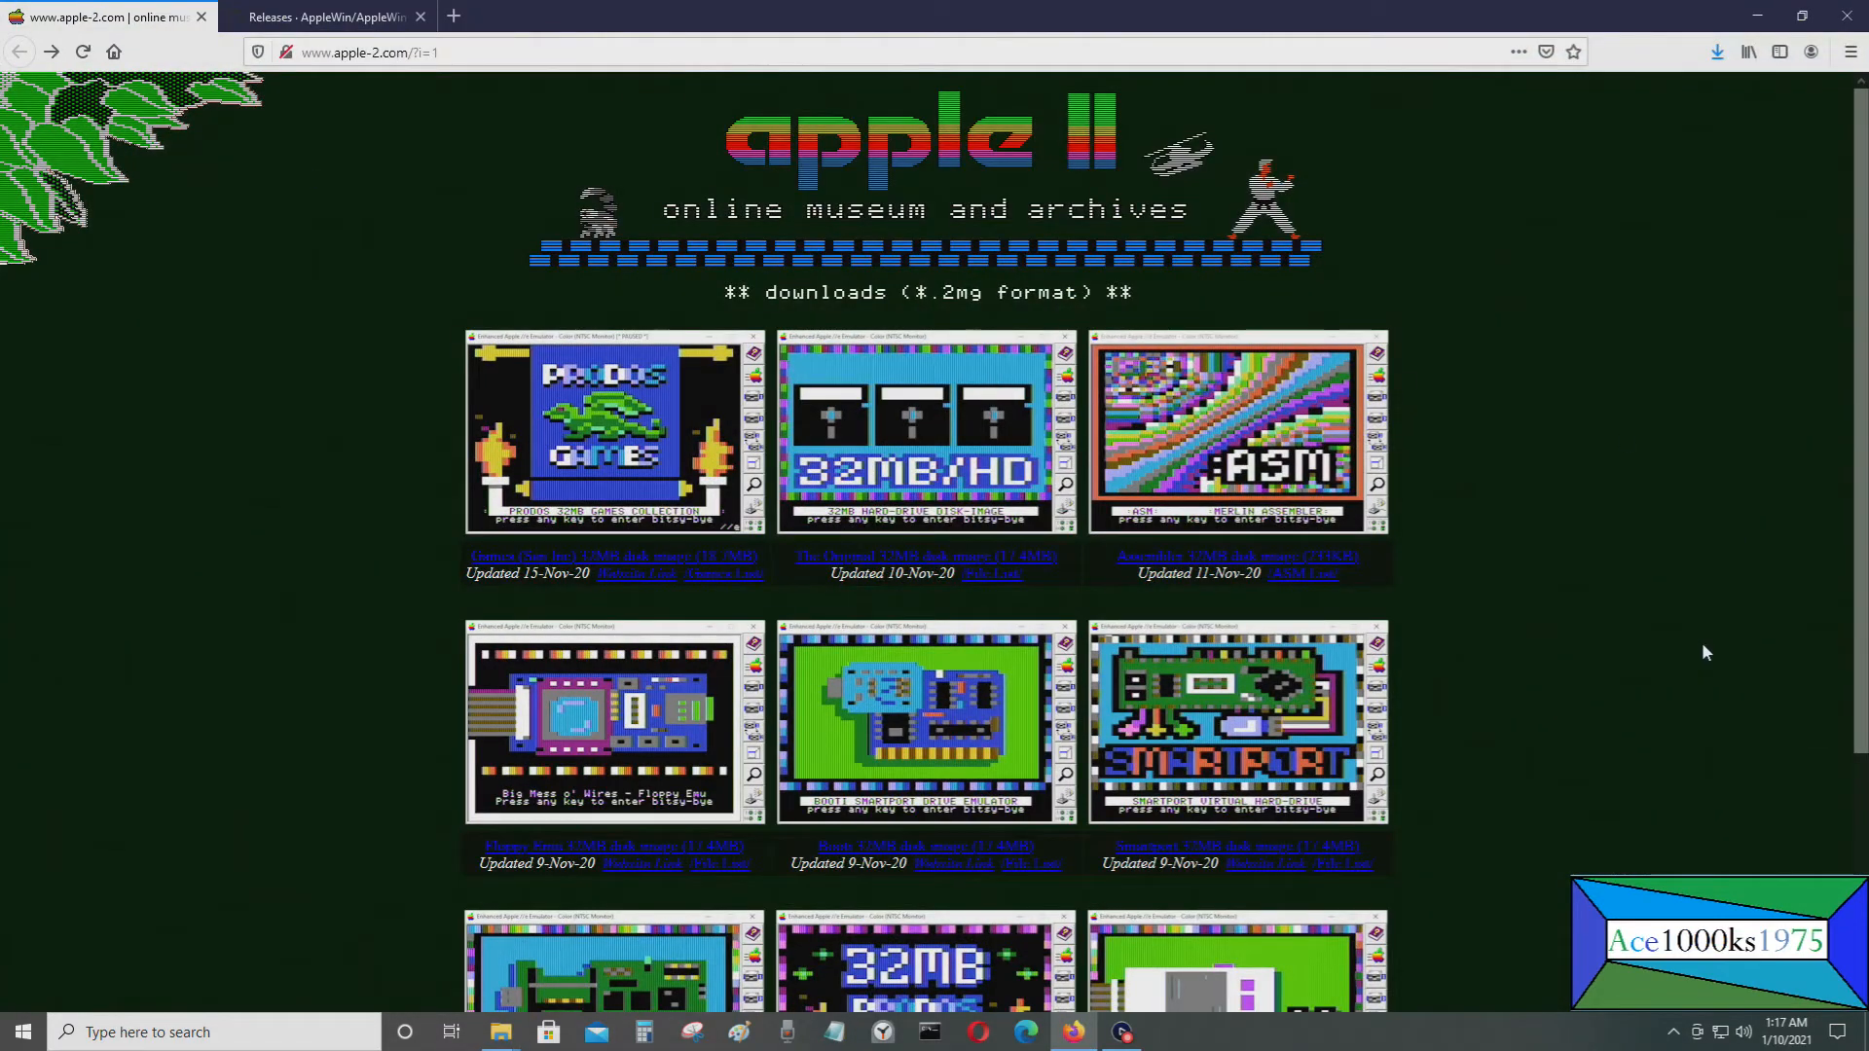
scroll(down, 3)
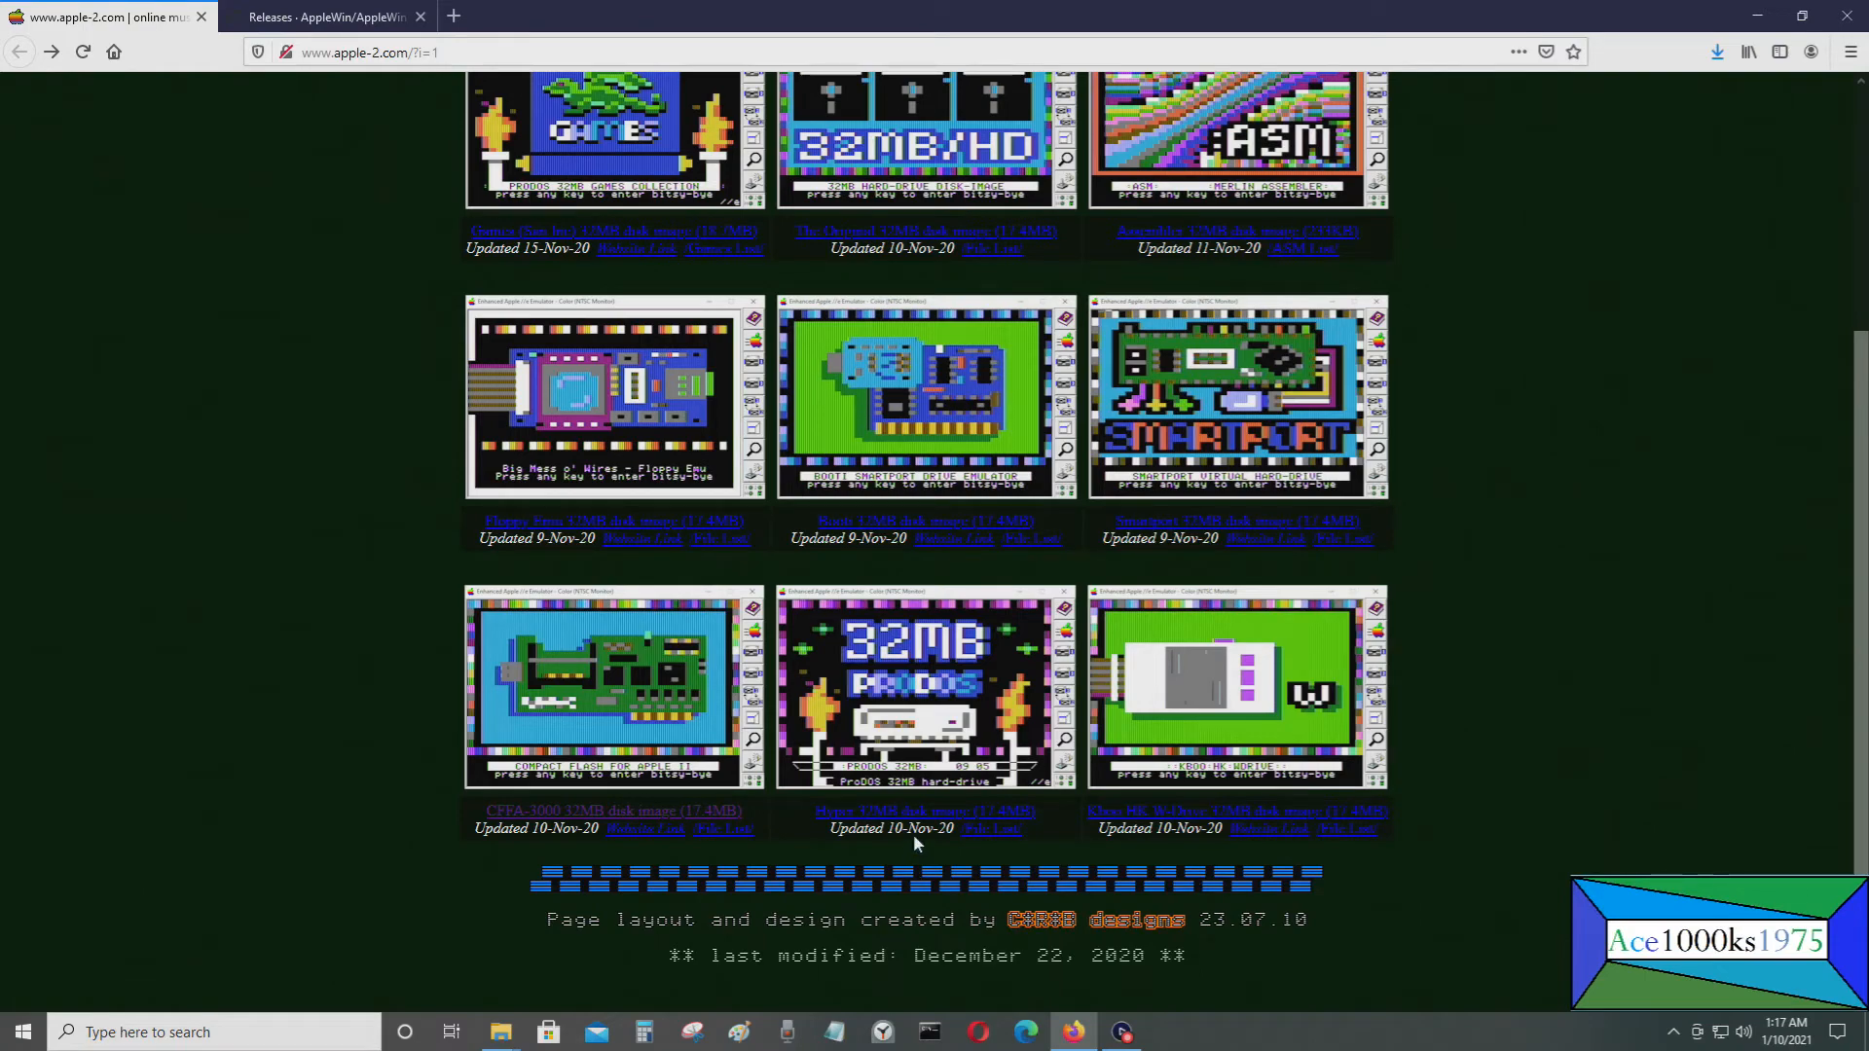
scroll(up, 3)
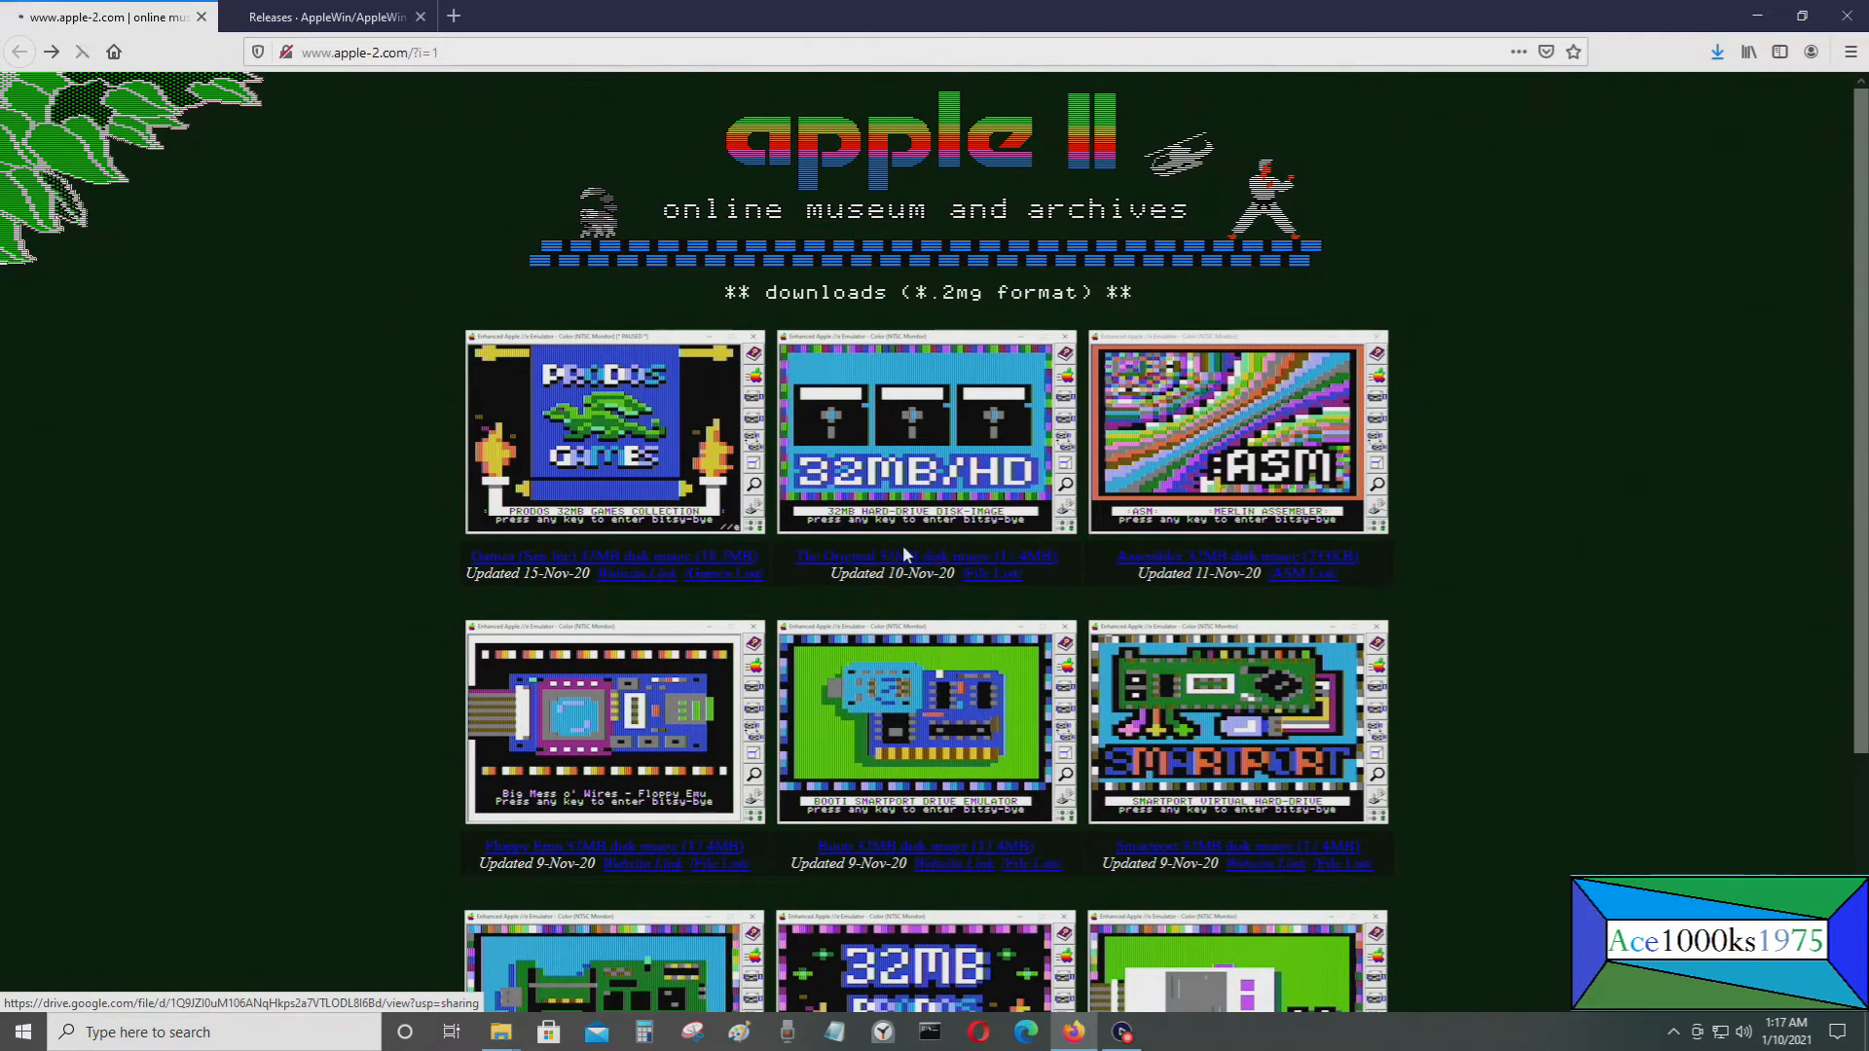
click(899, 556)
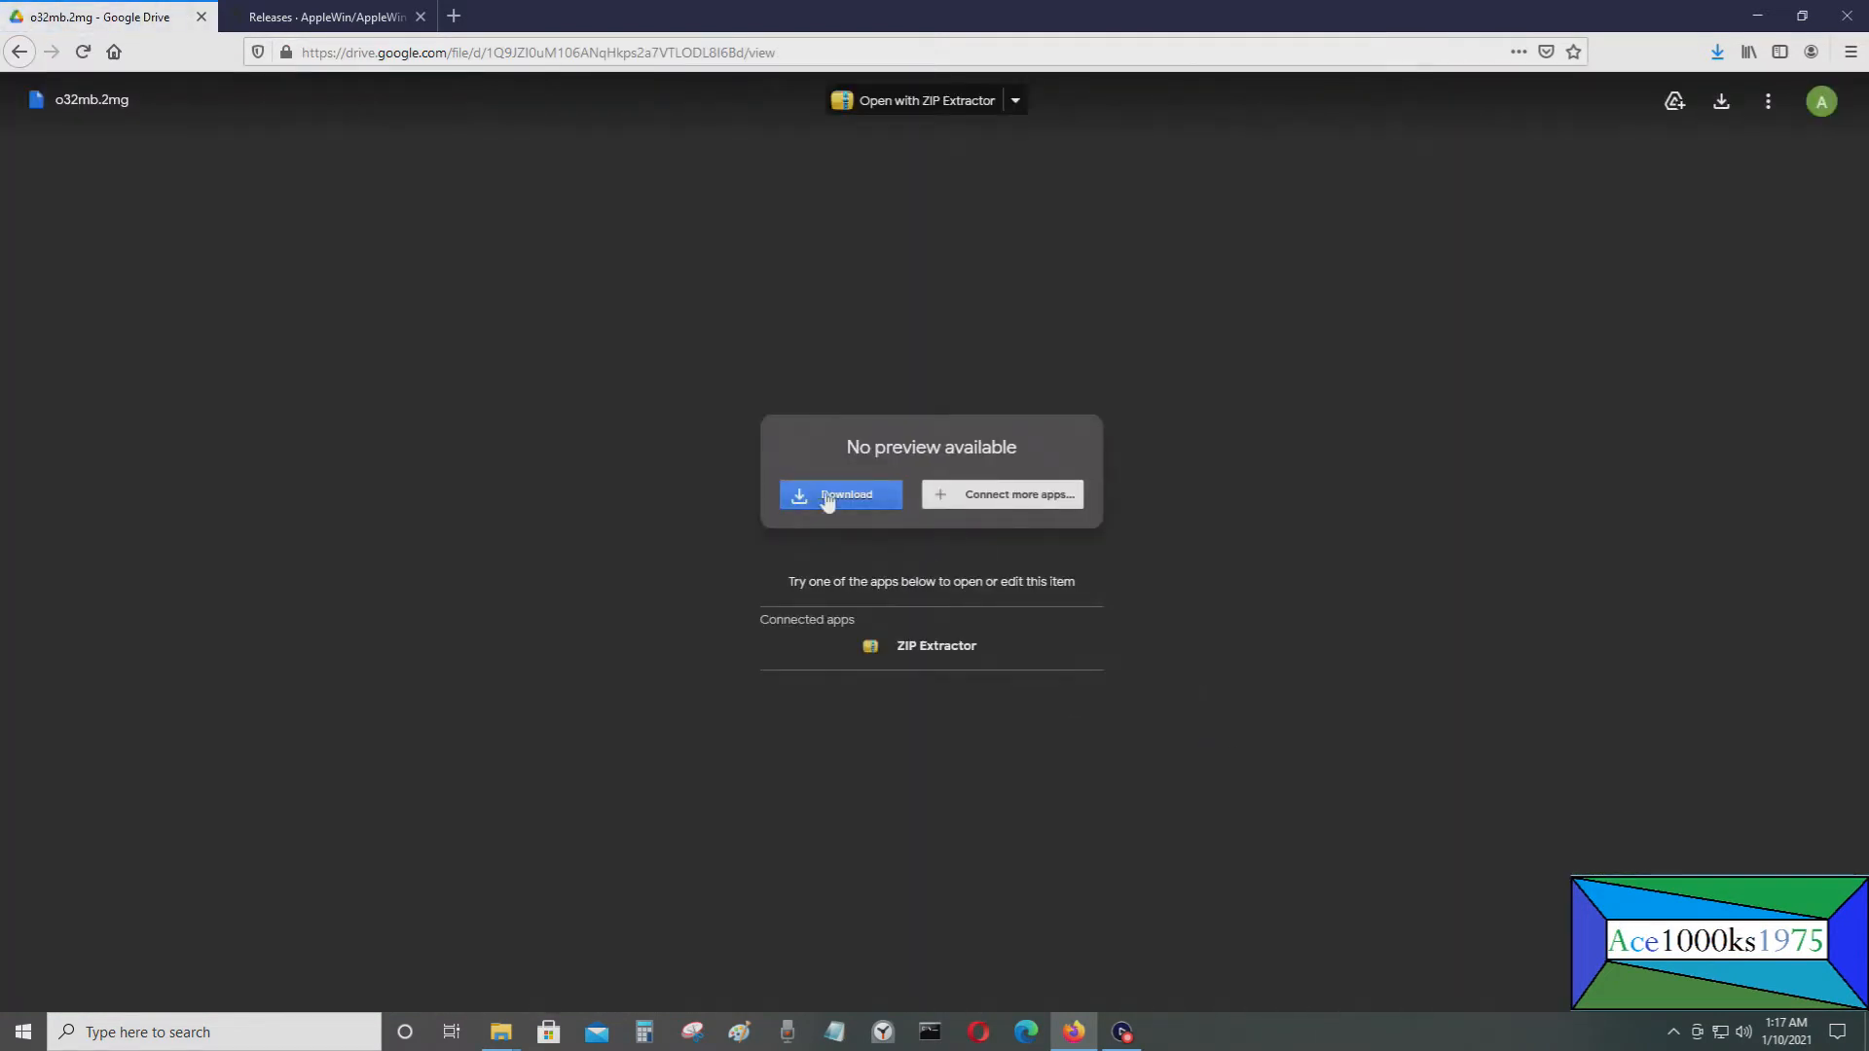
click(840, 495)
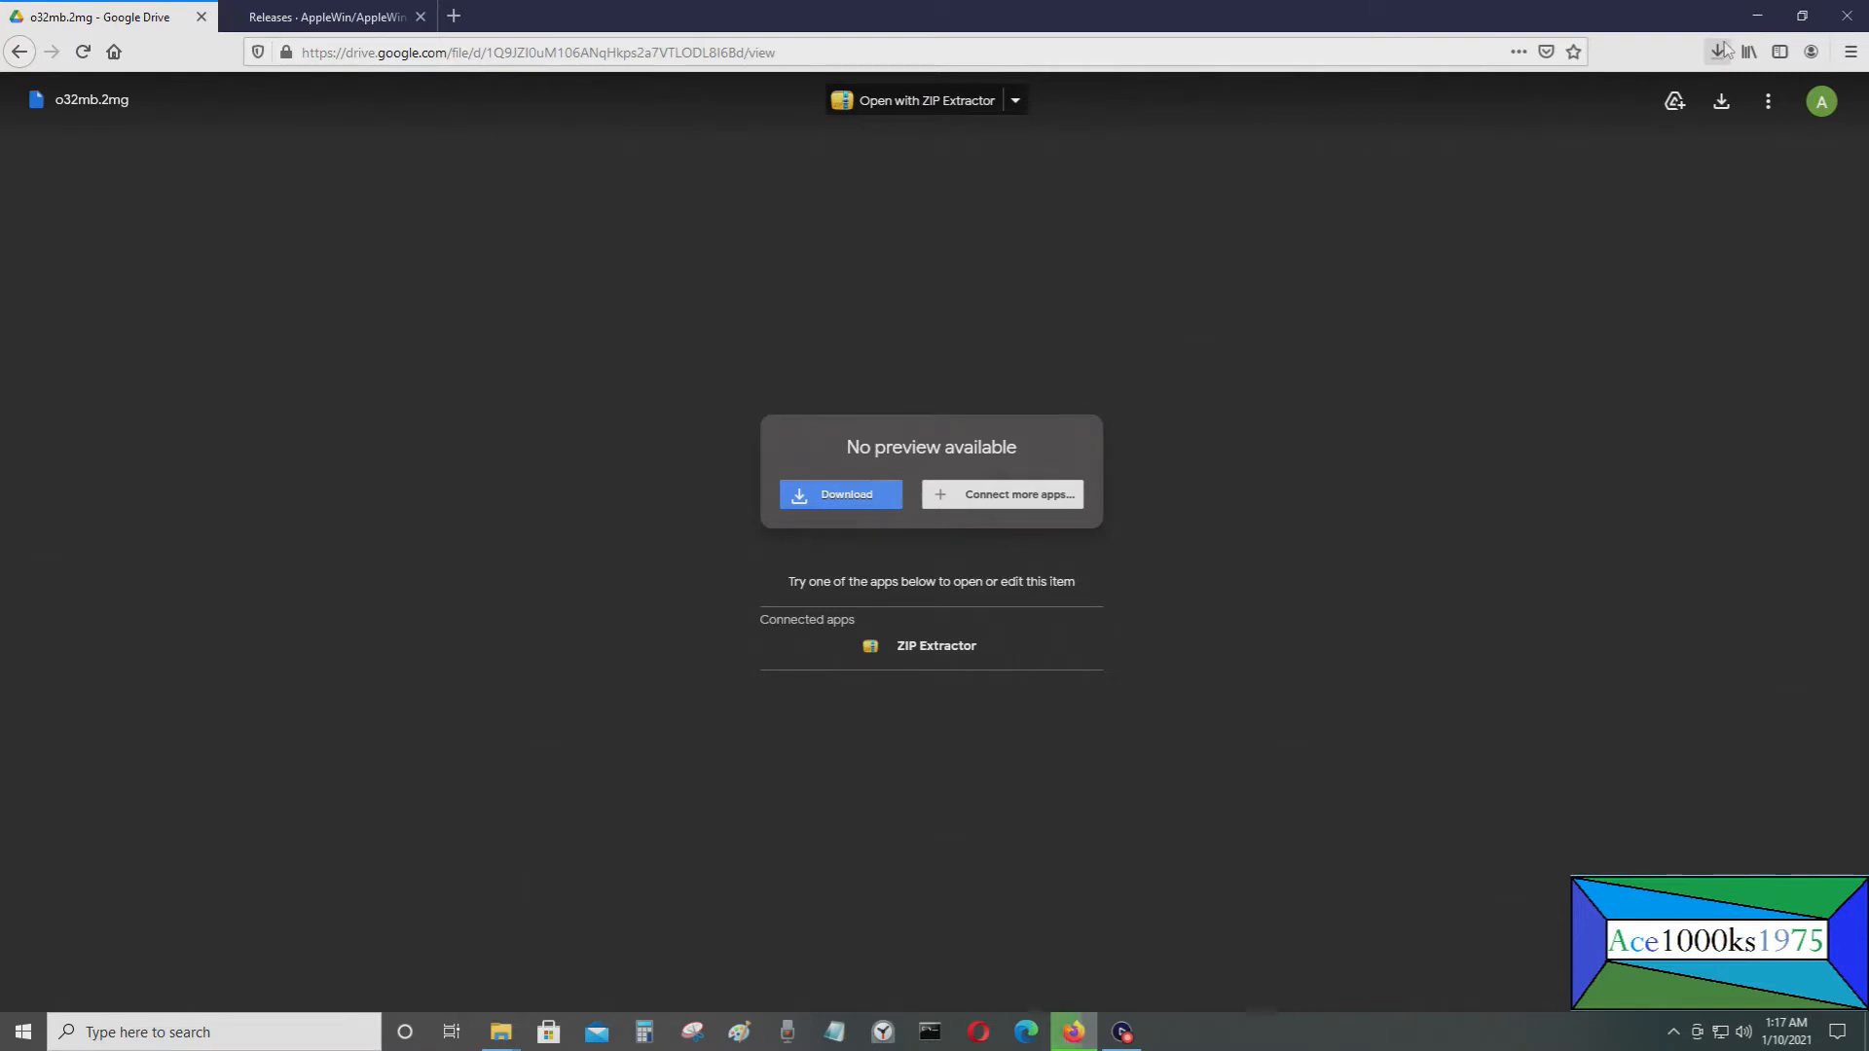
click(1720, 51)
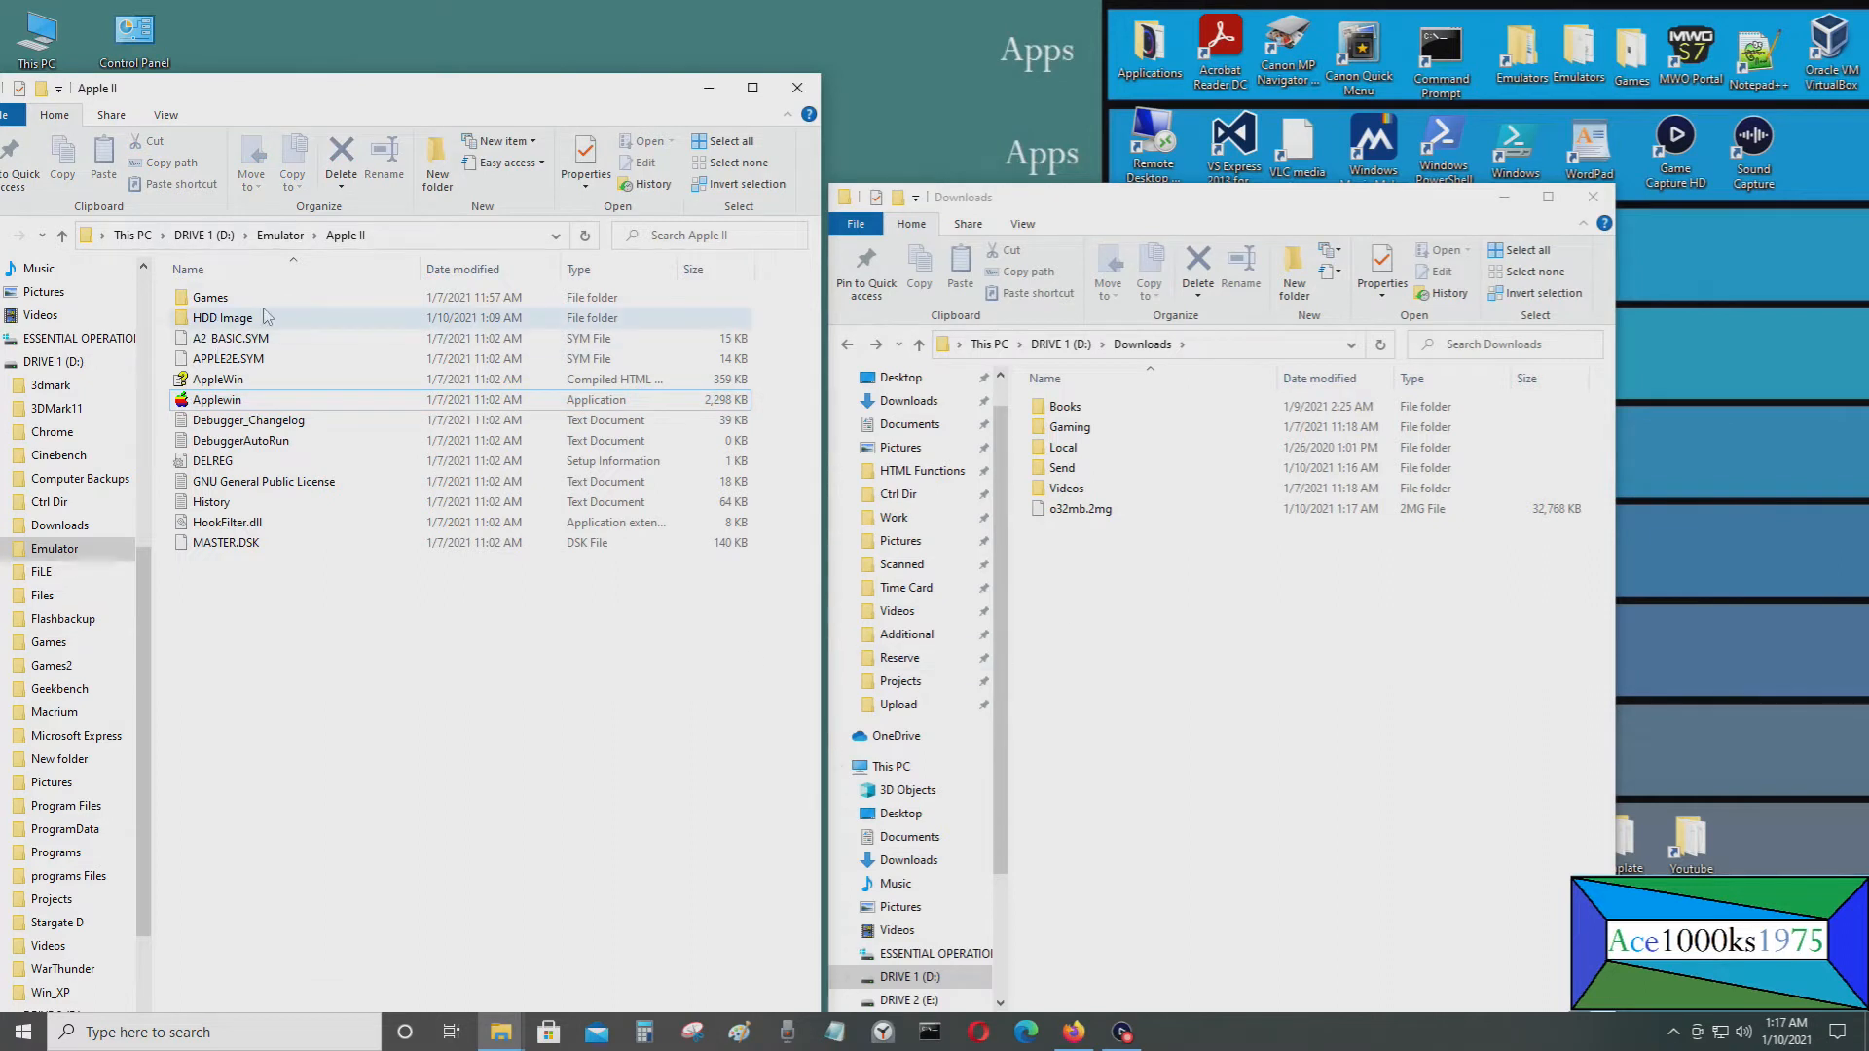
Move o32mb.2mg from Downloads into the emulator's HDD Image folder
double_click(223, 317)
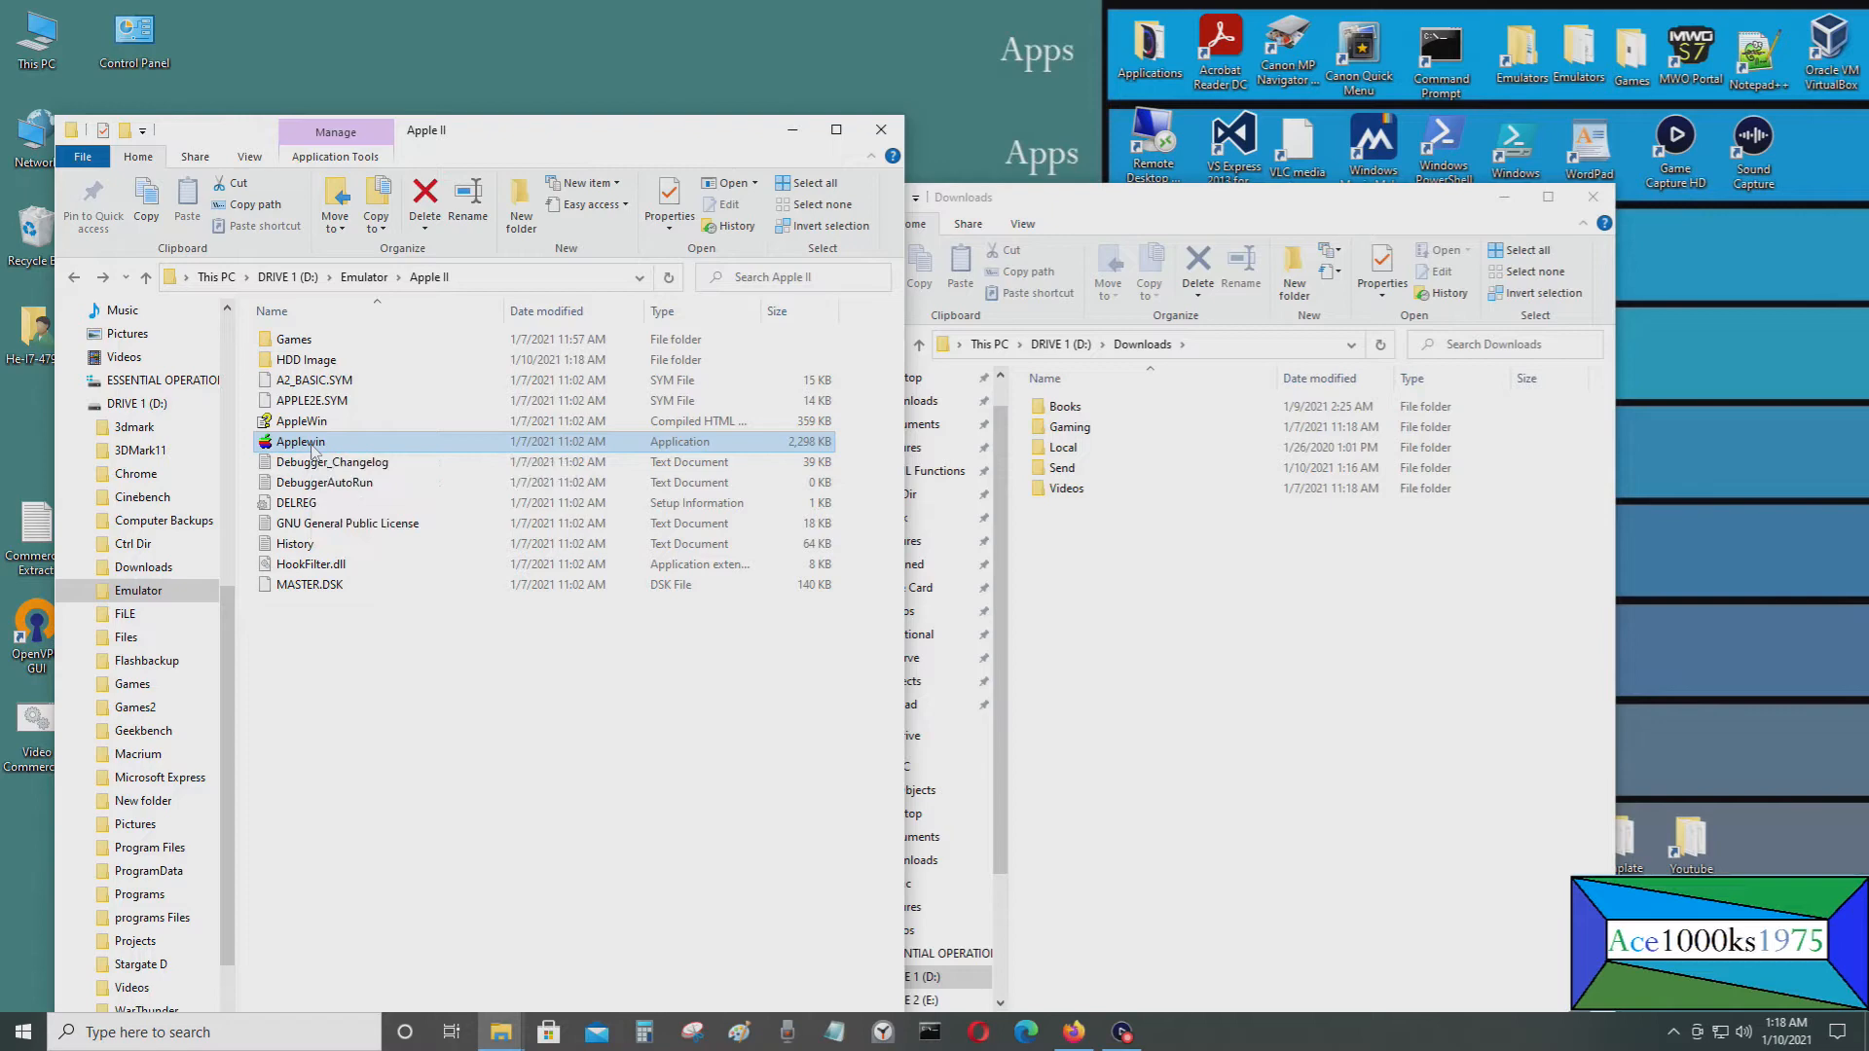
Launch AppleWin, unplug hard disk 1 and toggle the hard disk controller off and on
double_click(301, 442)
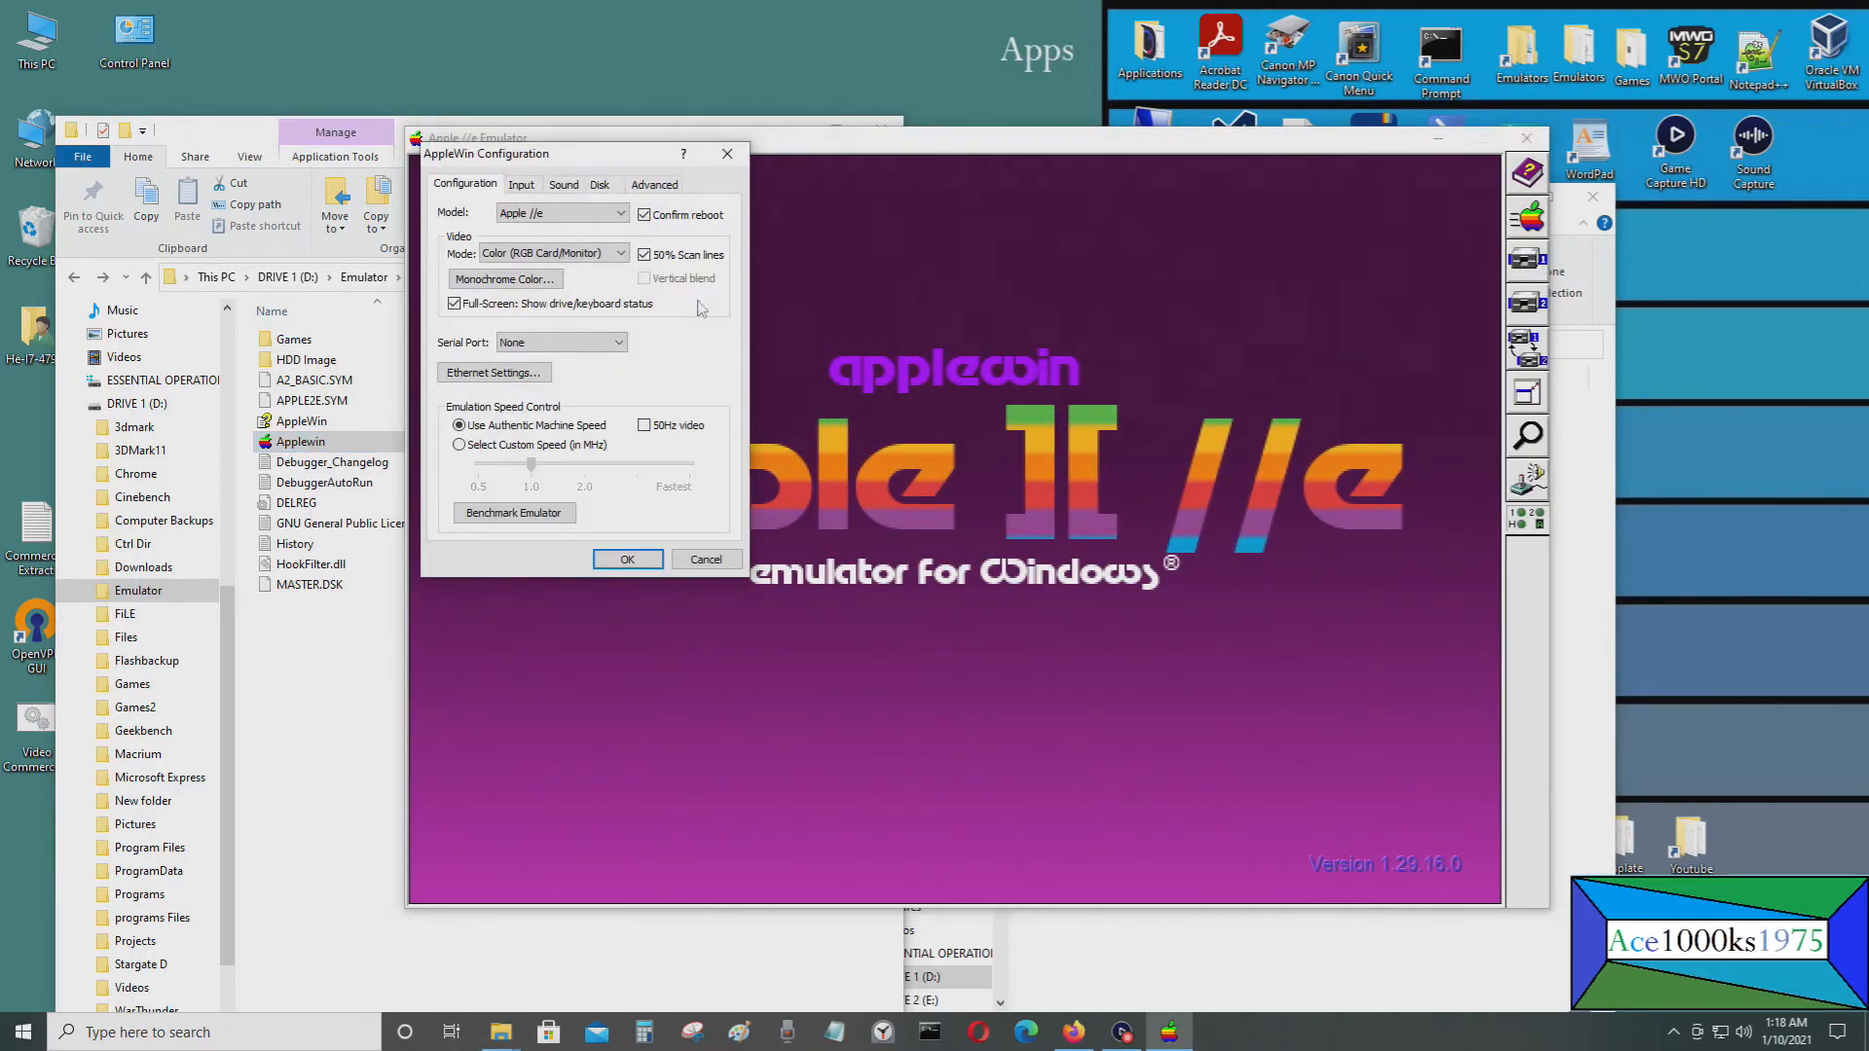
click(599, 185)
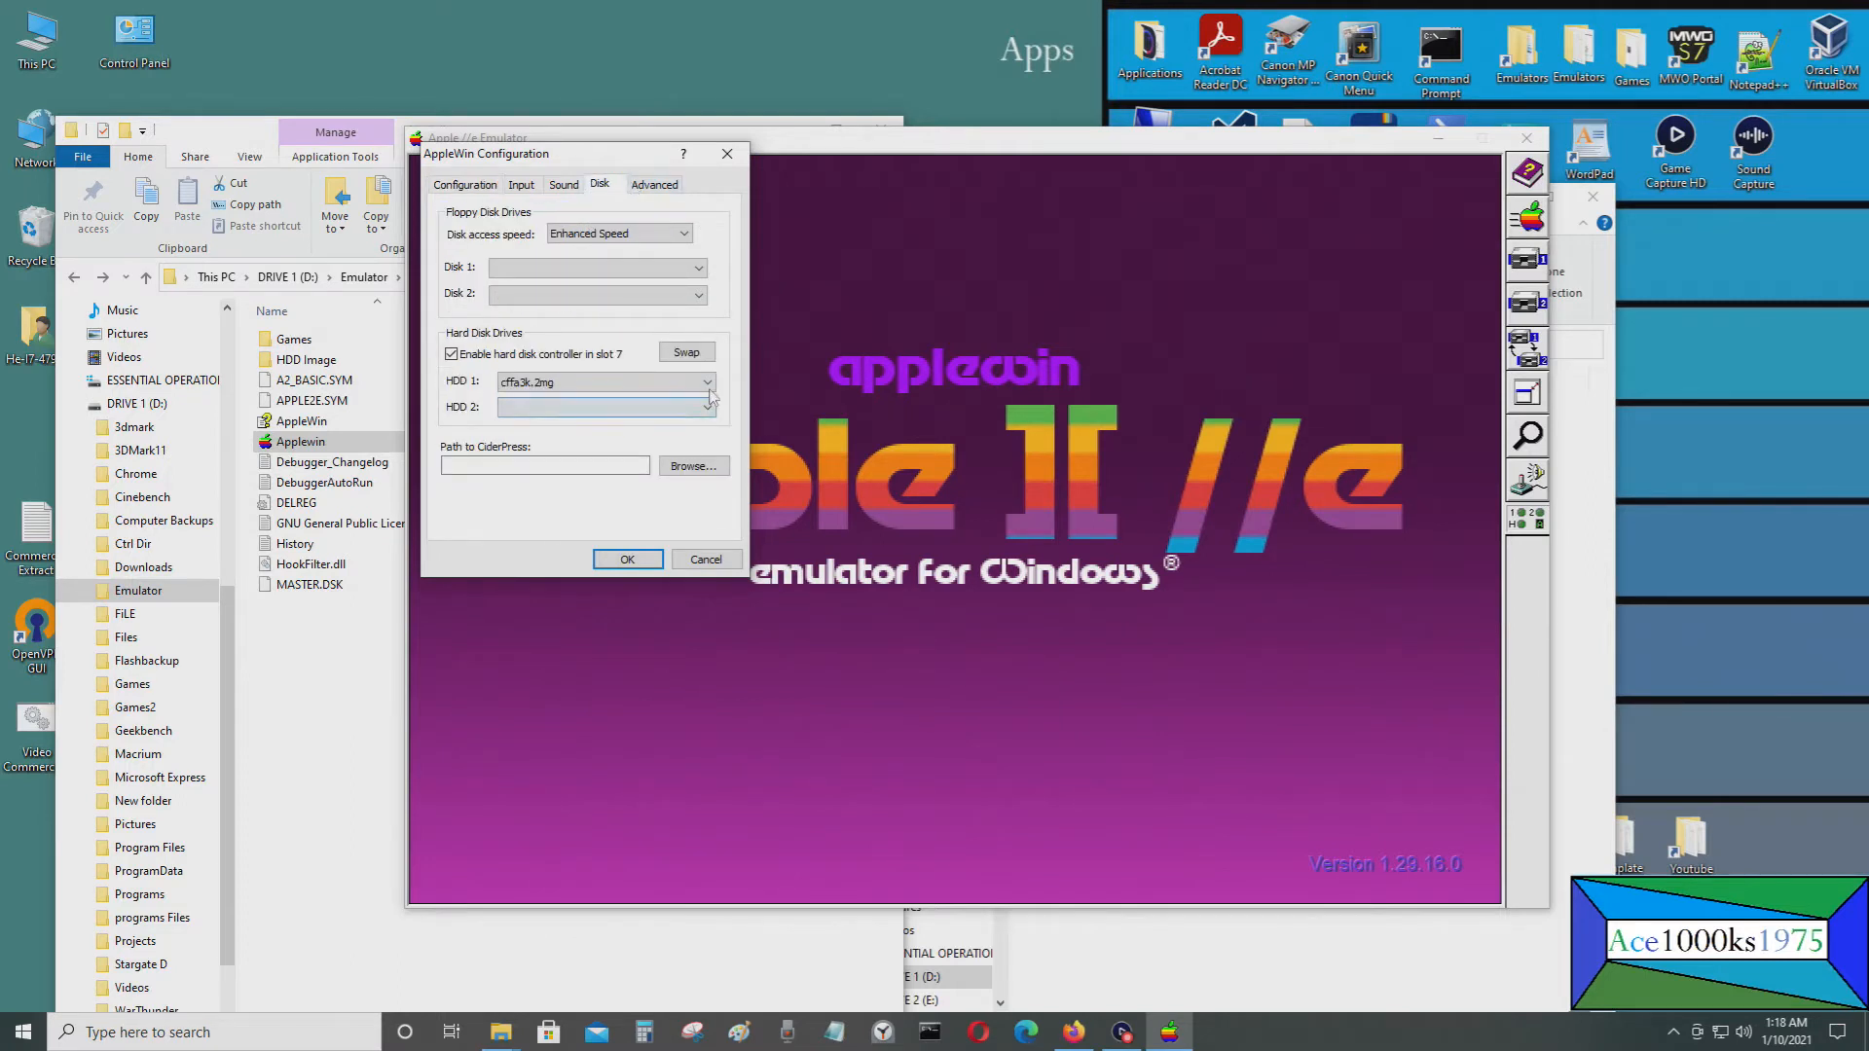
click(710, 382)
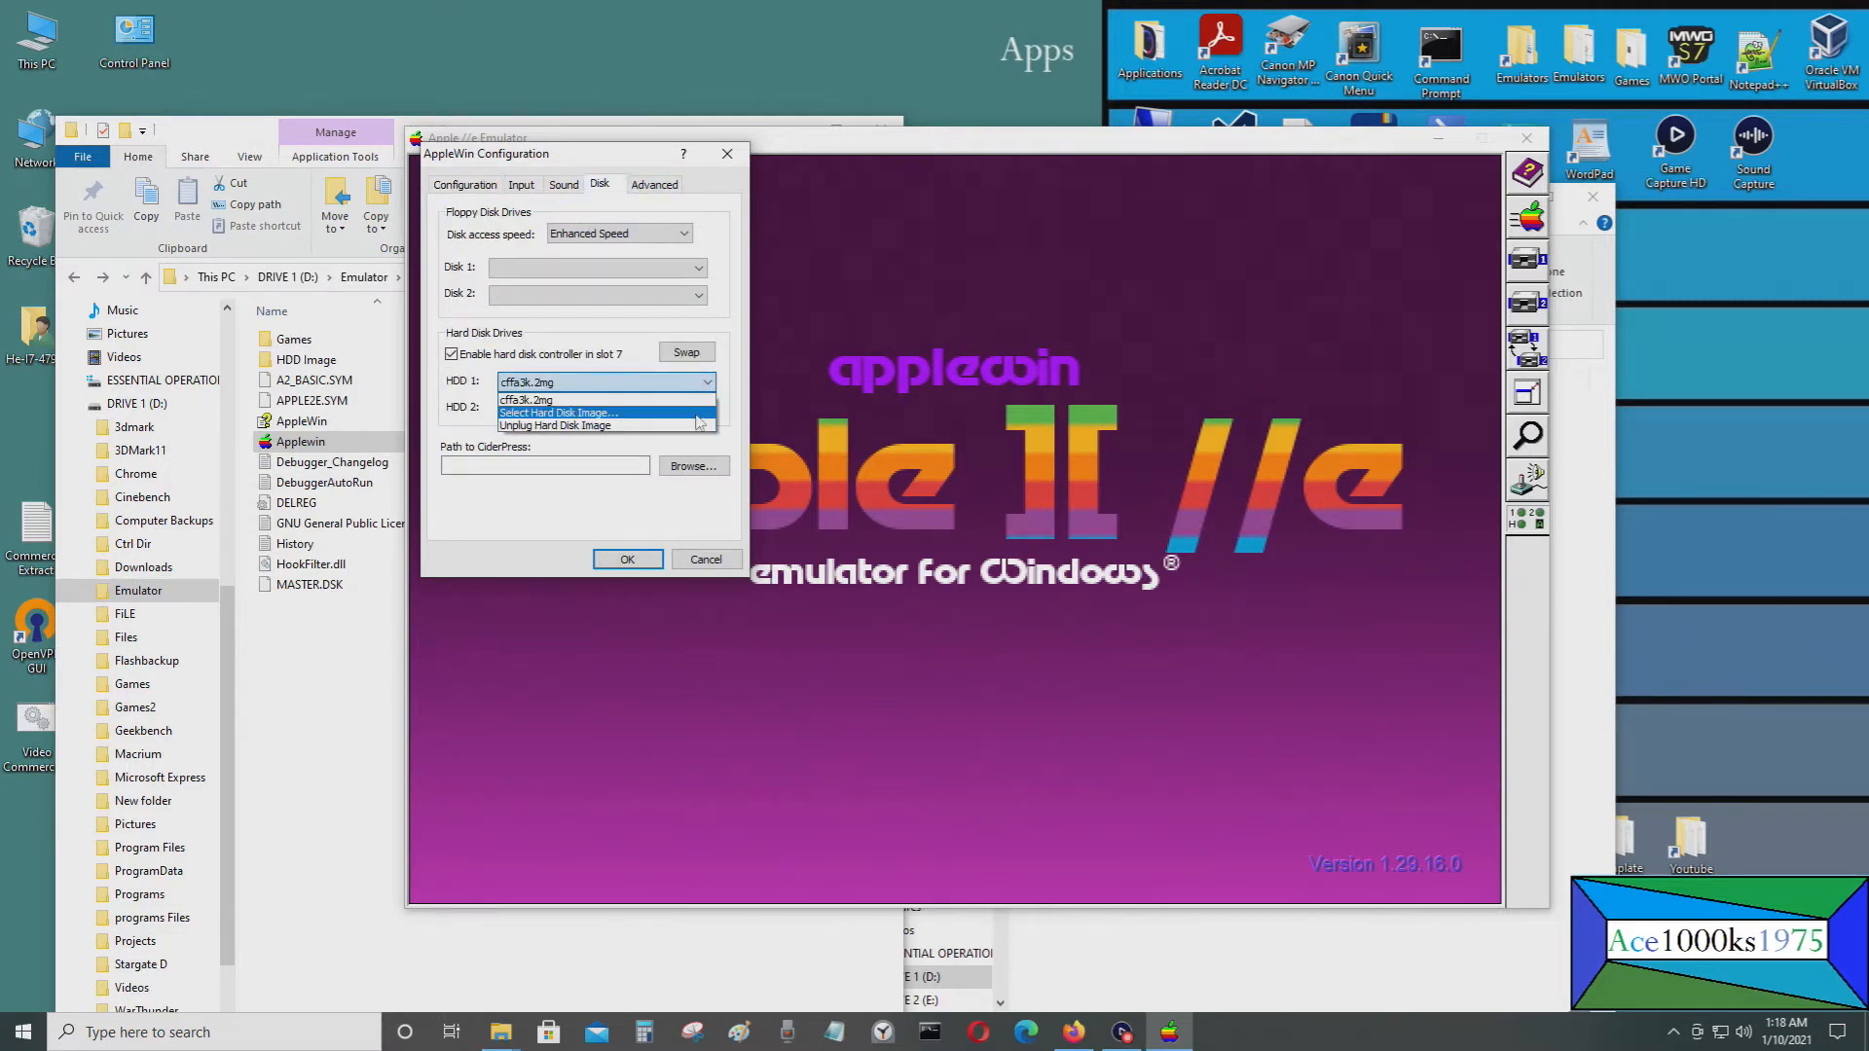
click(554, 425)
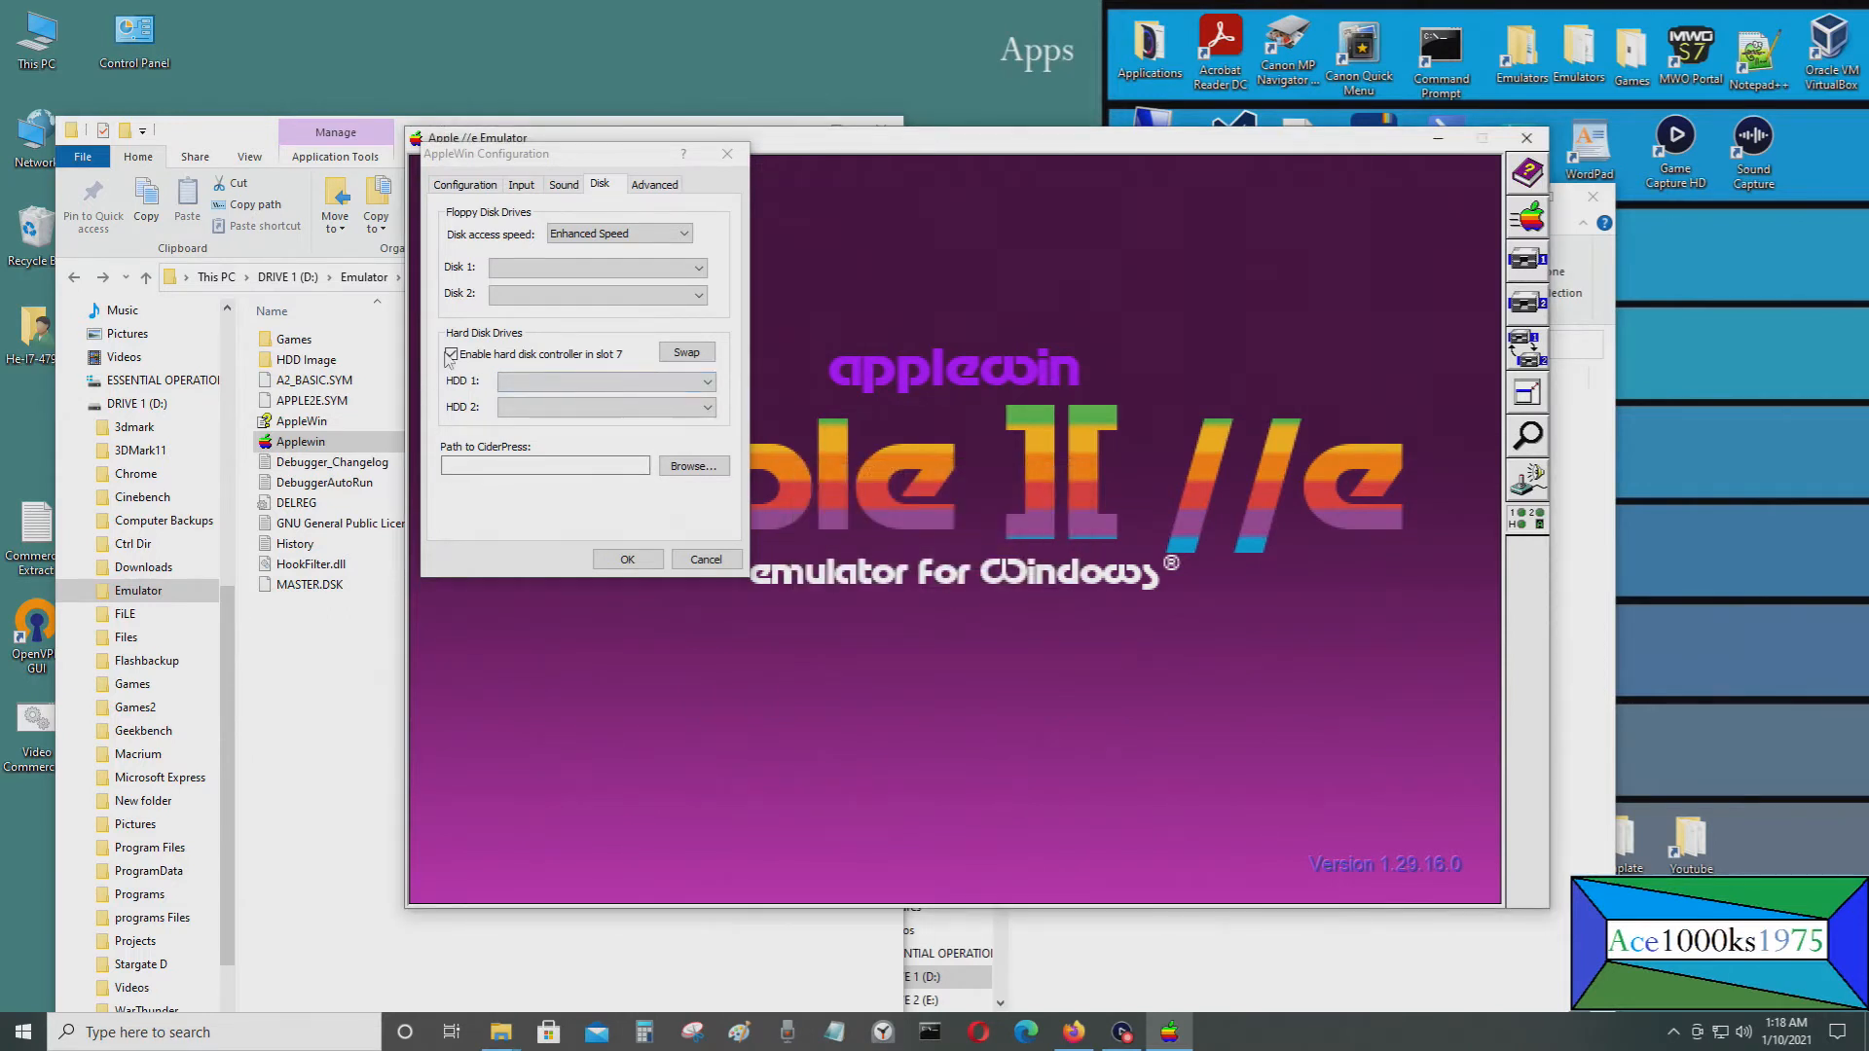
click(451, 354)
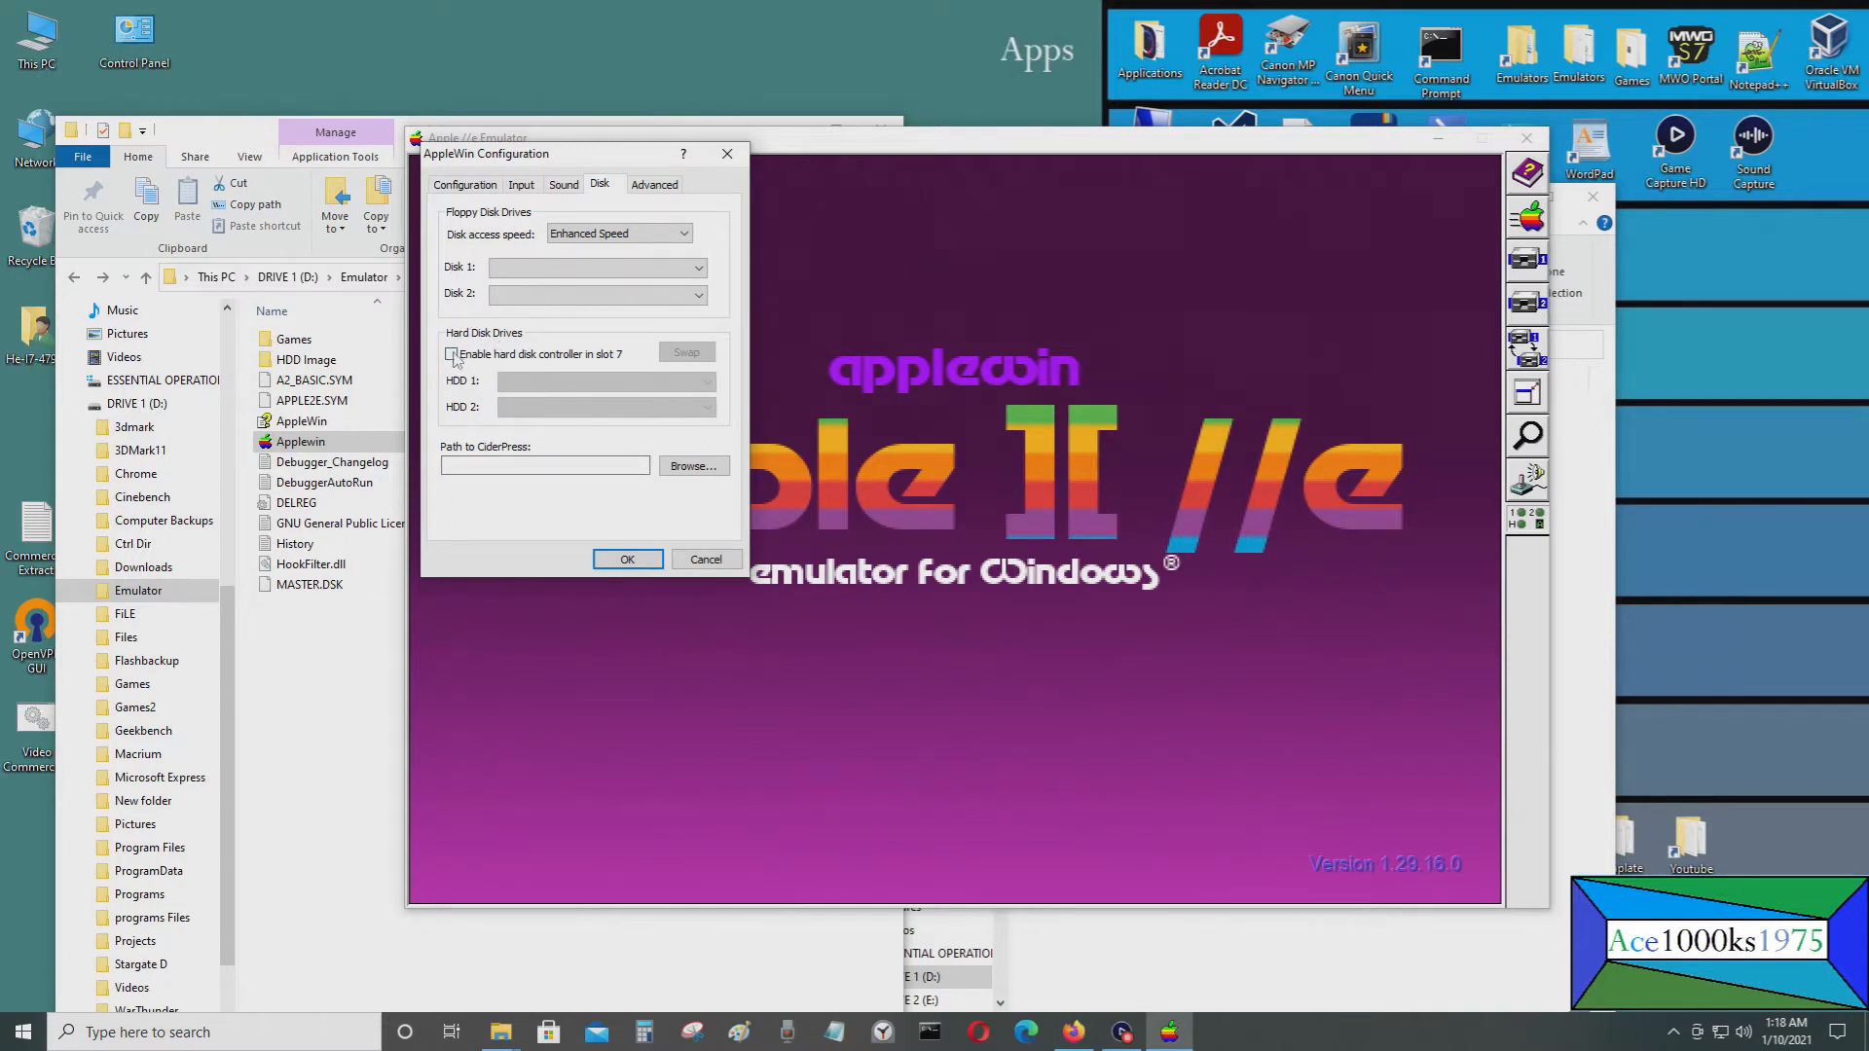
click(450, 354)
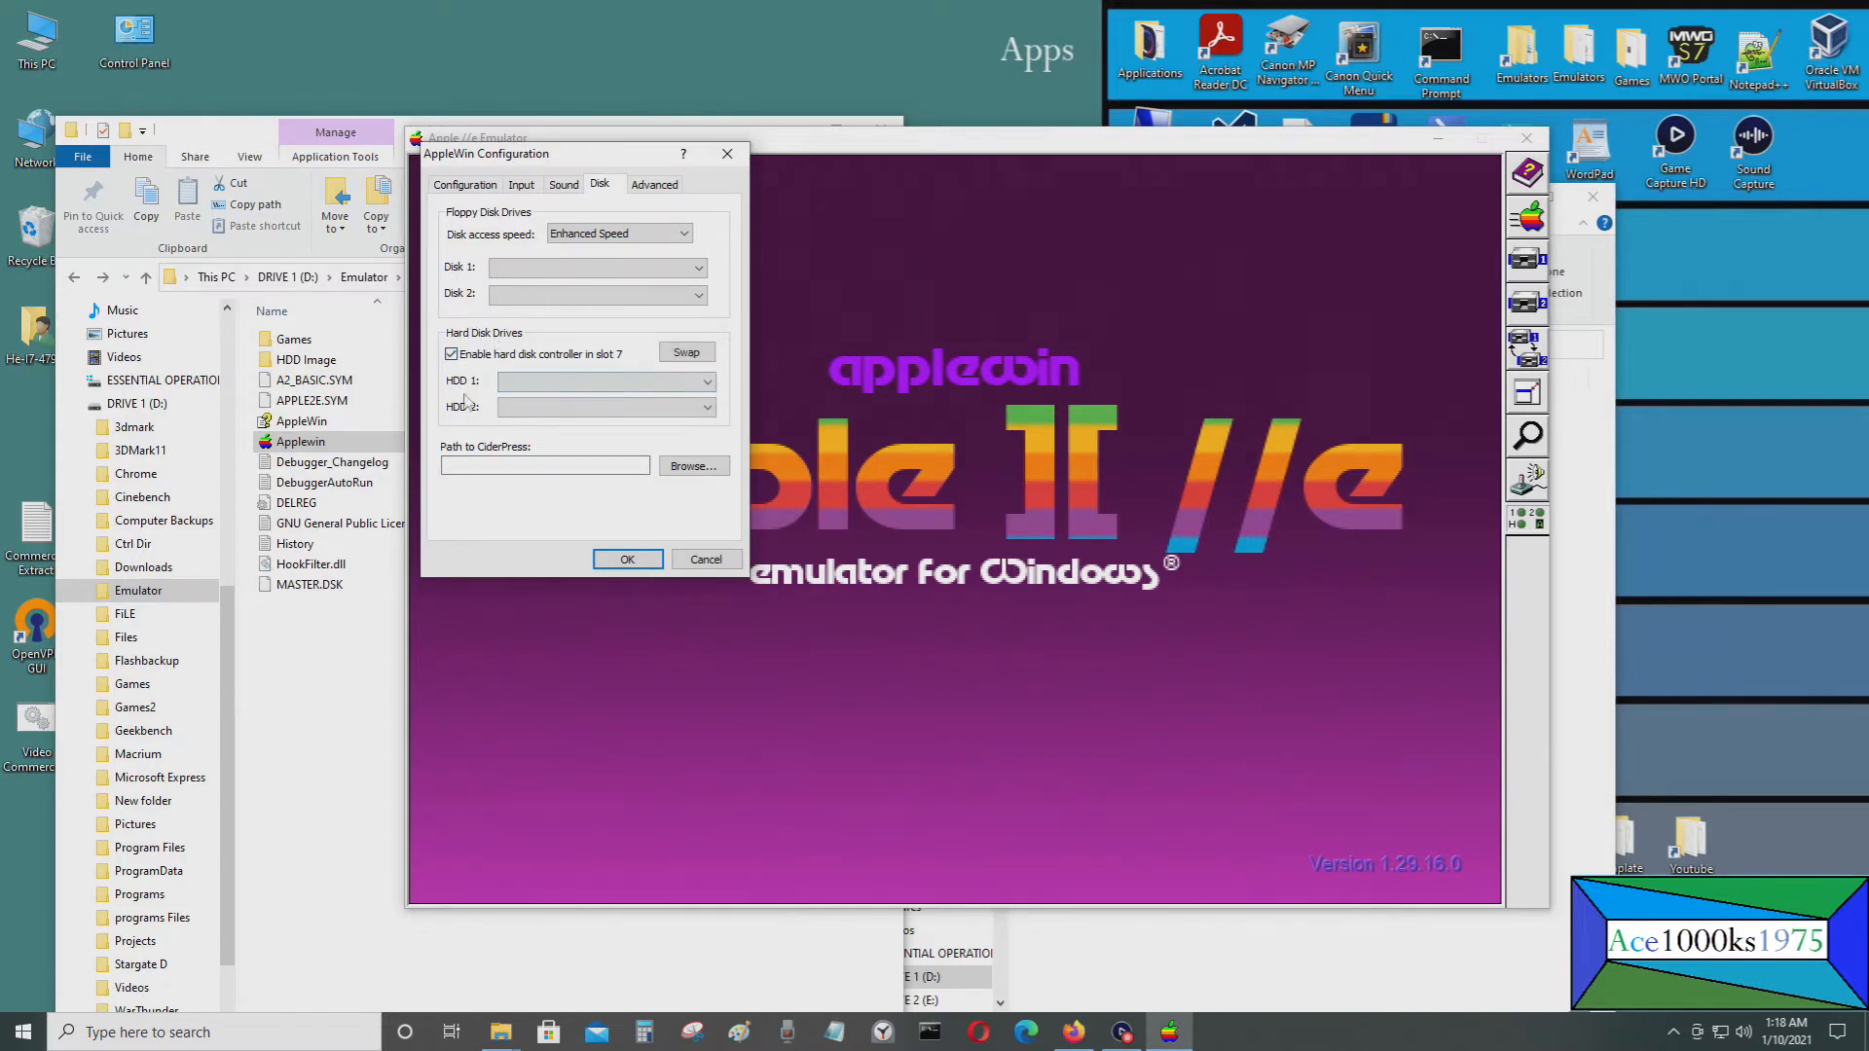
Mount o32mb.2mg from the HDD Image folder as hard disk 1
click(707, 381)
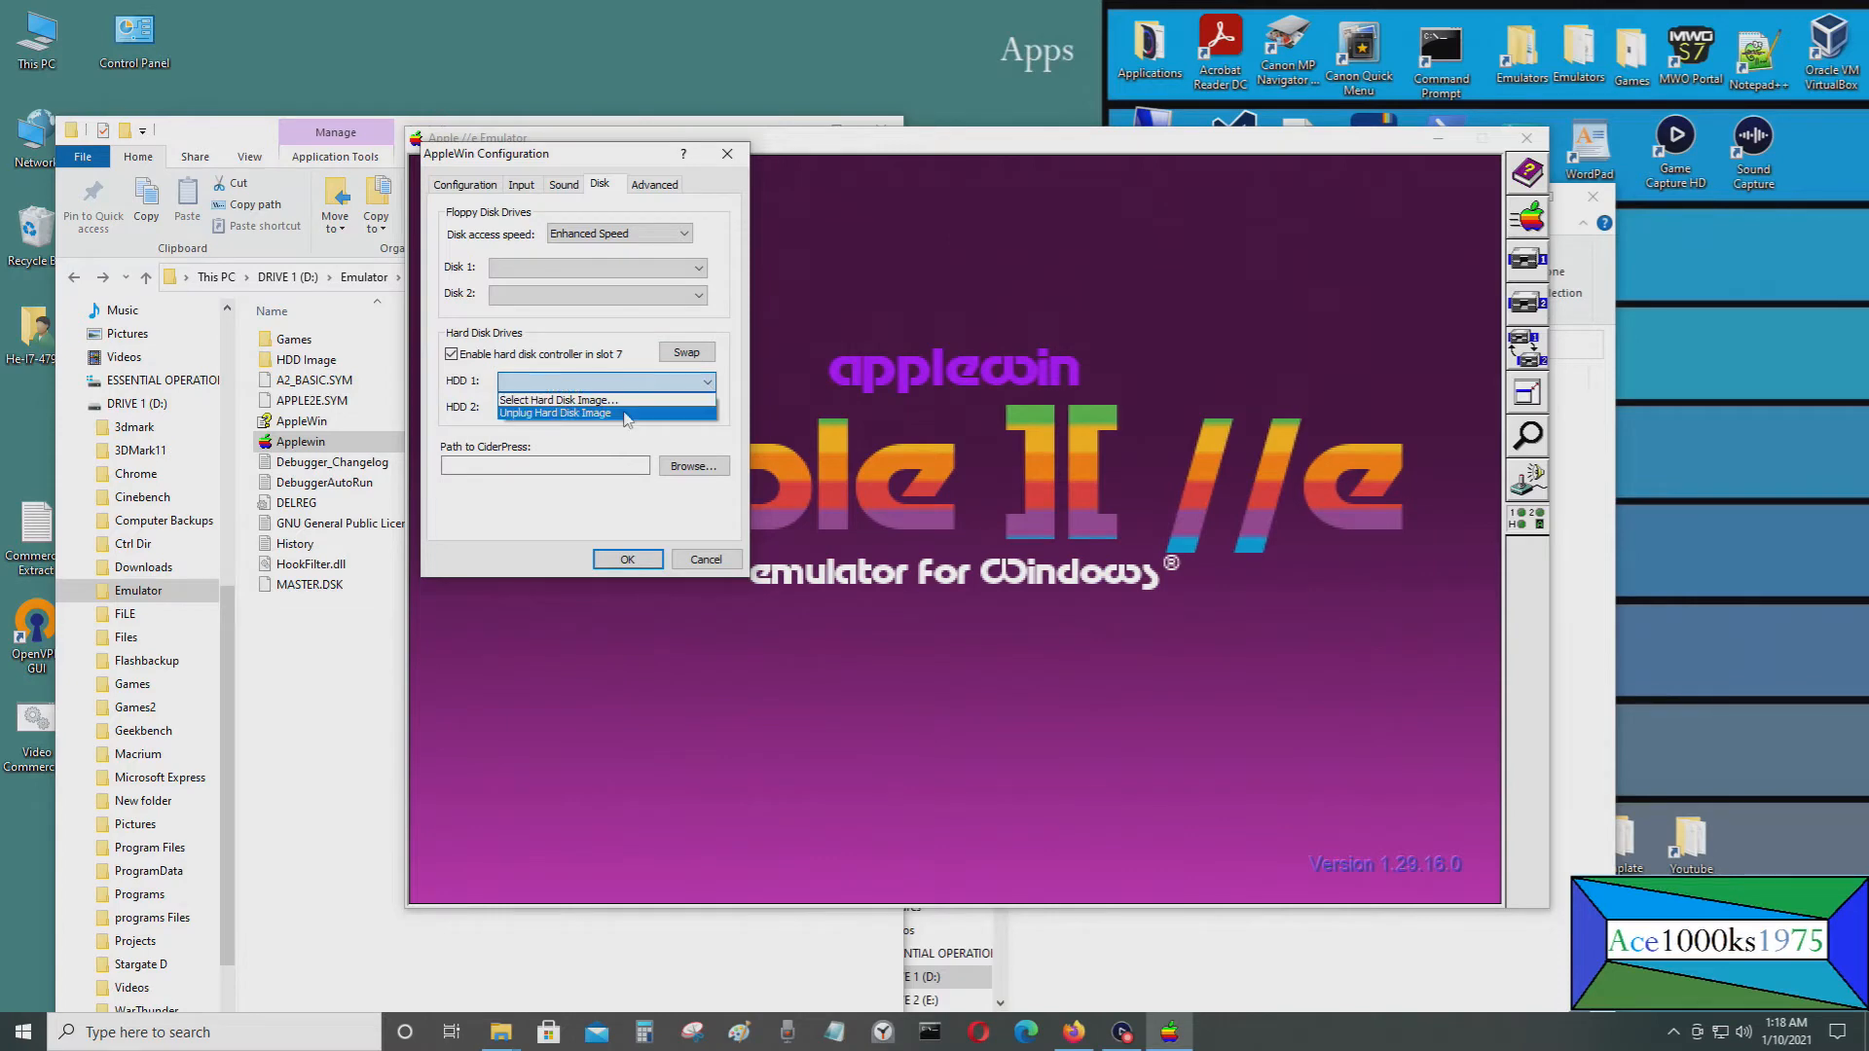
click(553, 399)
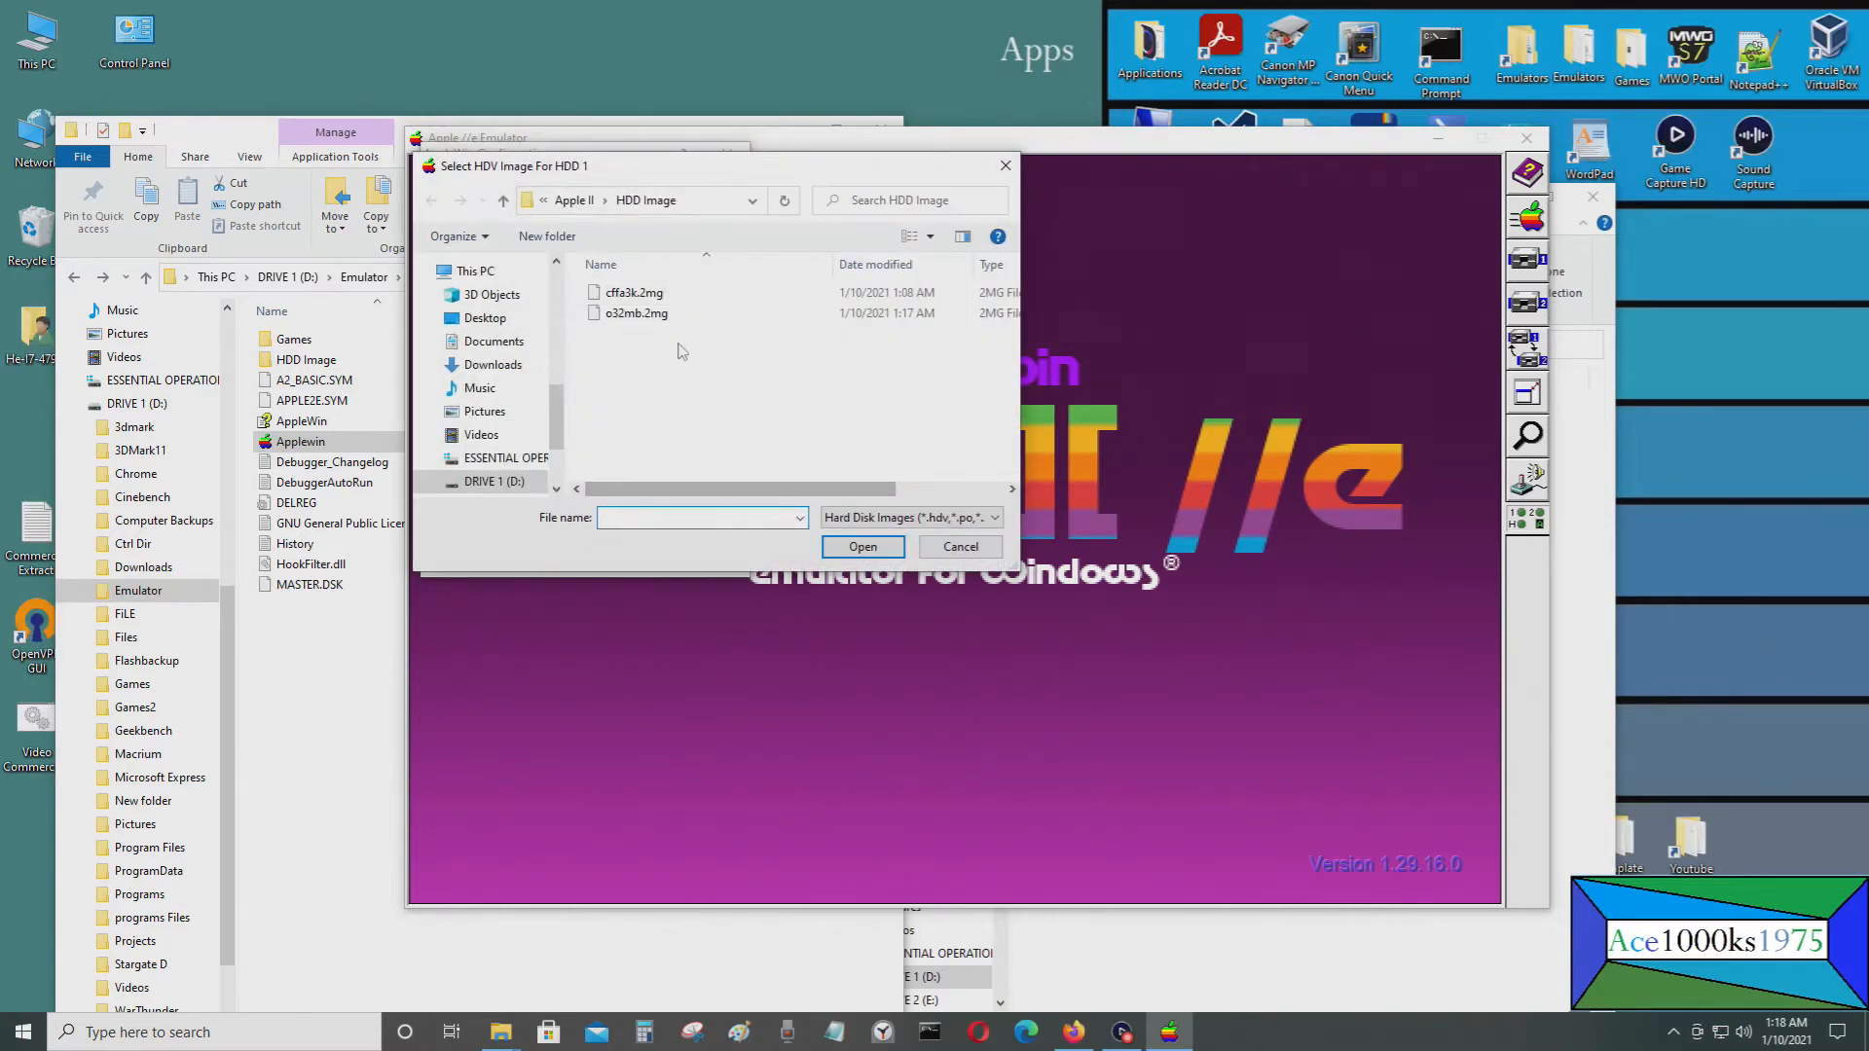
click(643, 198)
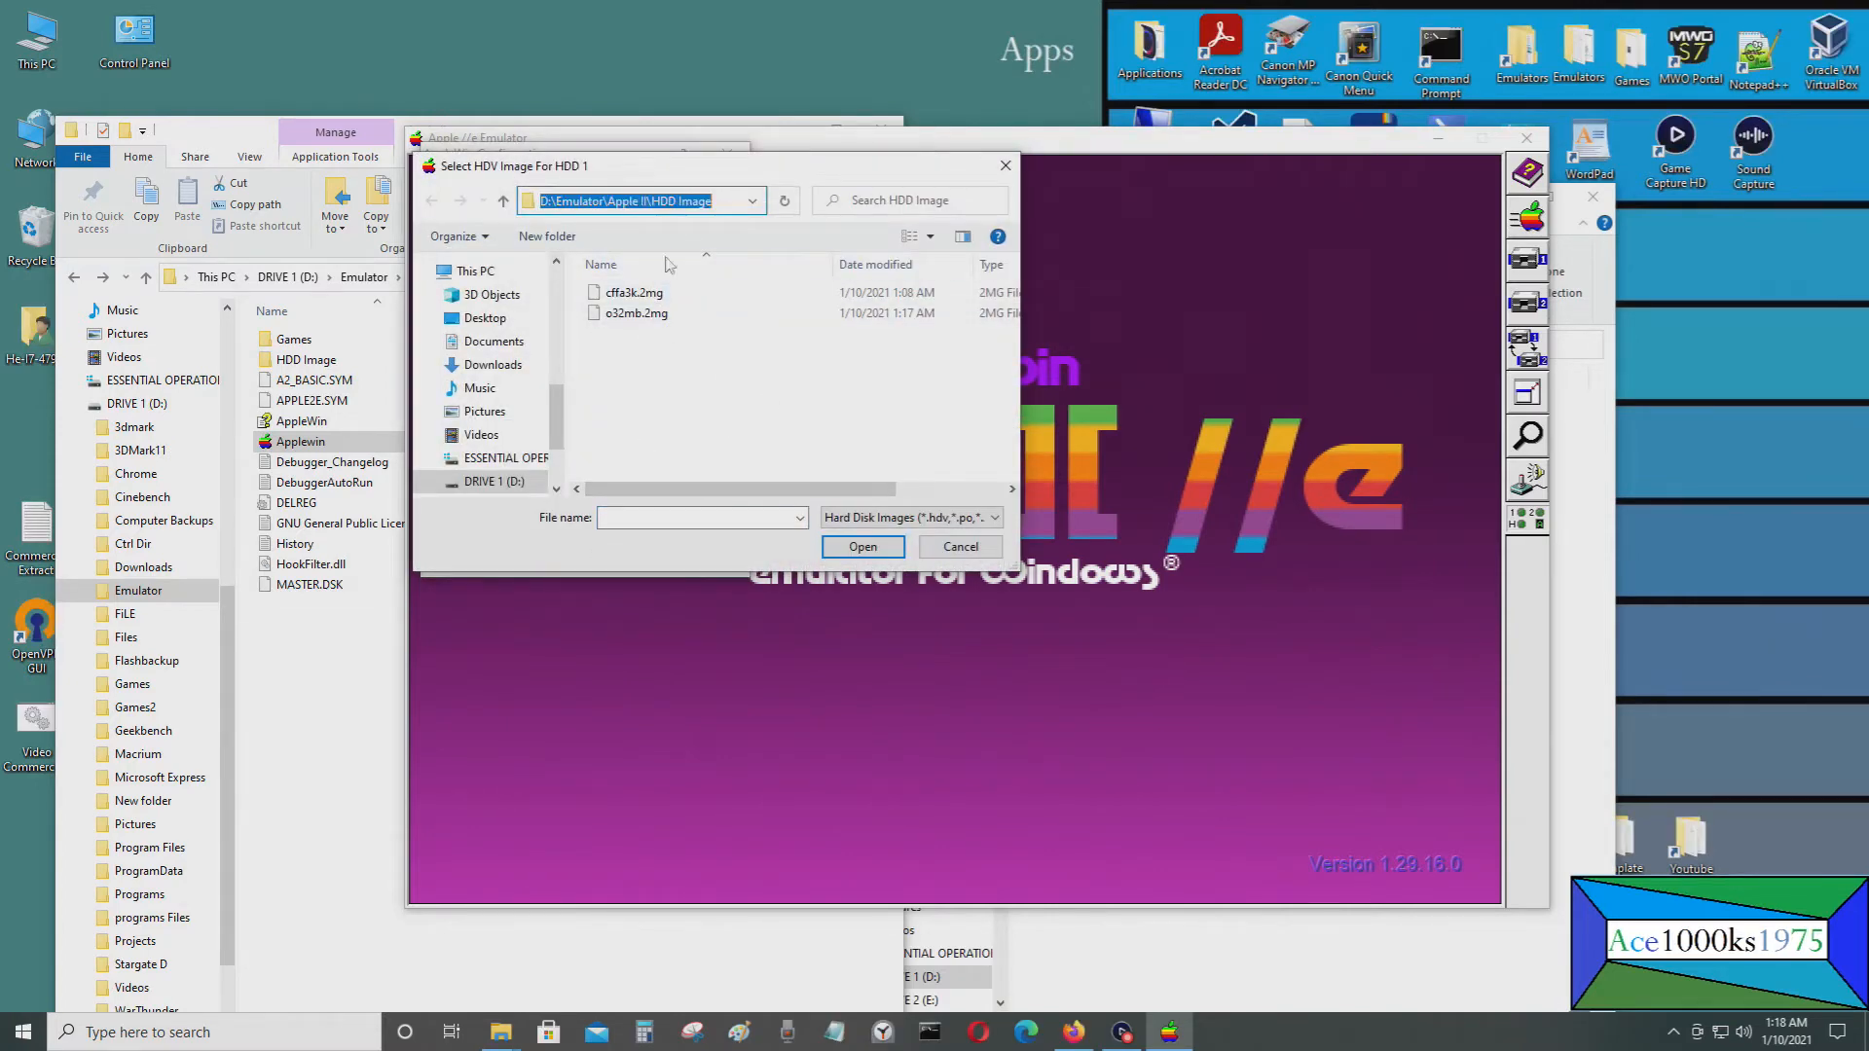
click(655, 201)
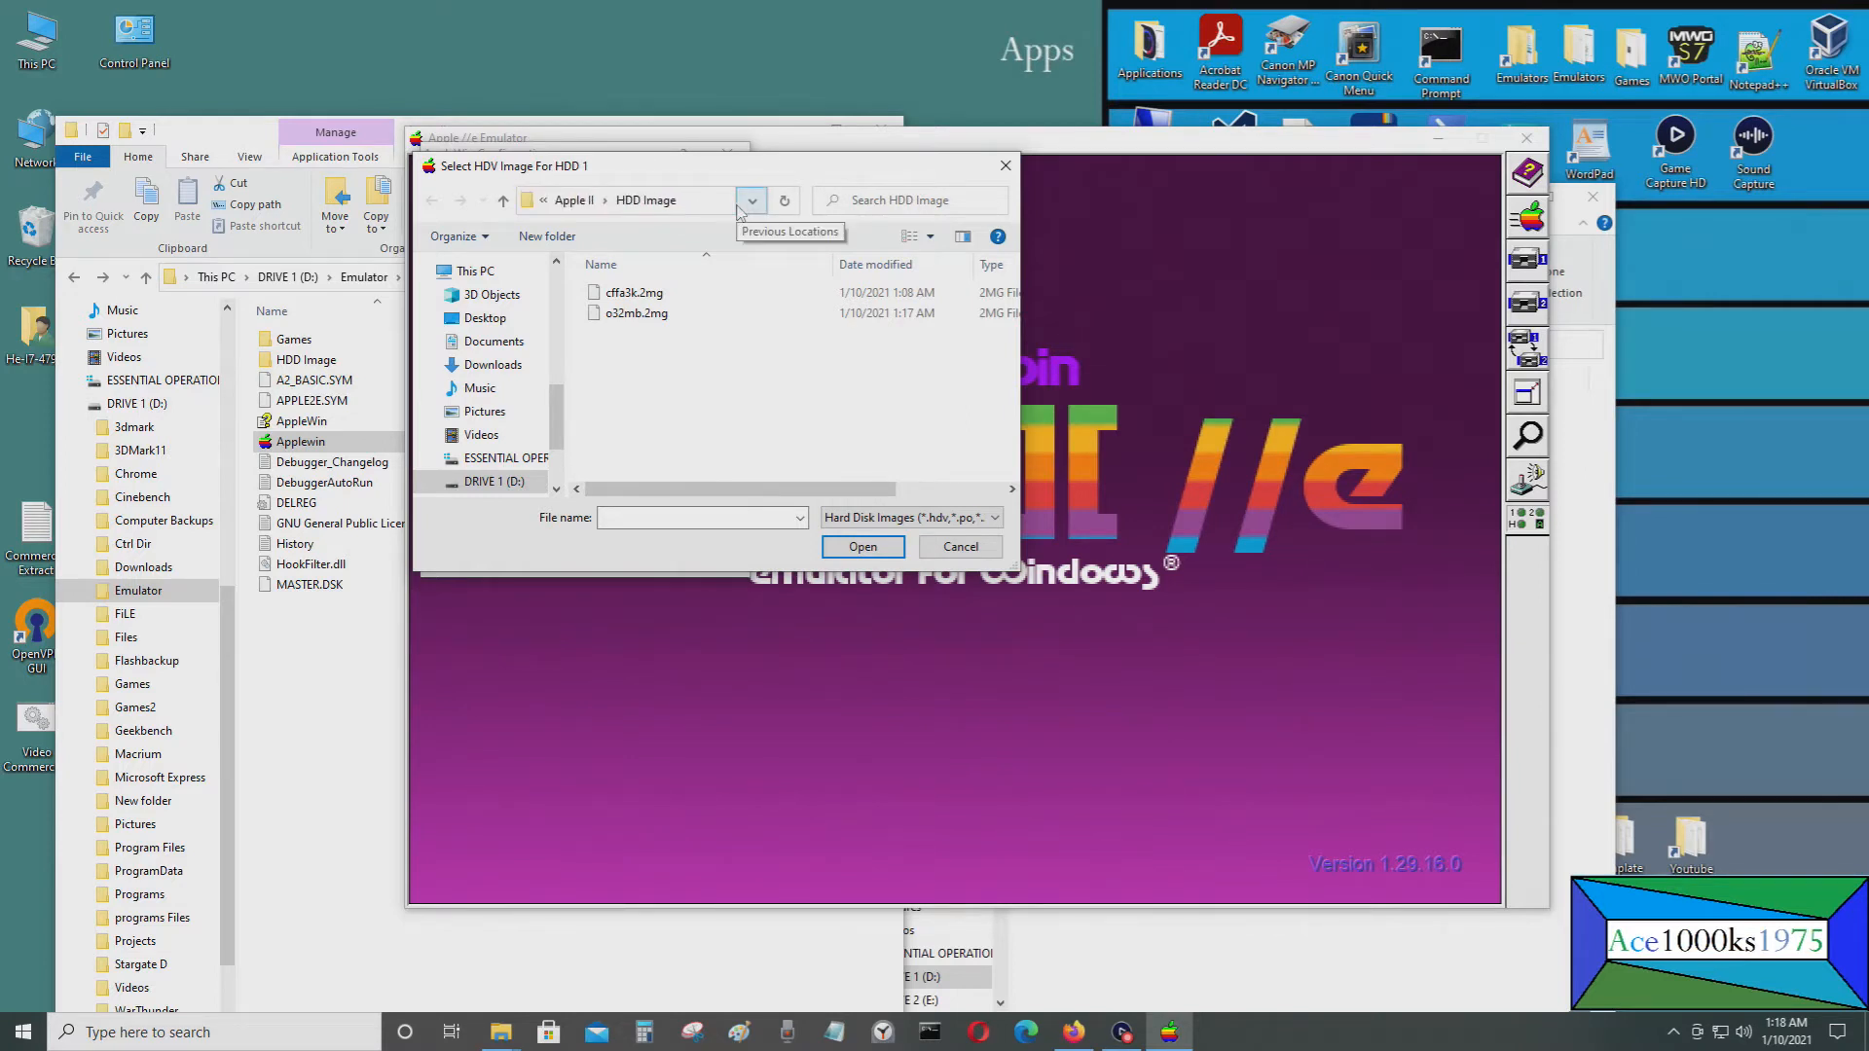
click(643, 198)
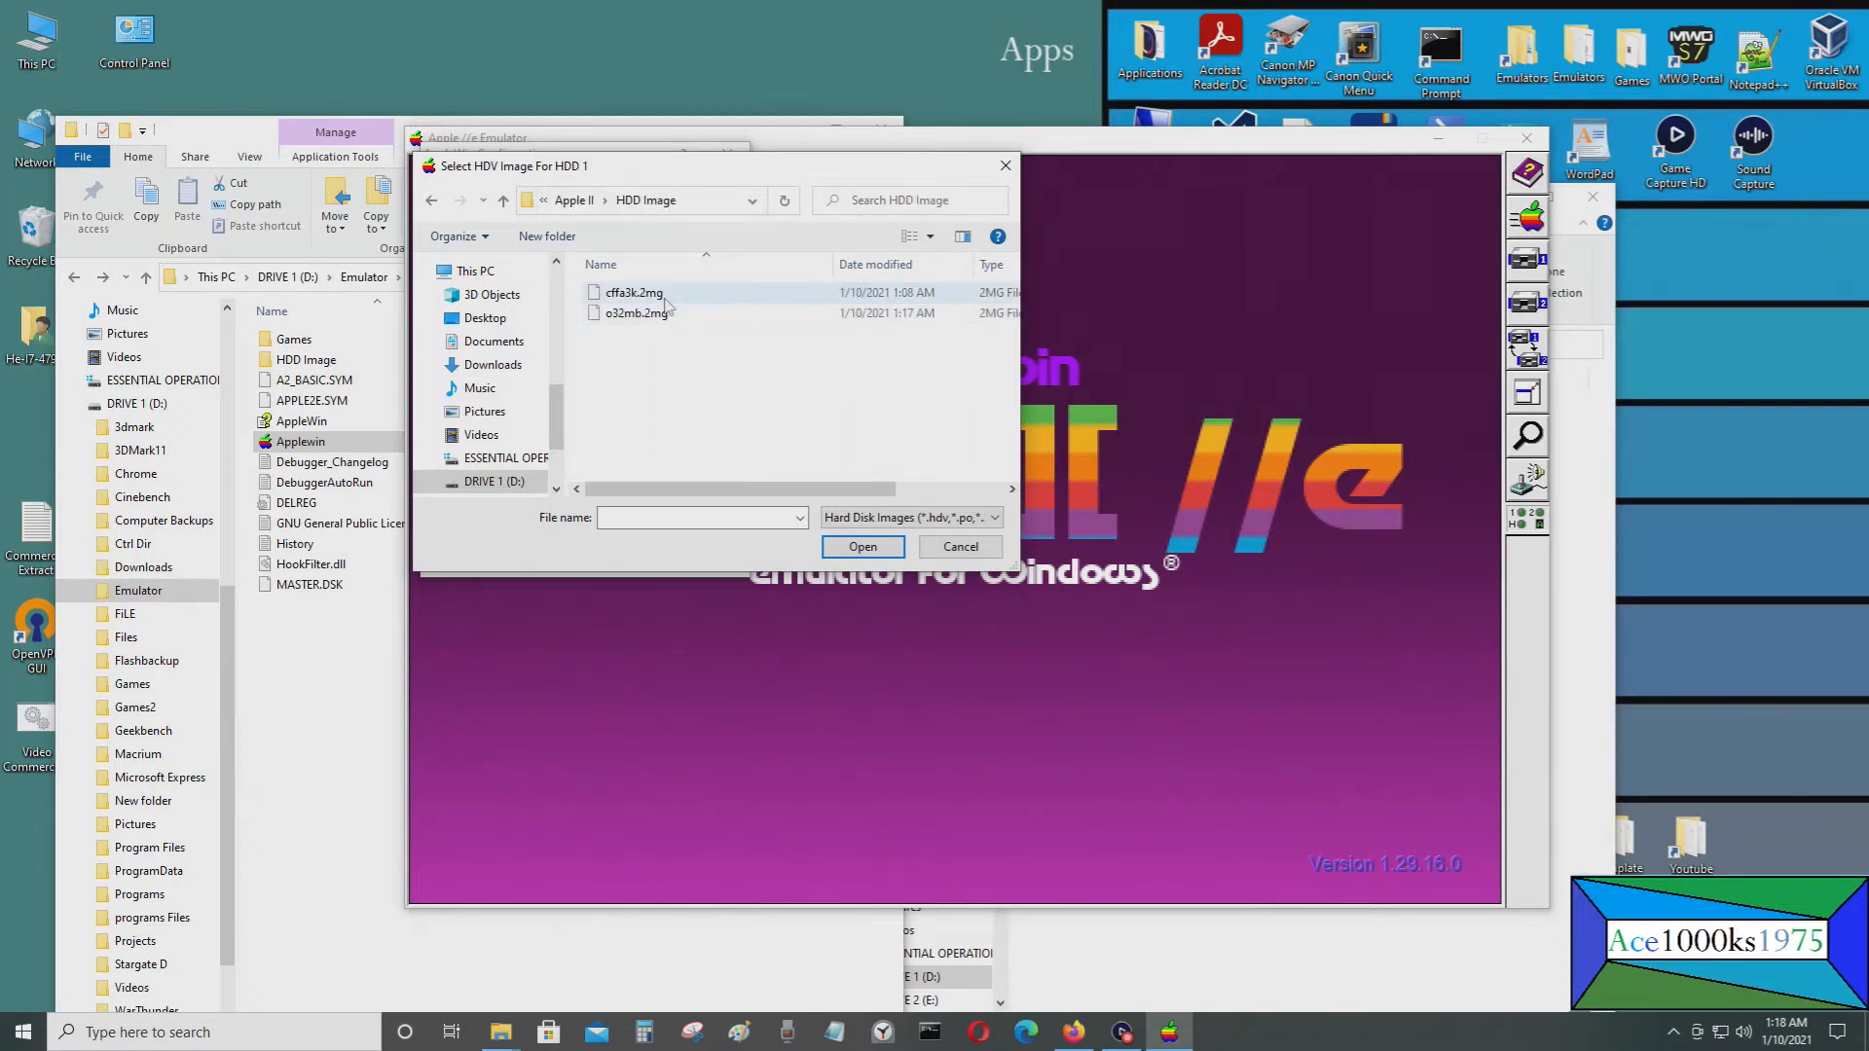
click(636, 312)
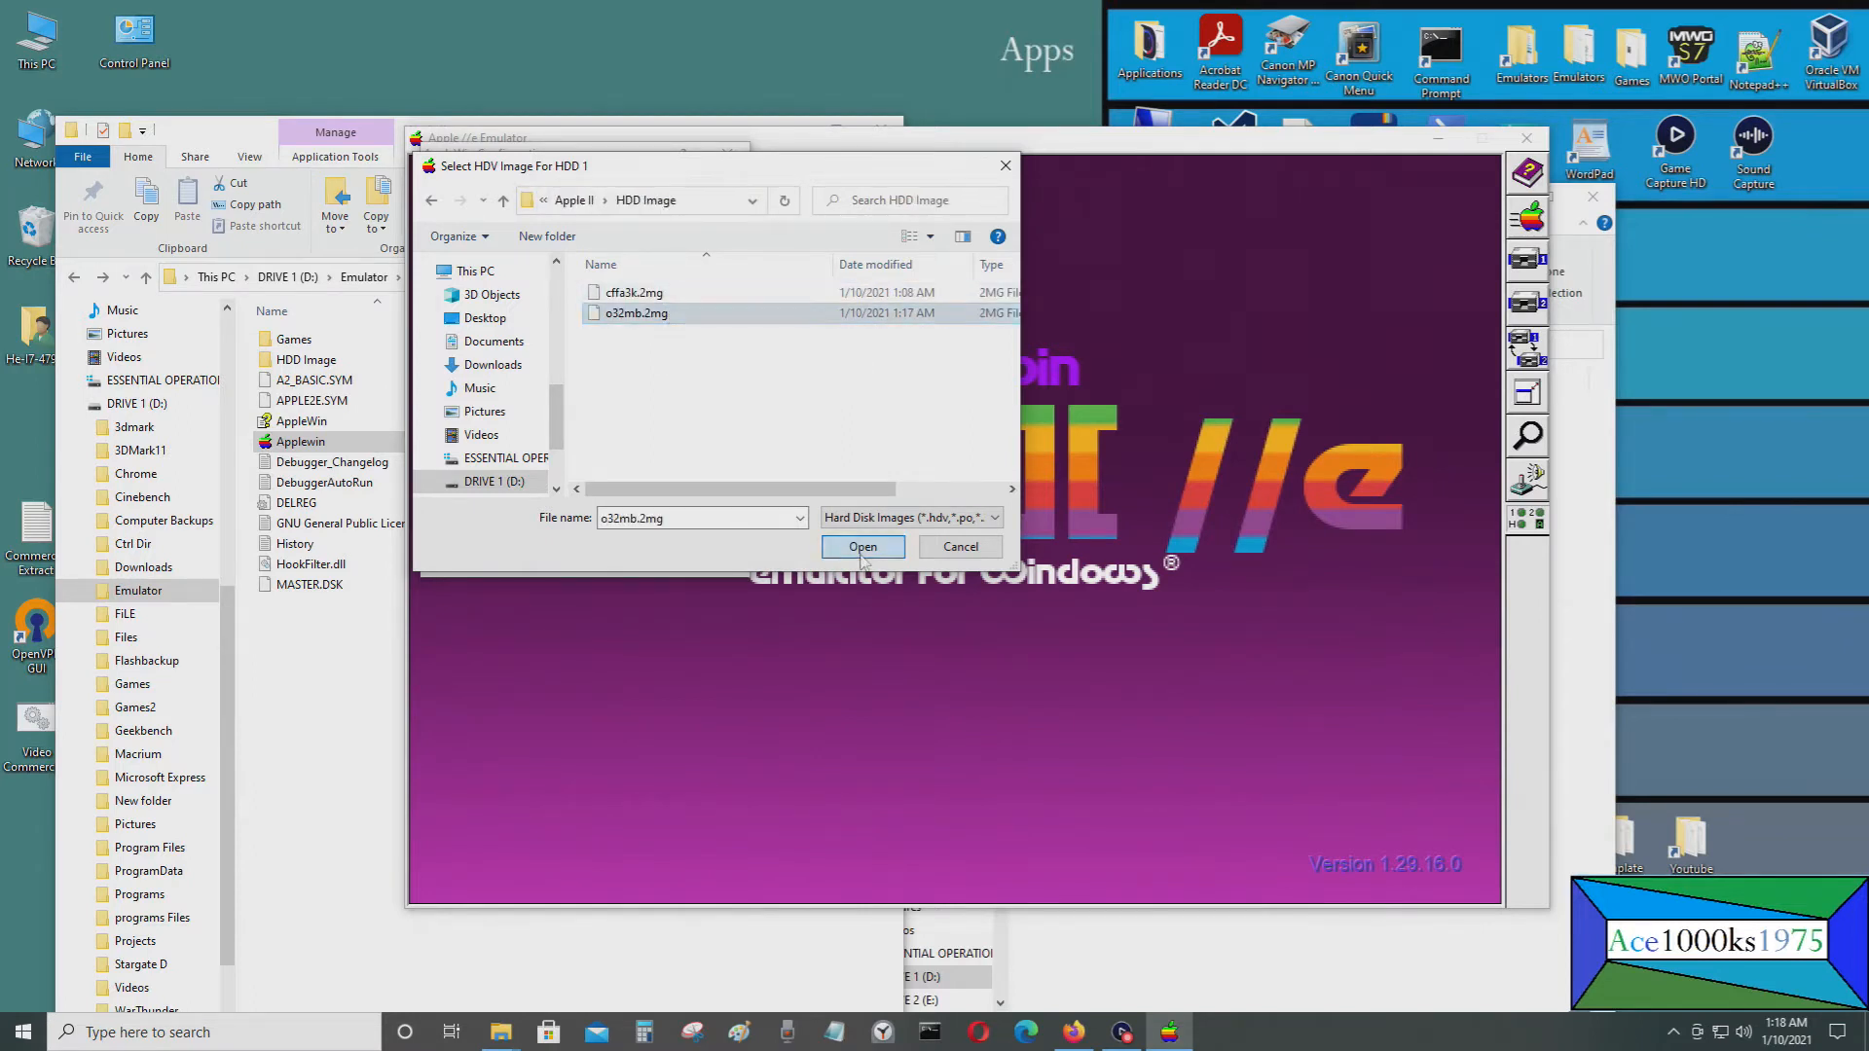
Mount cffa3k.2mg as hard disk 2 and apply the disk settings
click(861, 546)
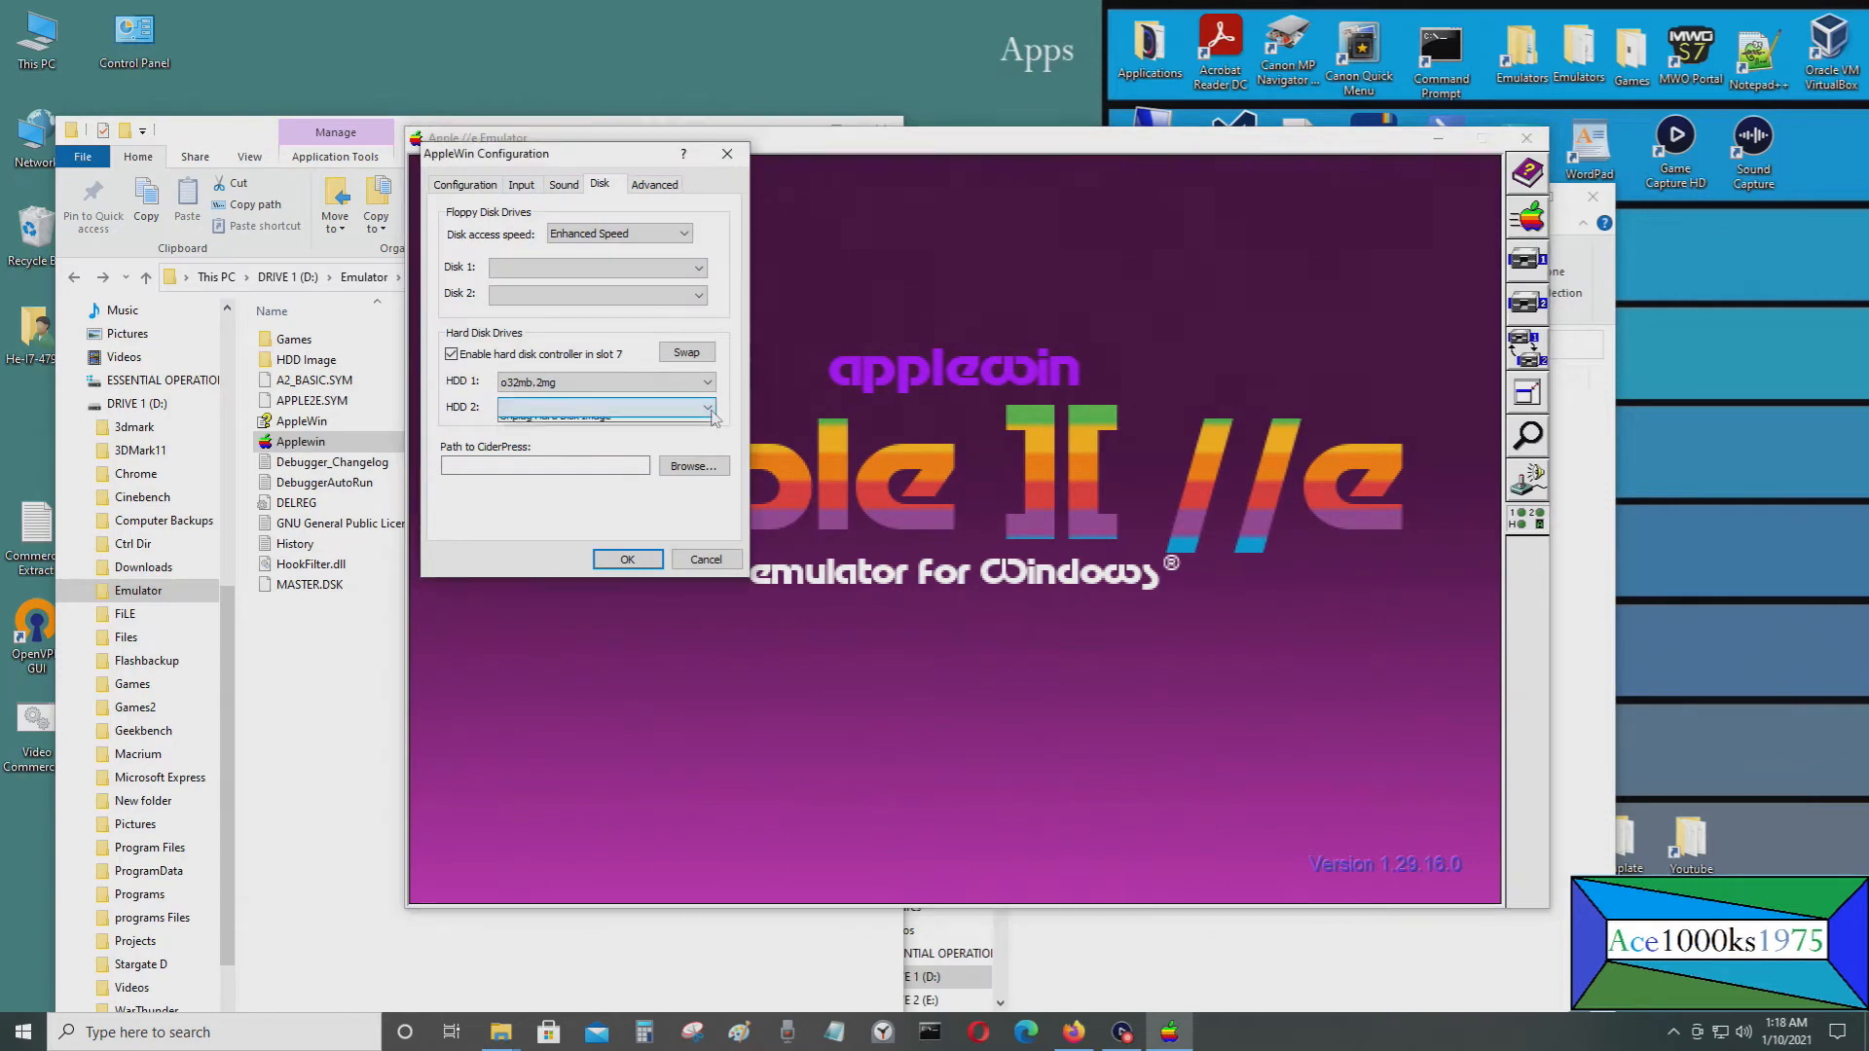
click(707, 407)
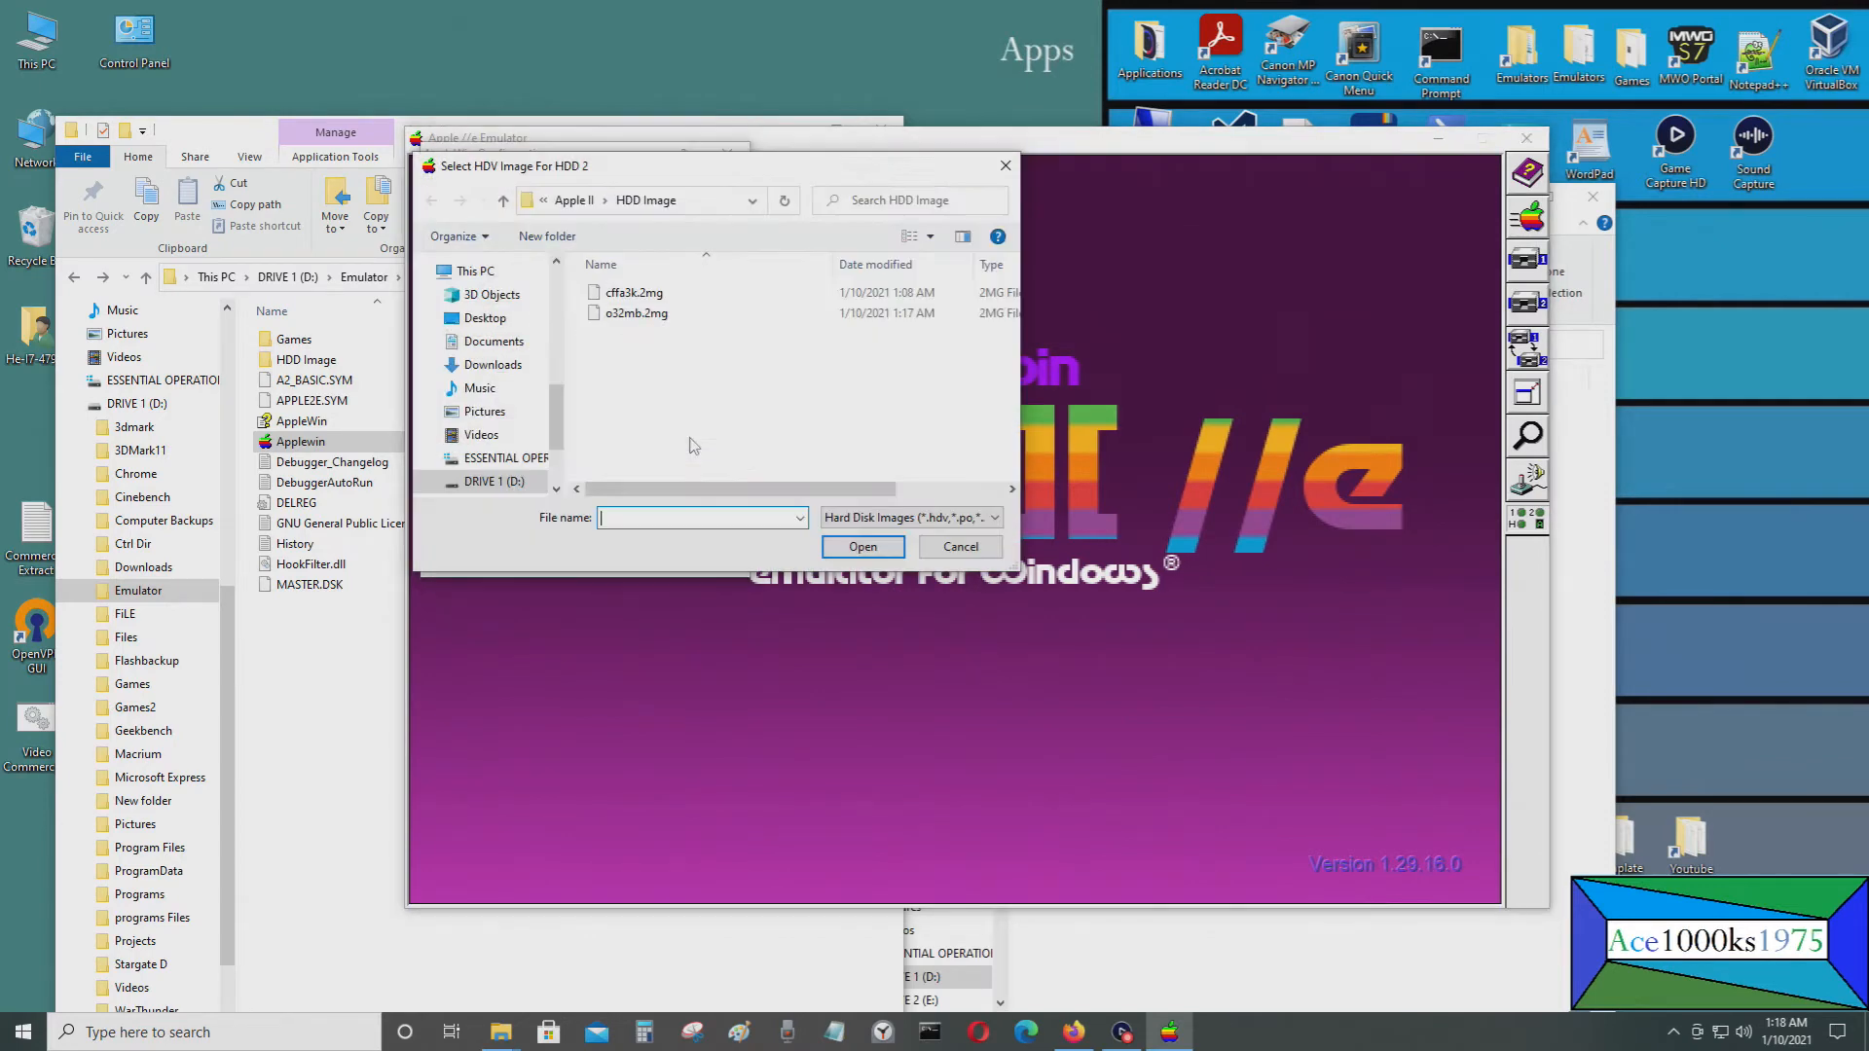
click(861, 546)
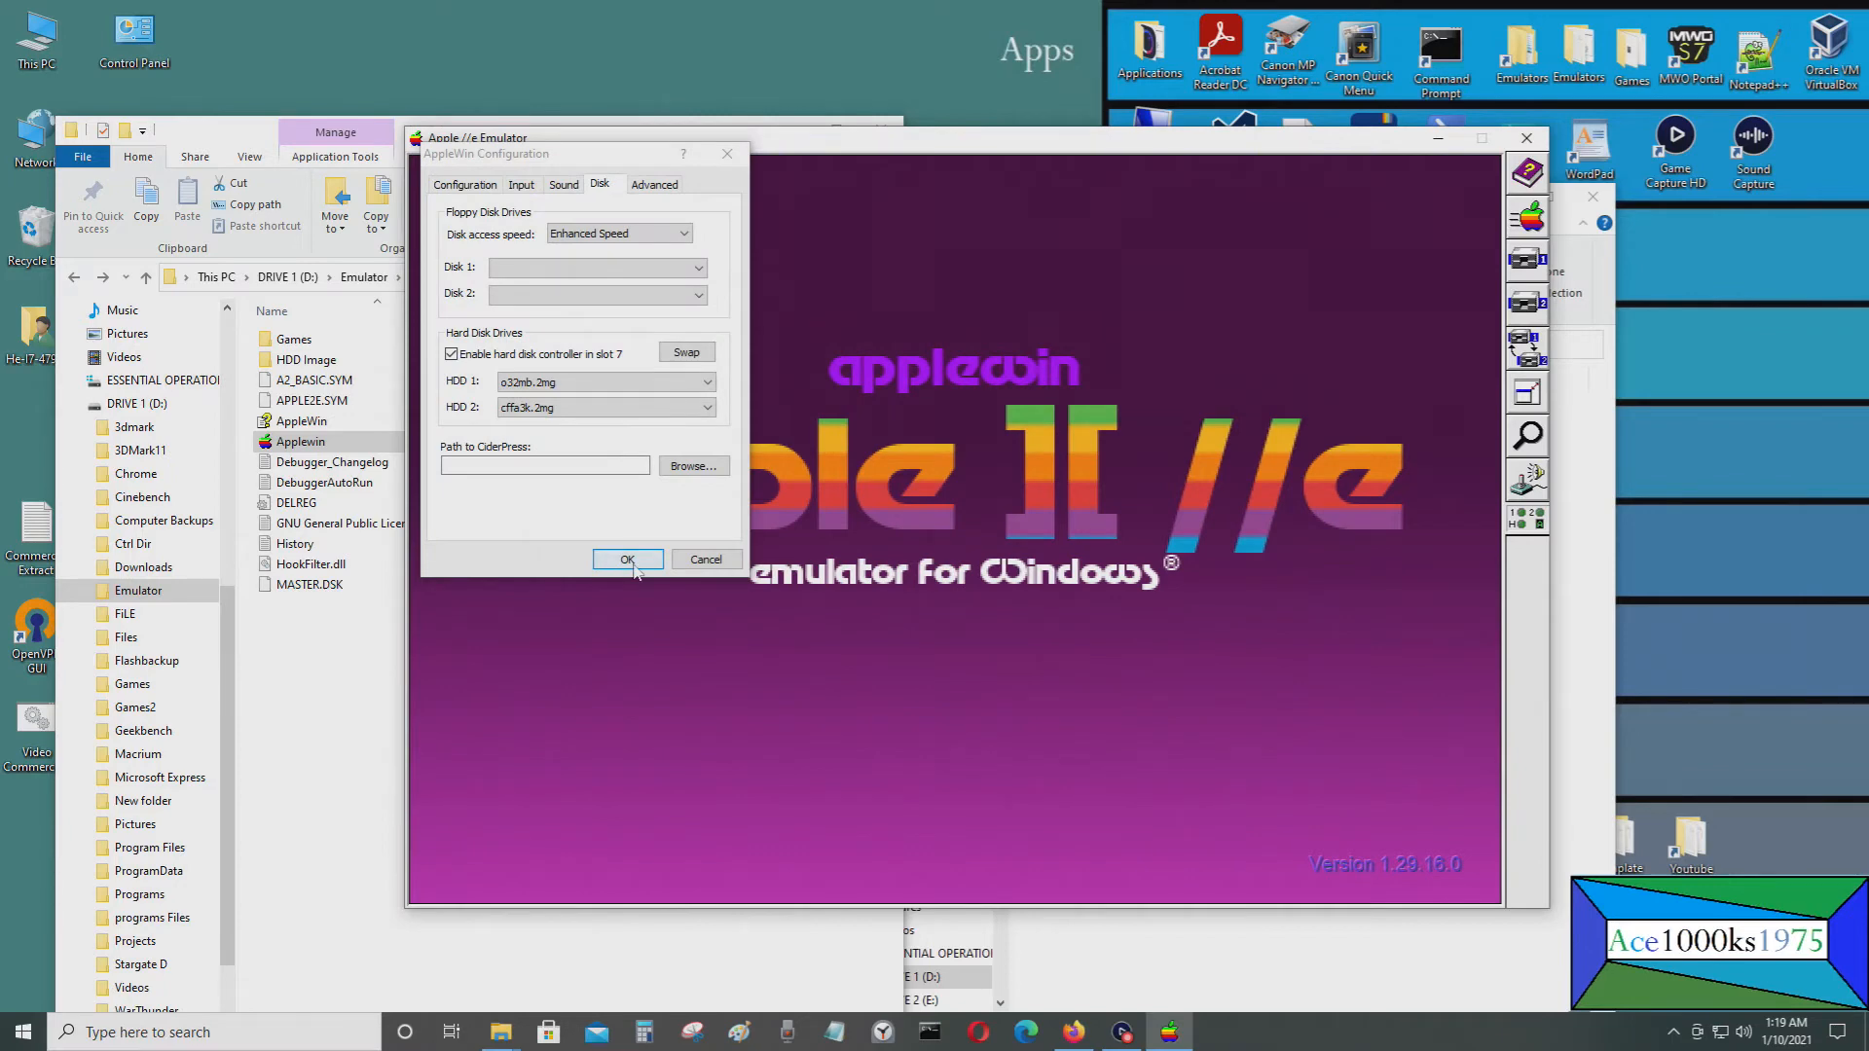
click(627, 561)
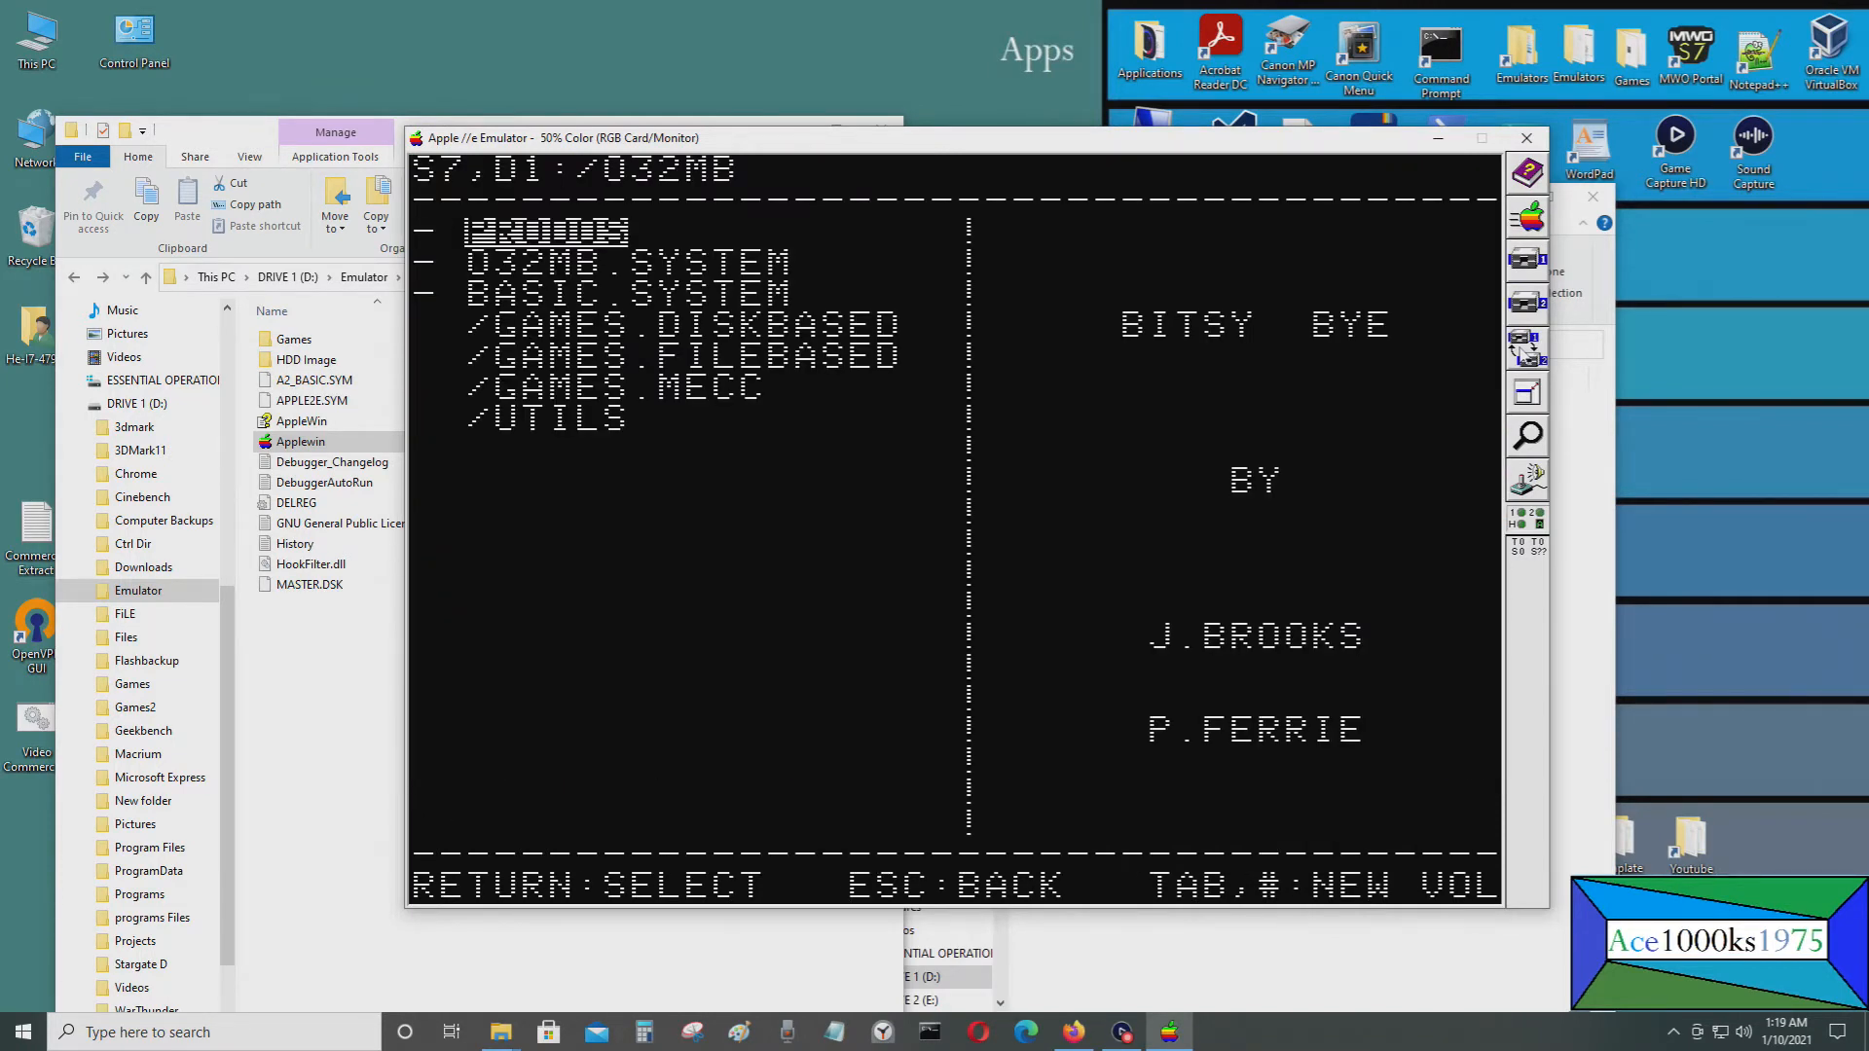
Navigate the Bitsy Bye menu into GAMES.DISKBASED and its A.TO.E game list
key(Down)
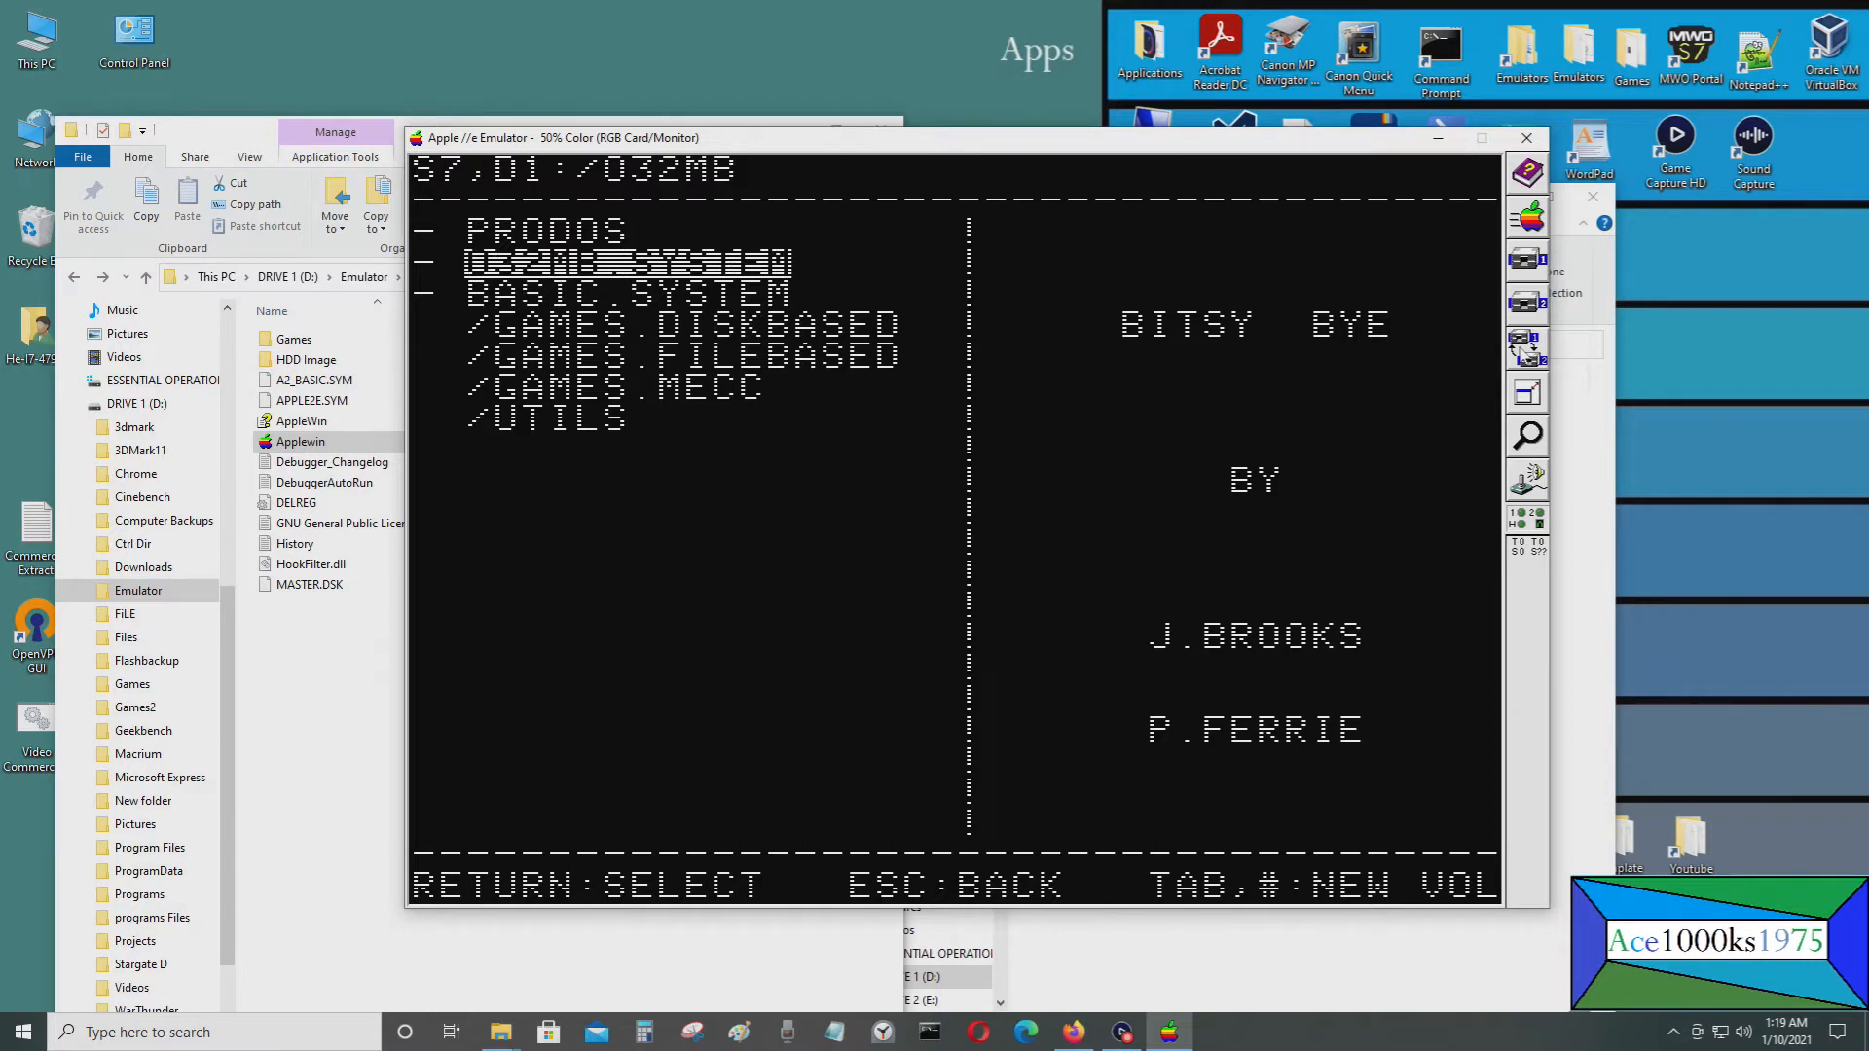
key(down)
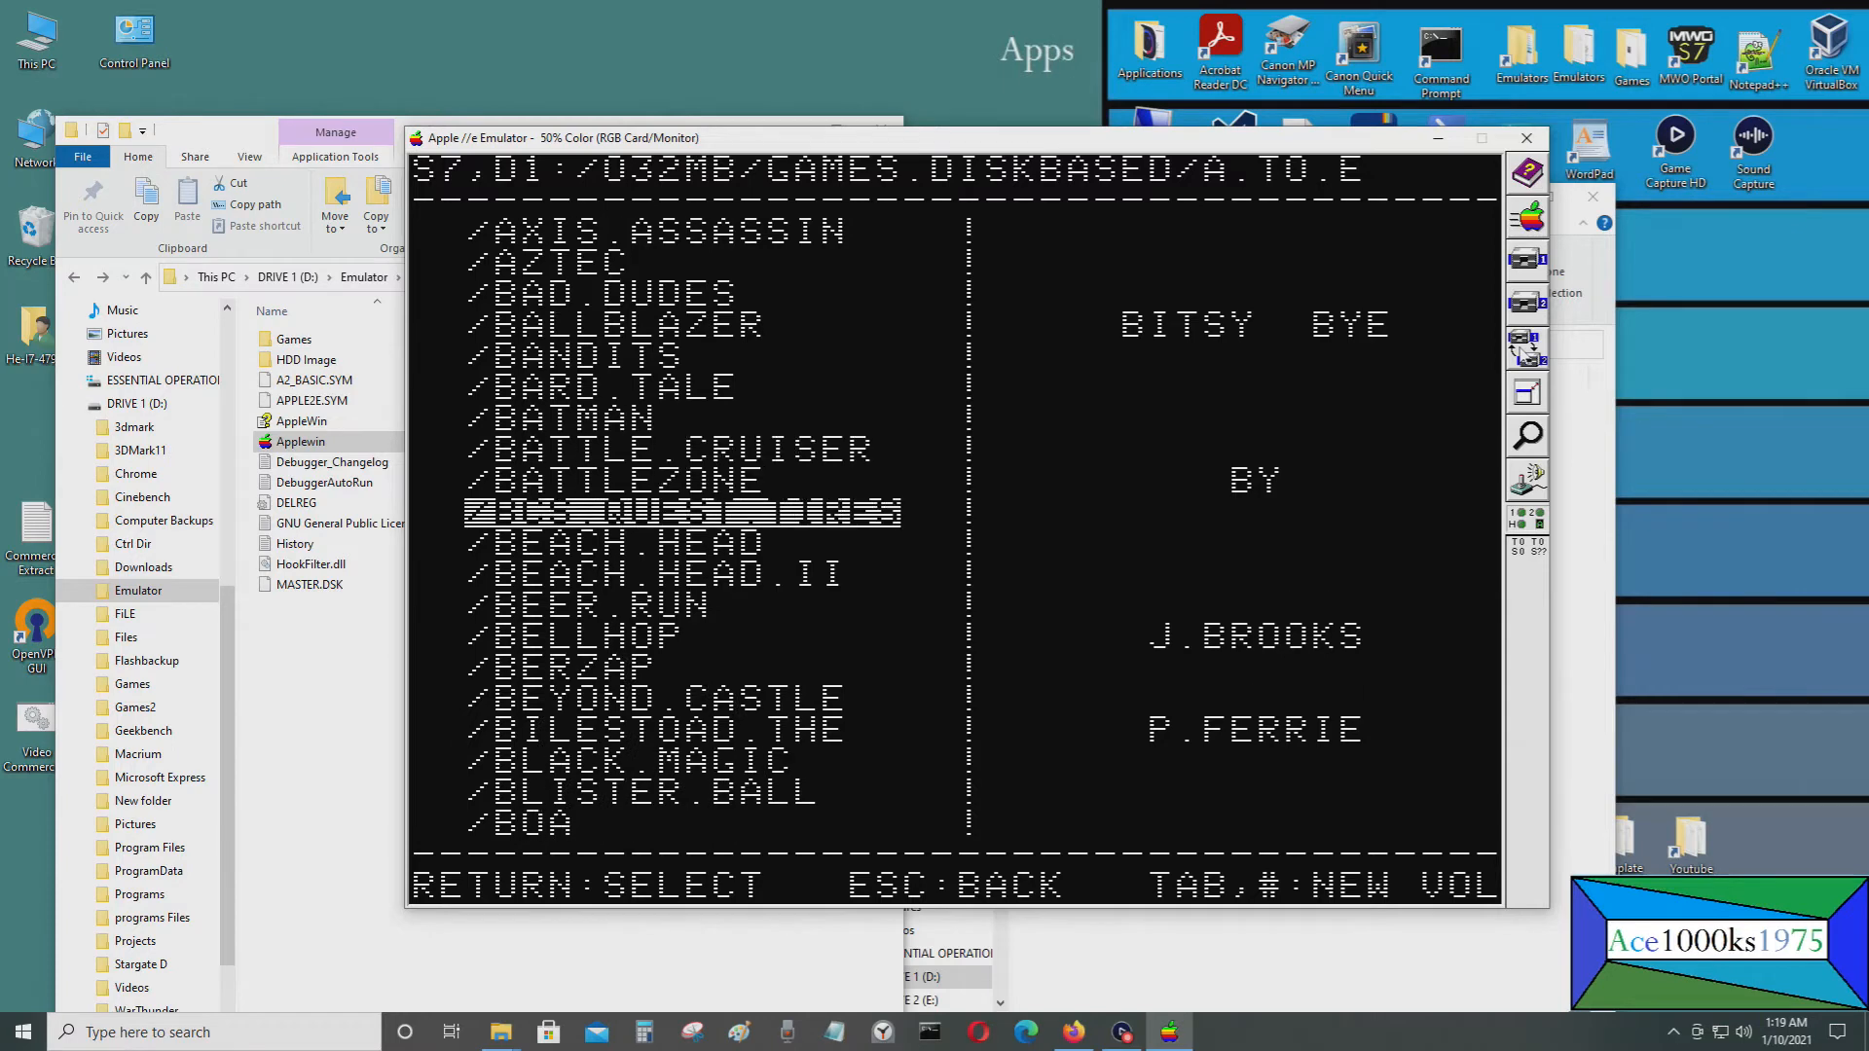
scroll(down, 3)
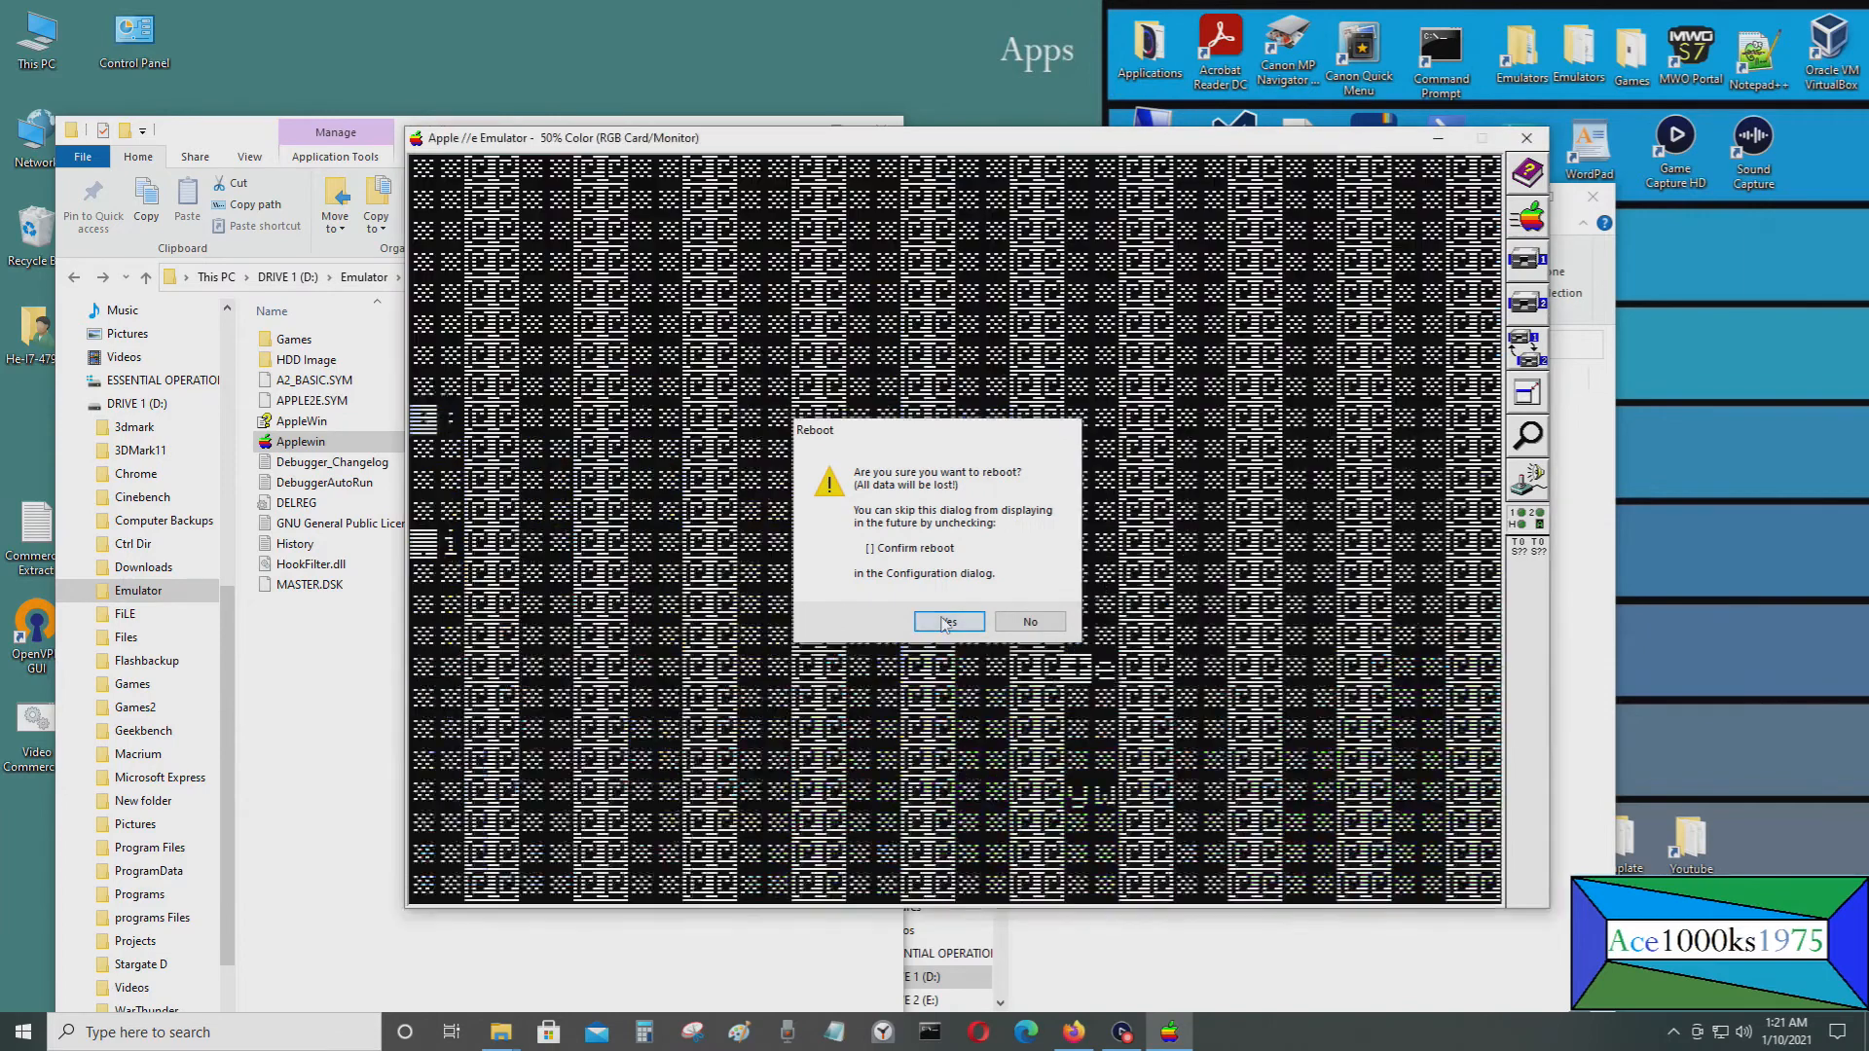
Confirm the reboot and return to the PRODOS entry of the 032MB Bitsy Bye menu
click(947, 621)
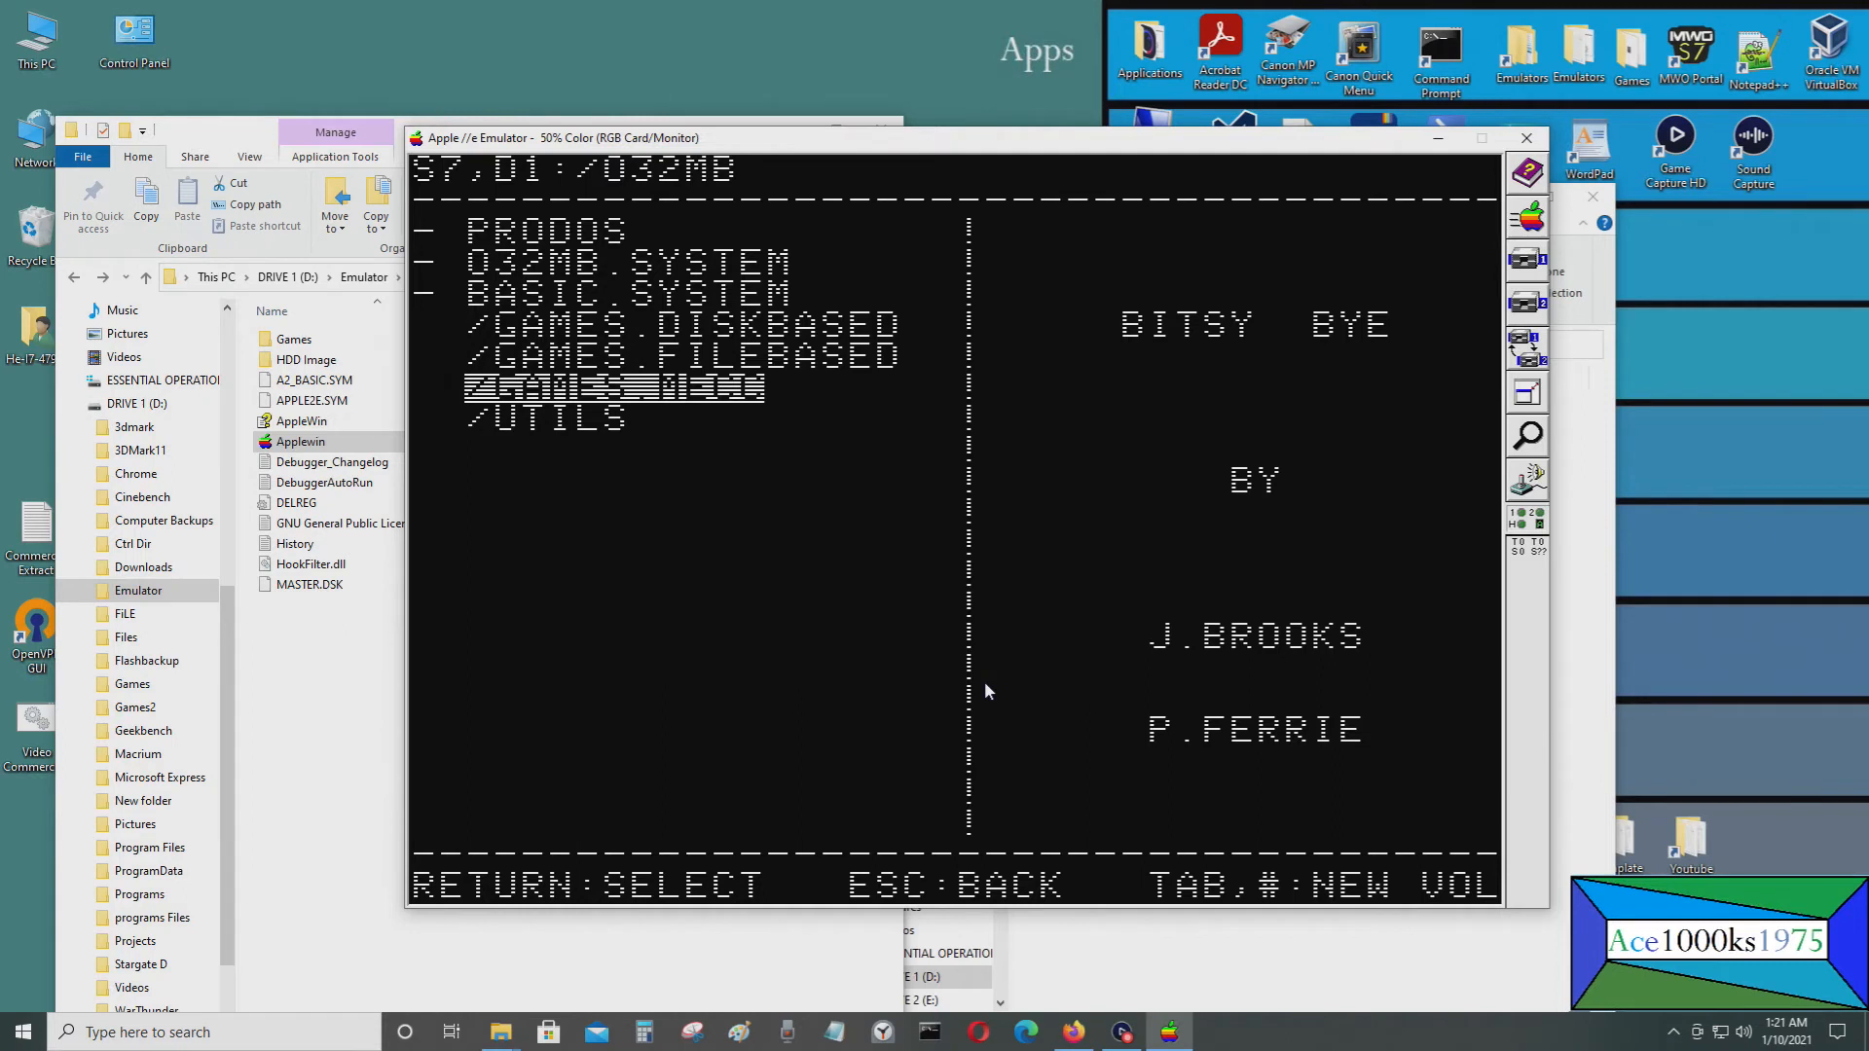
key(up)
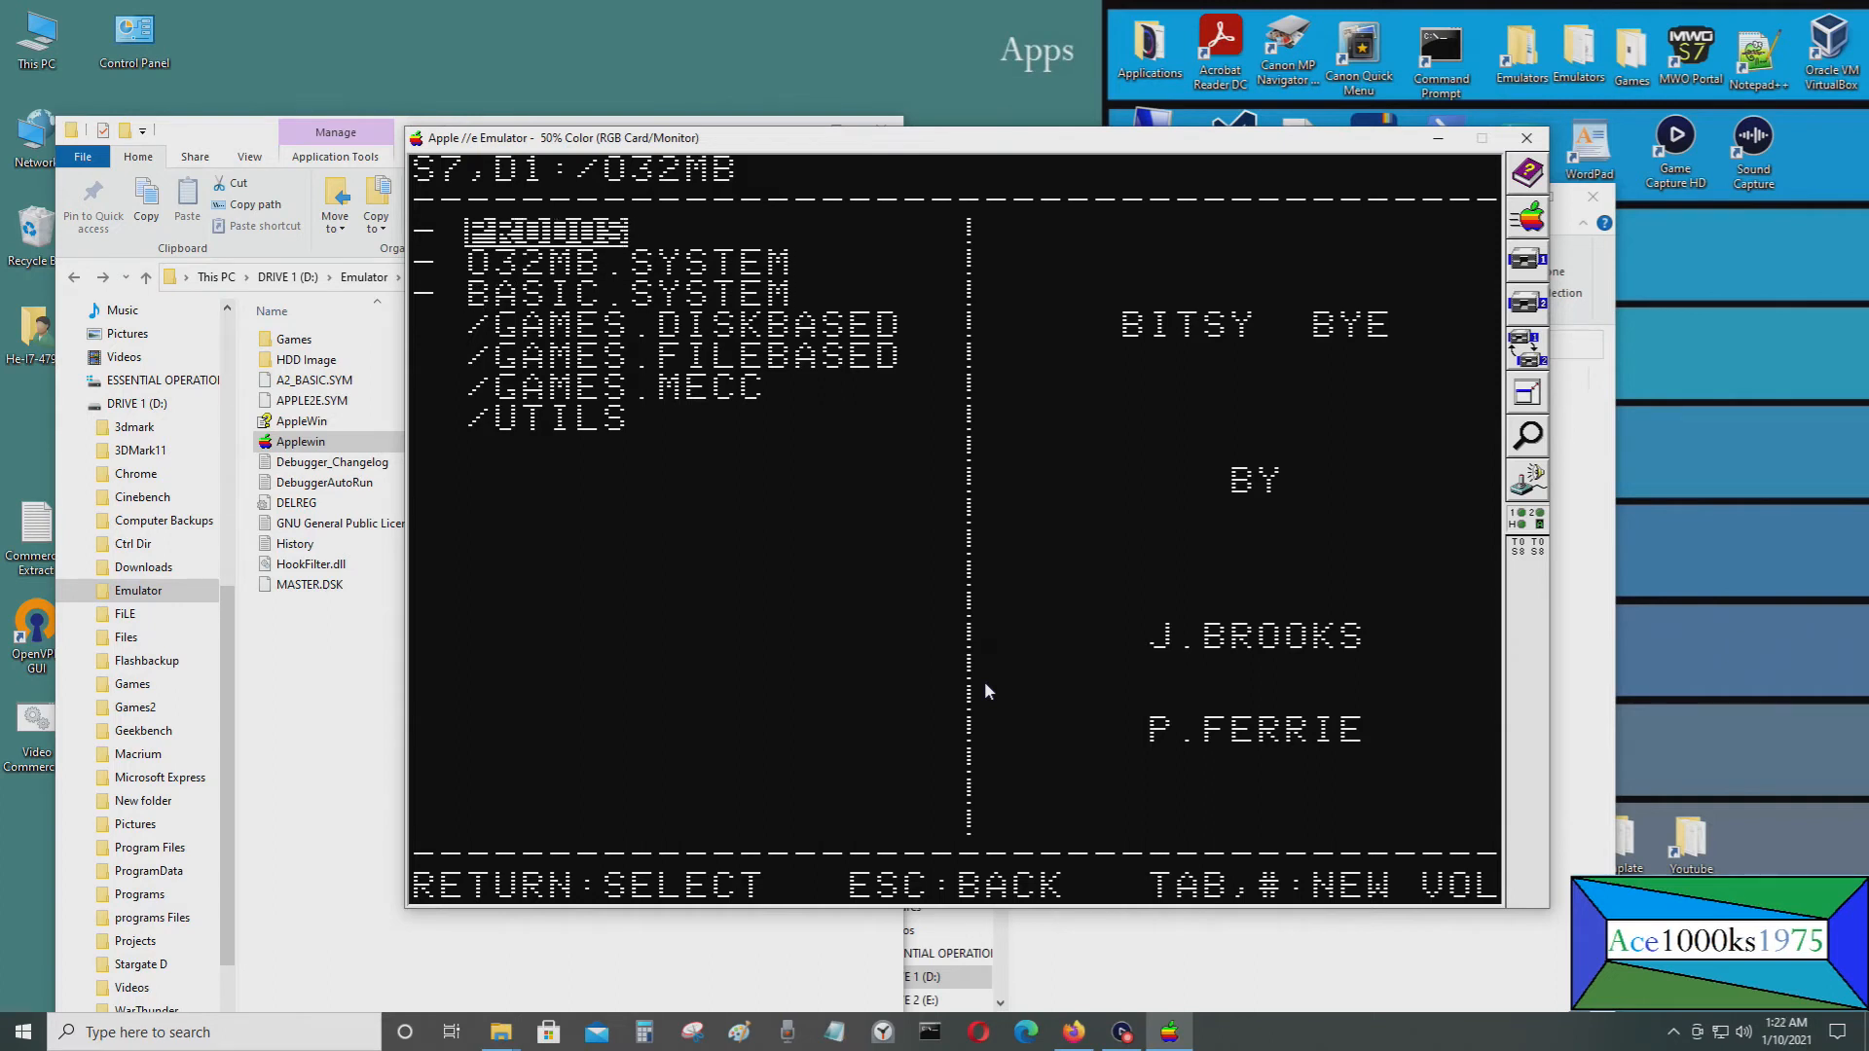
Peek at the CFFA volume, return to 032MB and enter its GAMES.FILEBASED folder
key(tab)
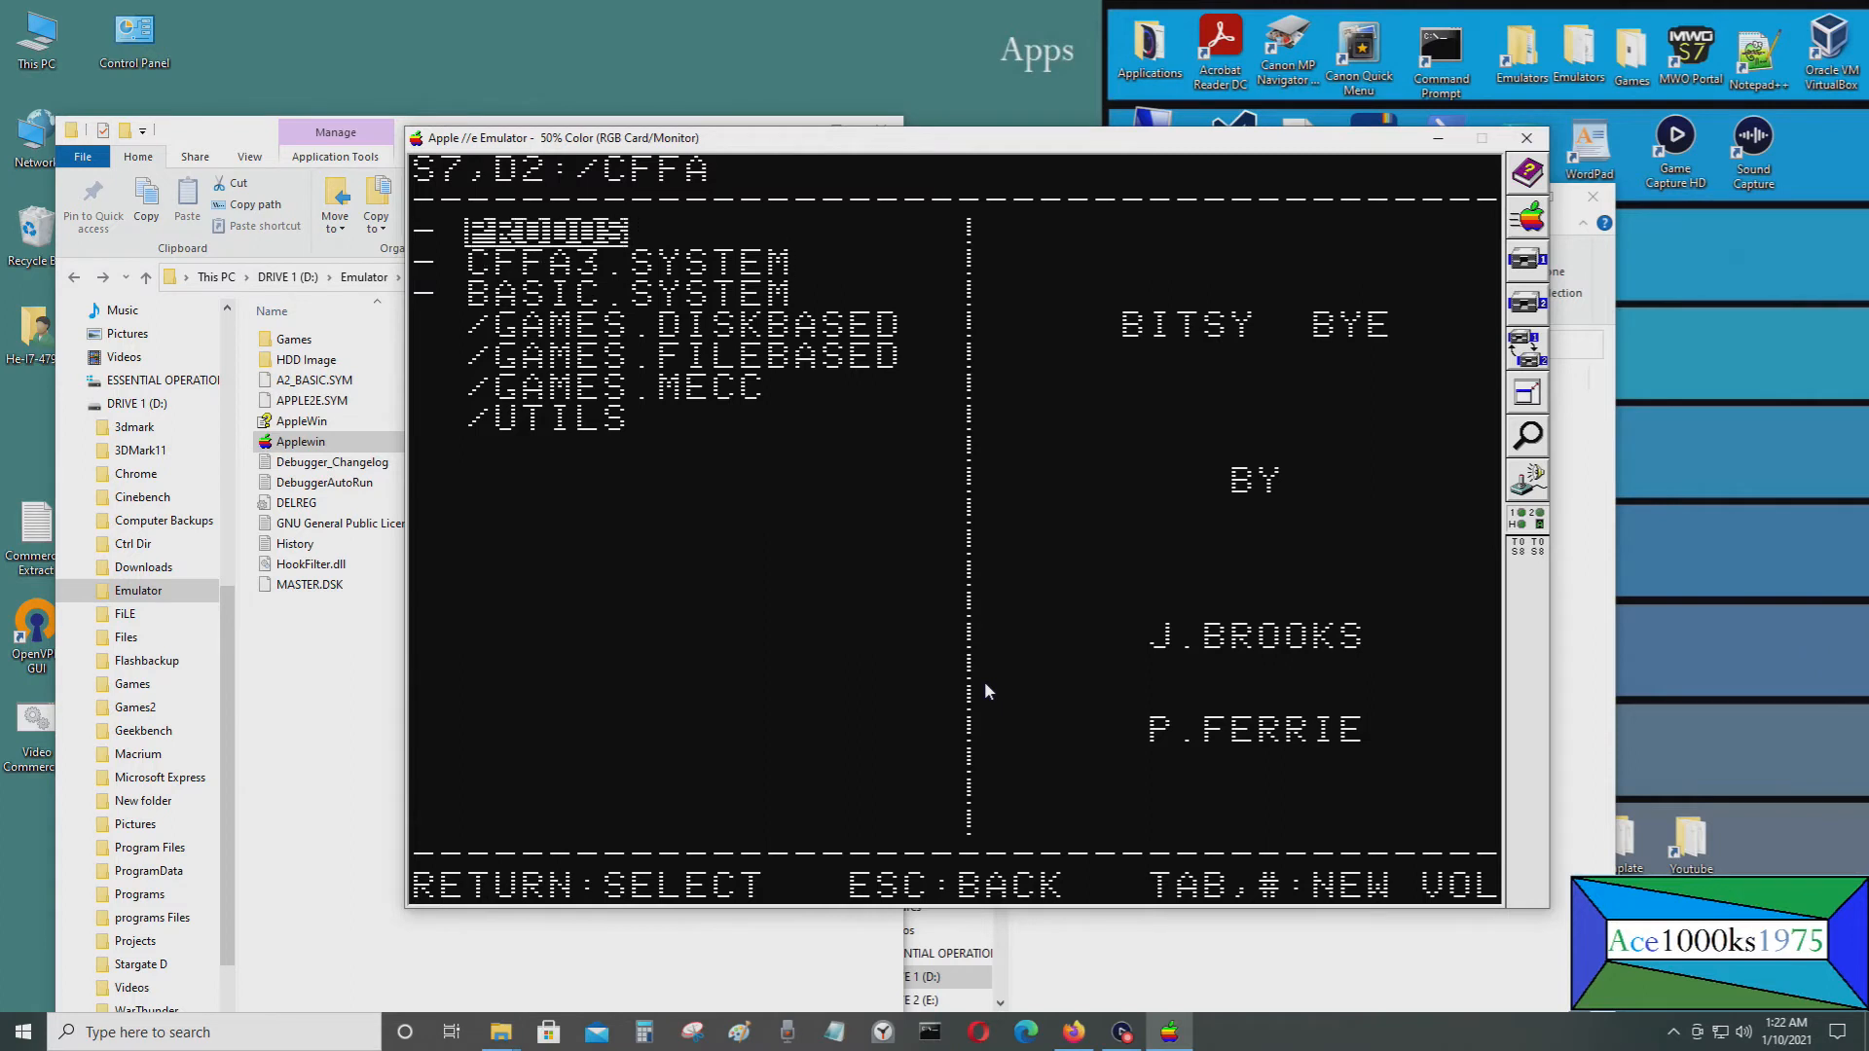
key(down)
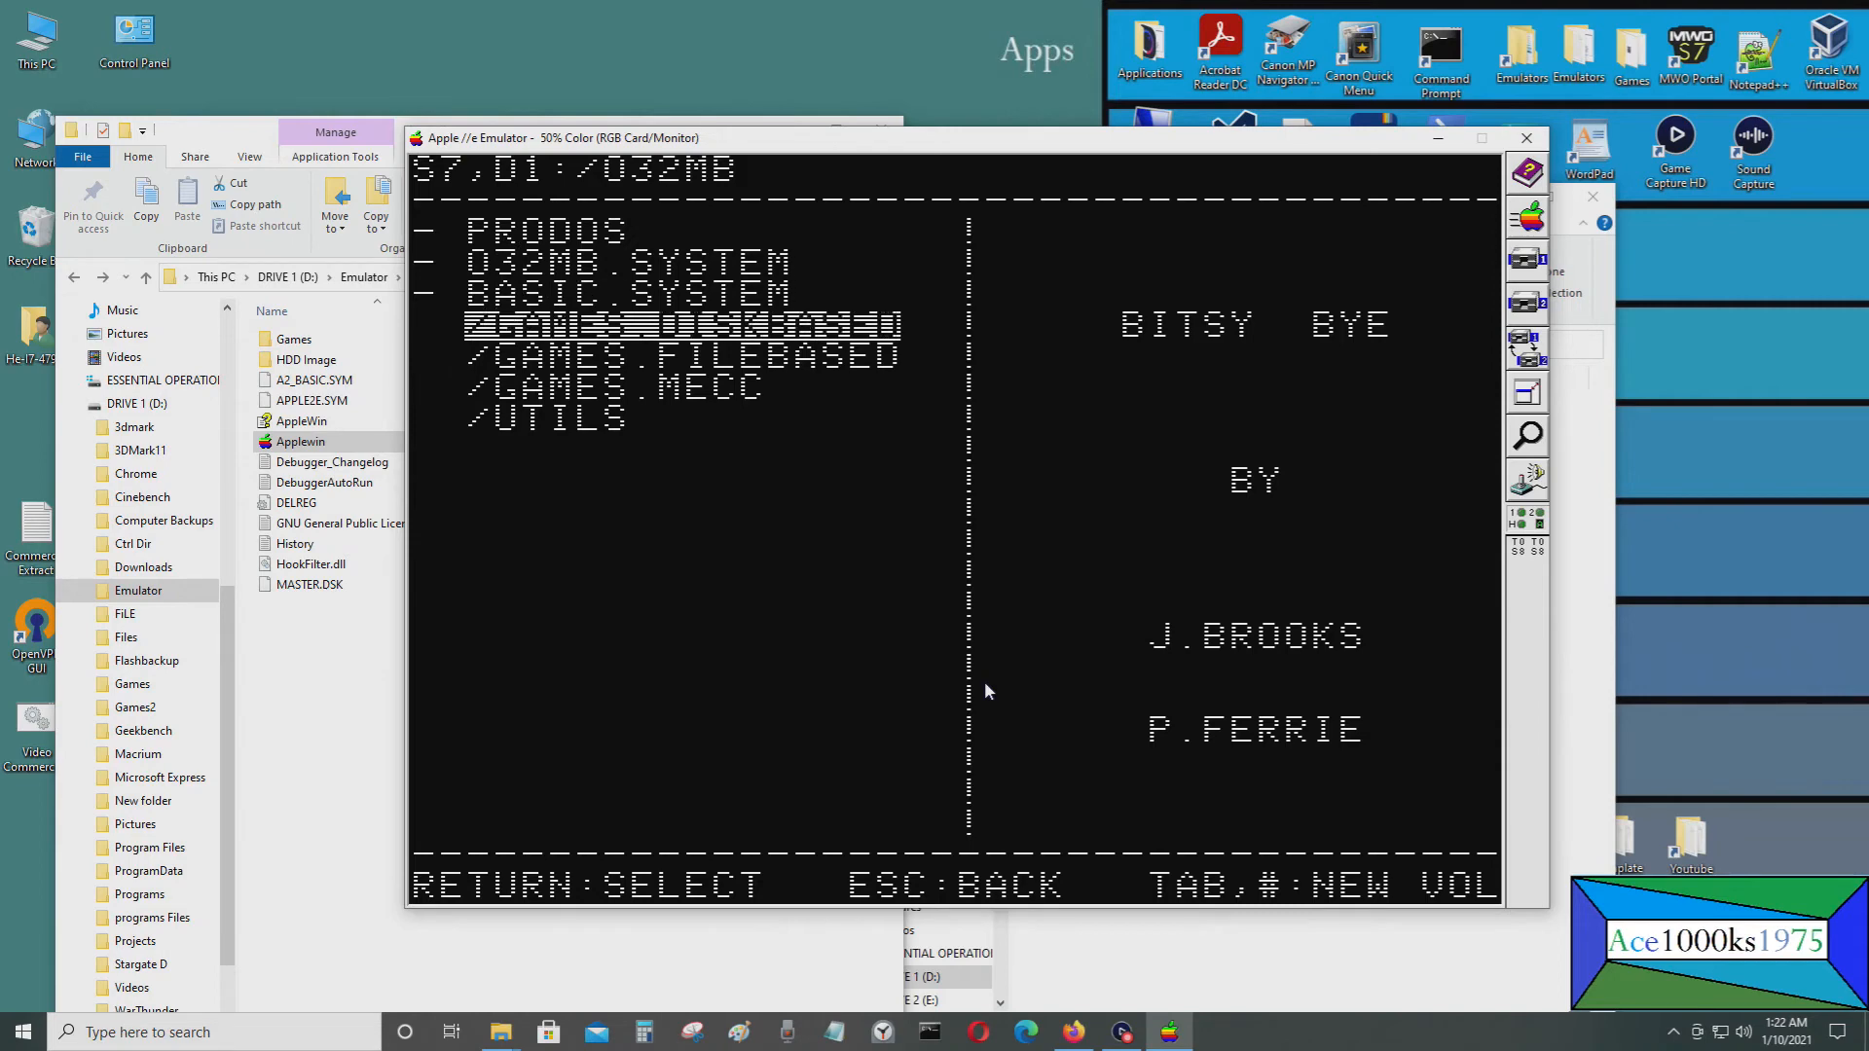
key(down)
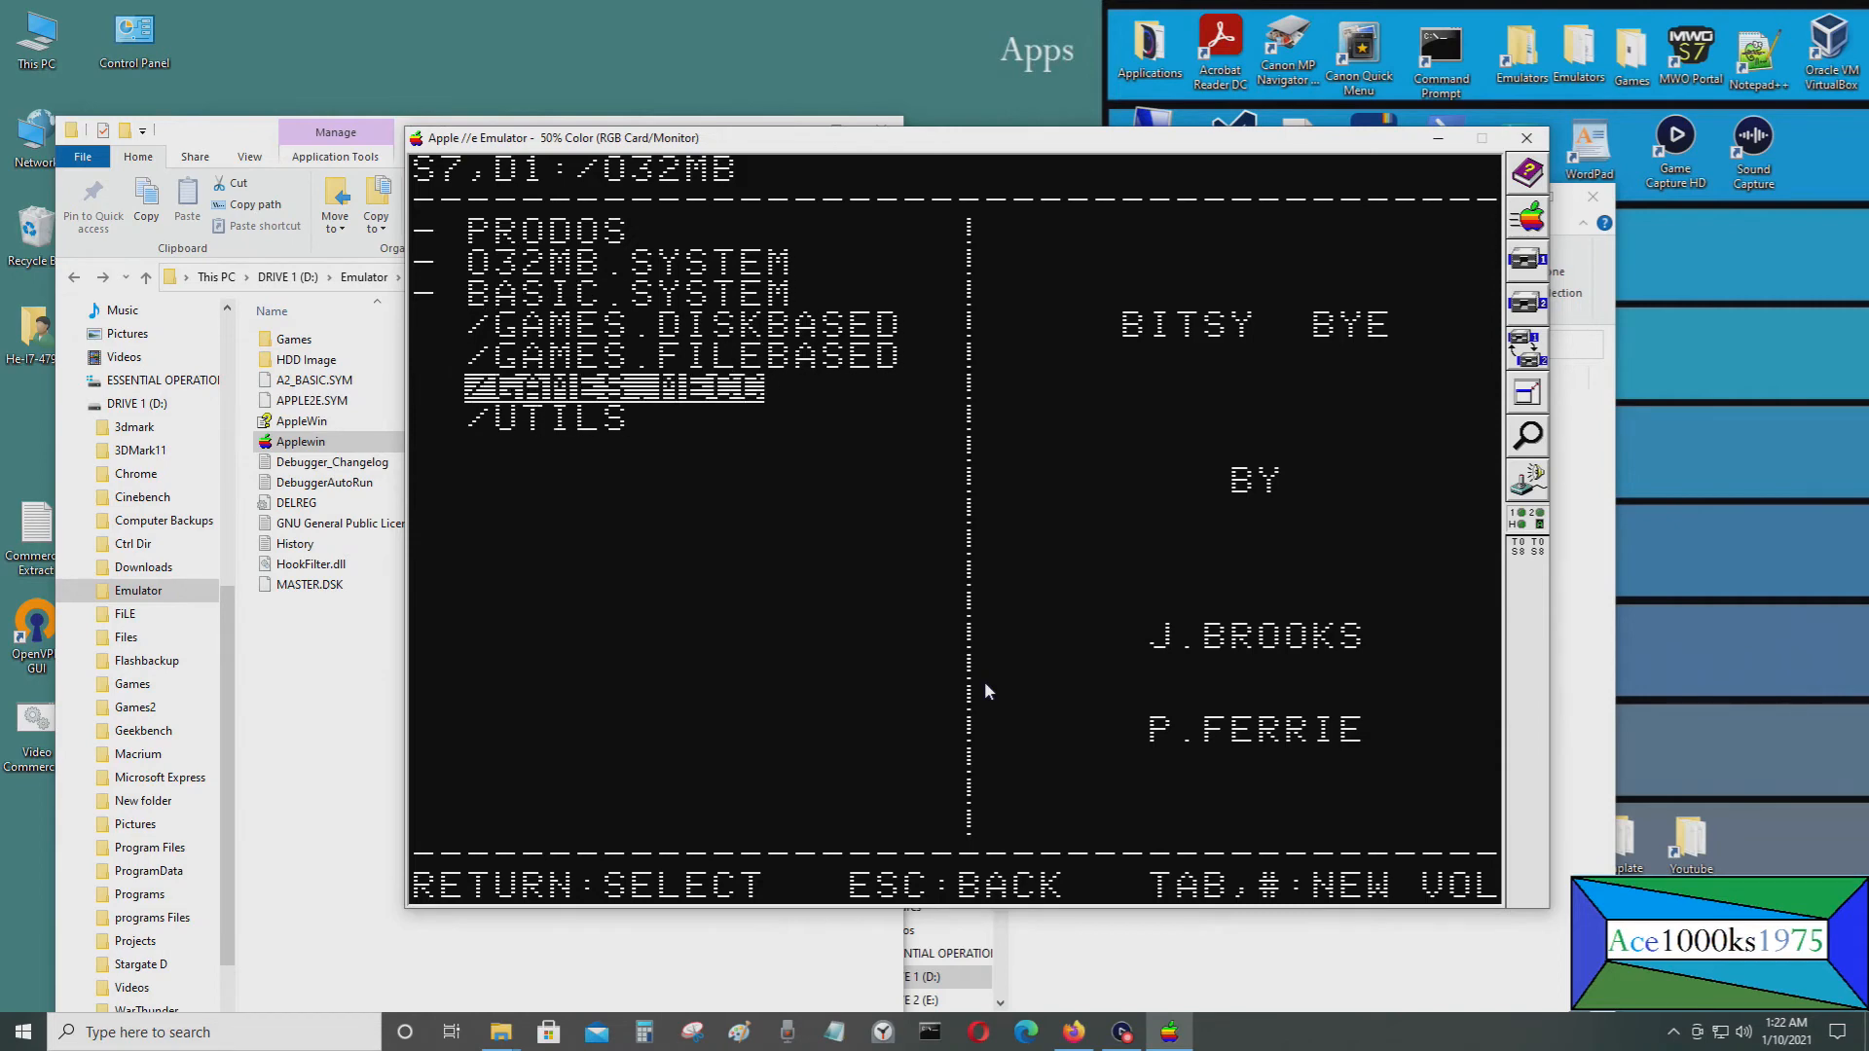
key(up)
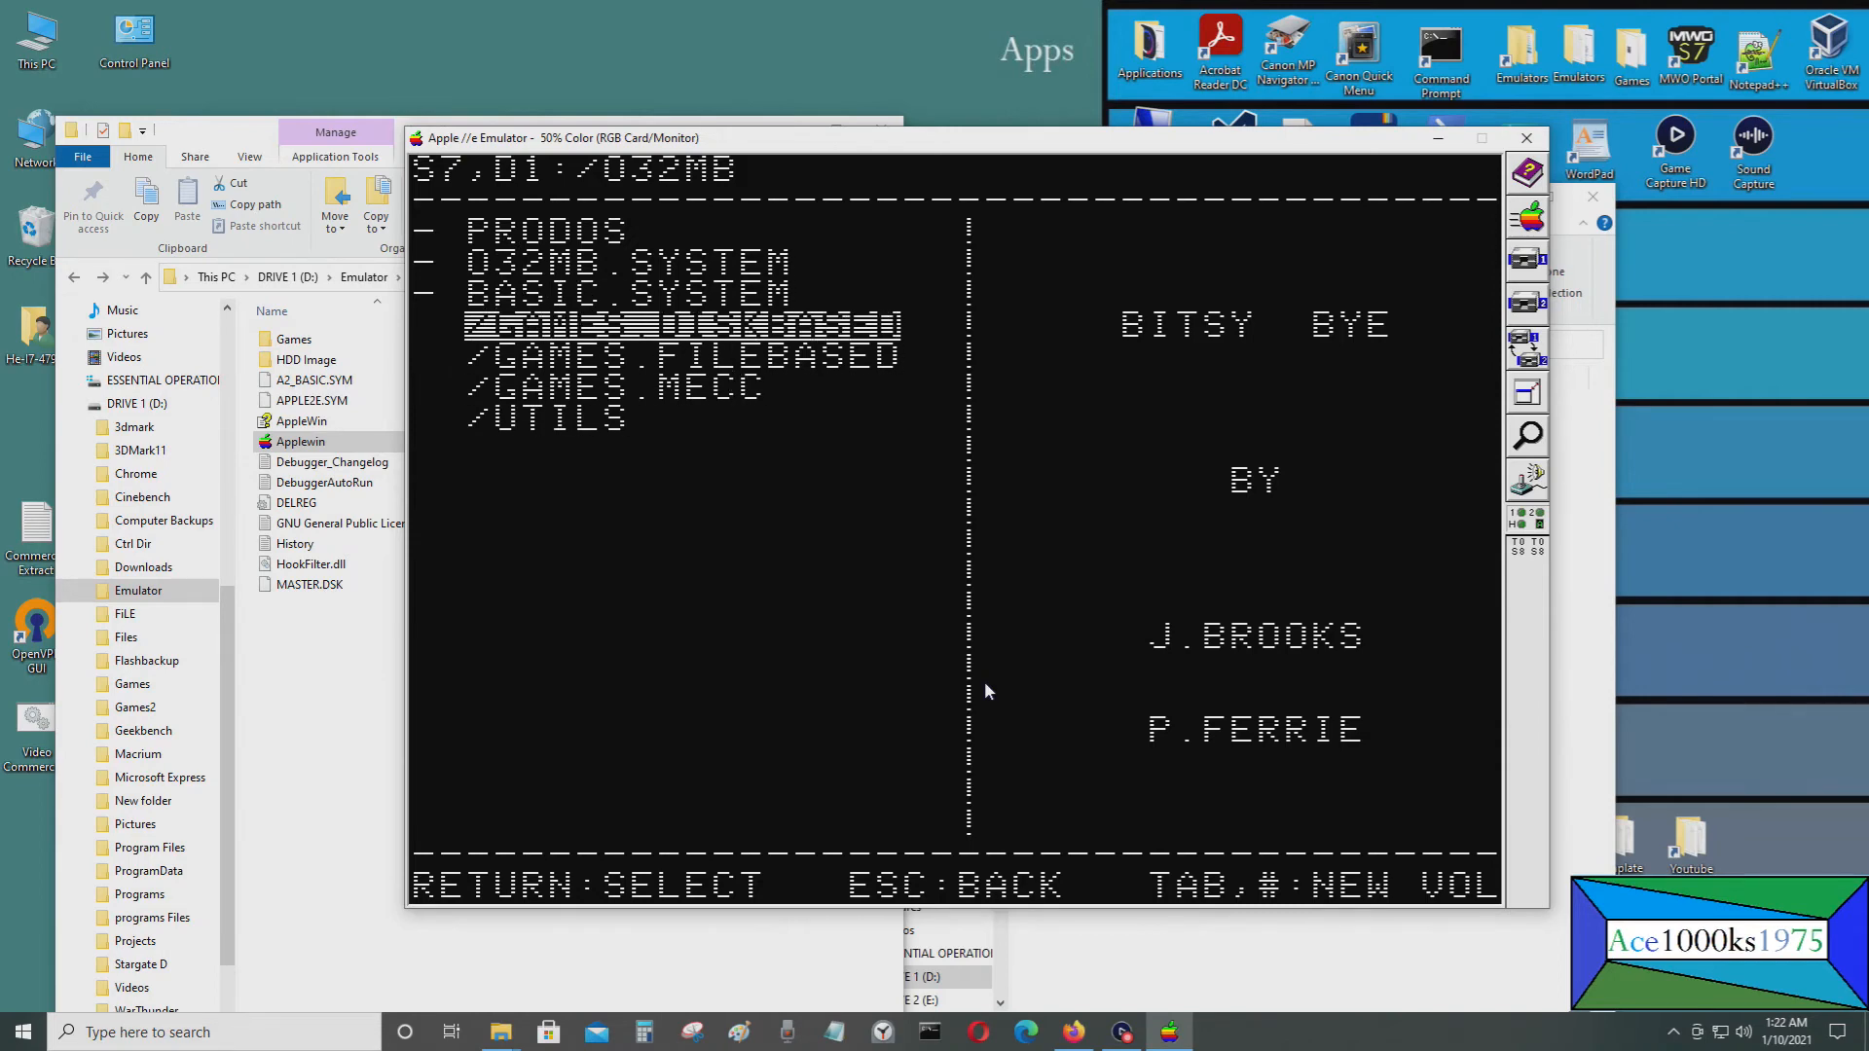
key(down)
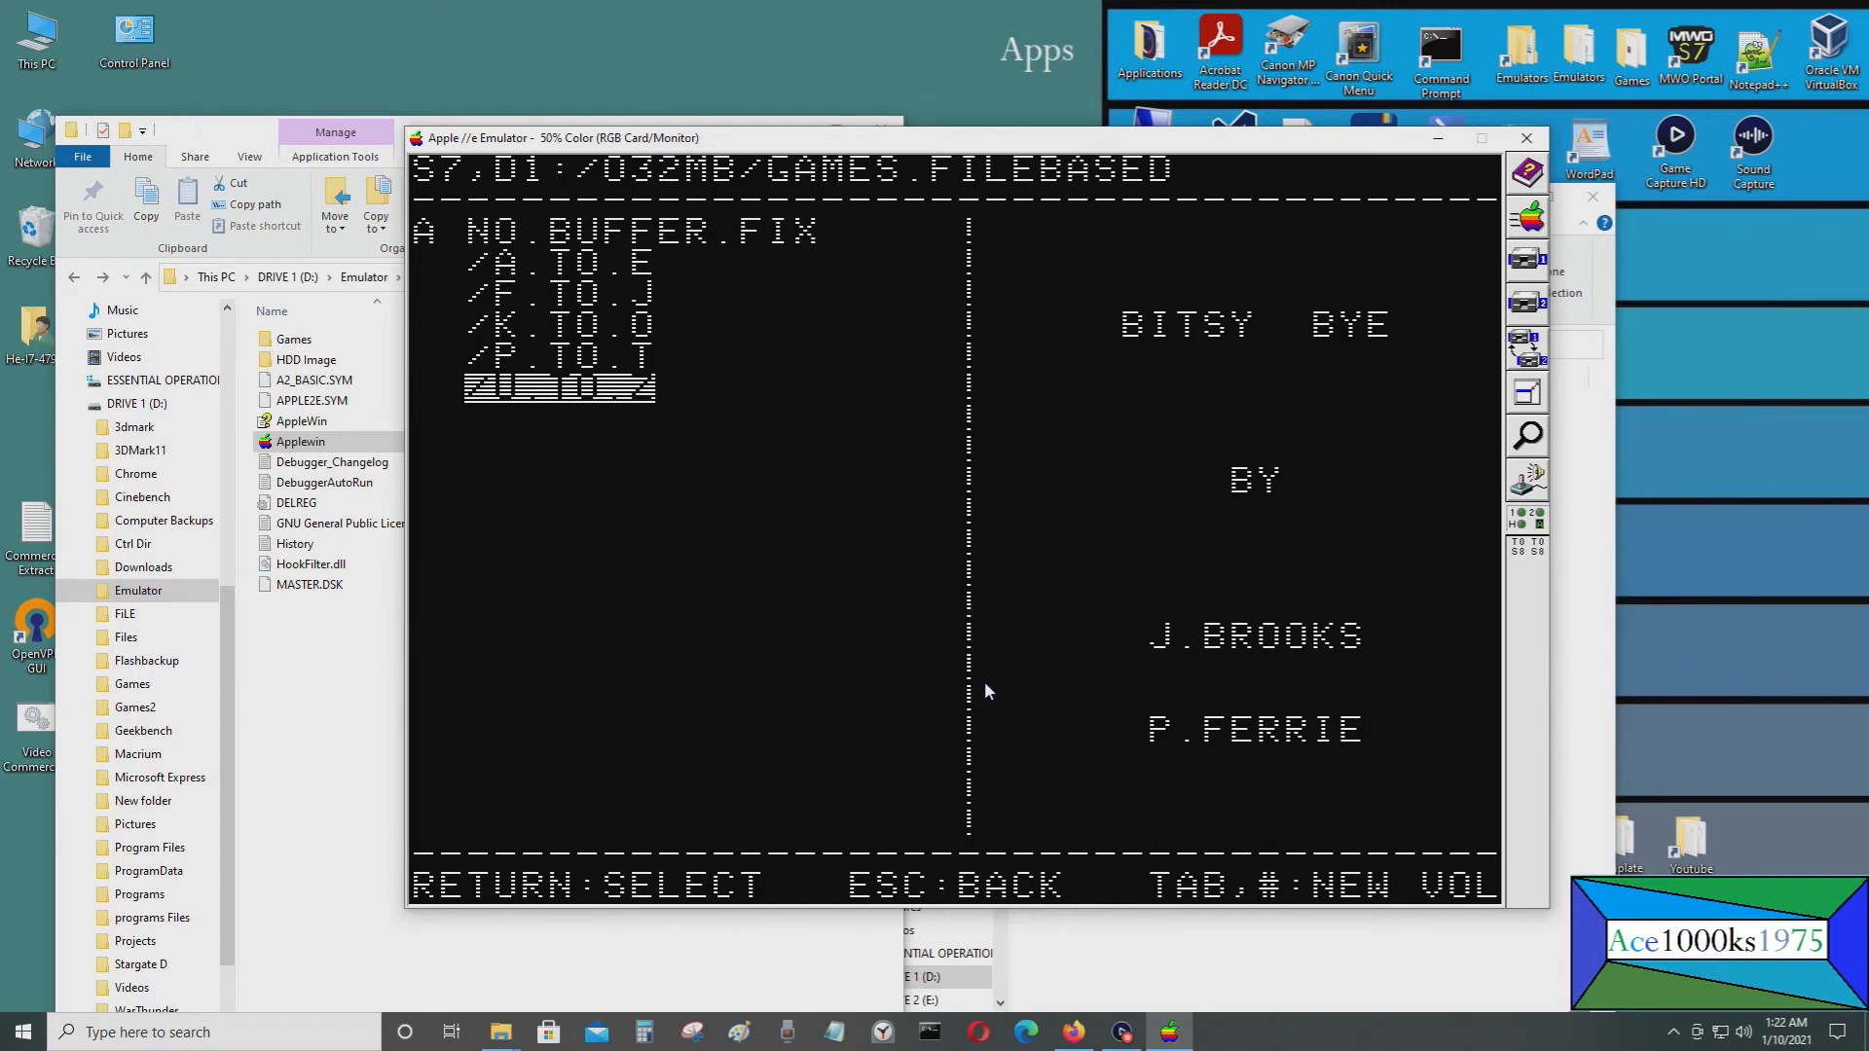
Browse U.TO.Z and P.TO.T, launching a P.TO.T game that ends in BASIC syntax errors
key(Return)
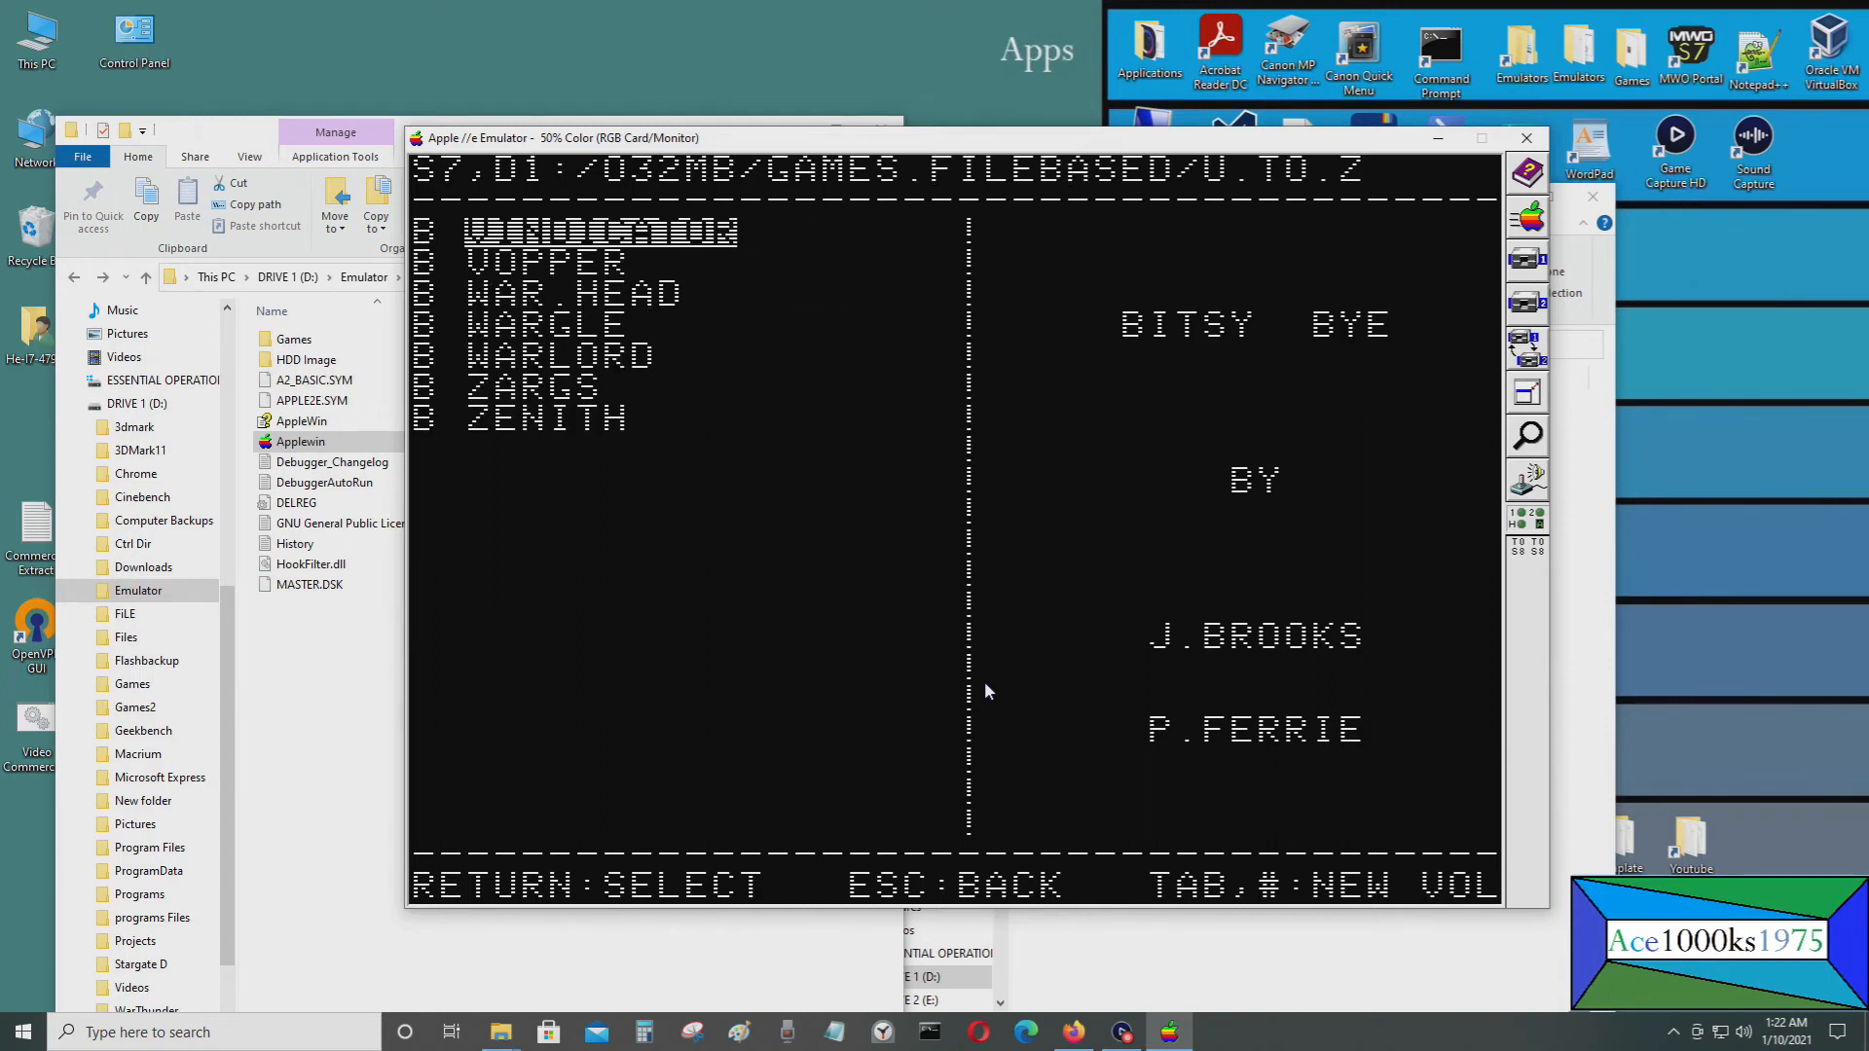
key(down)
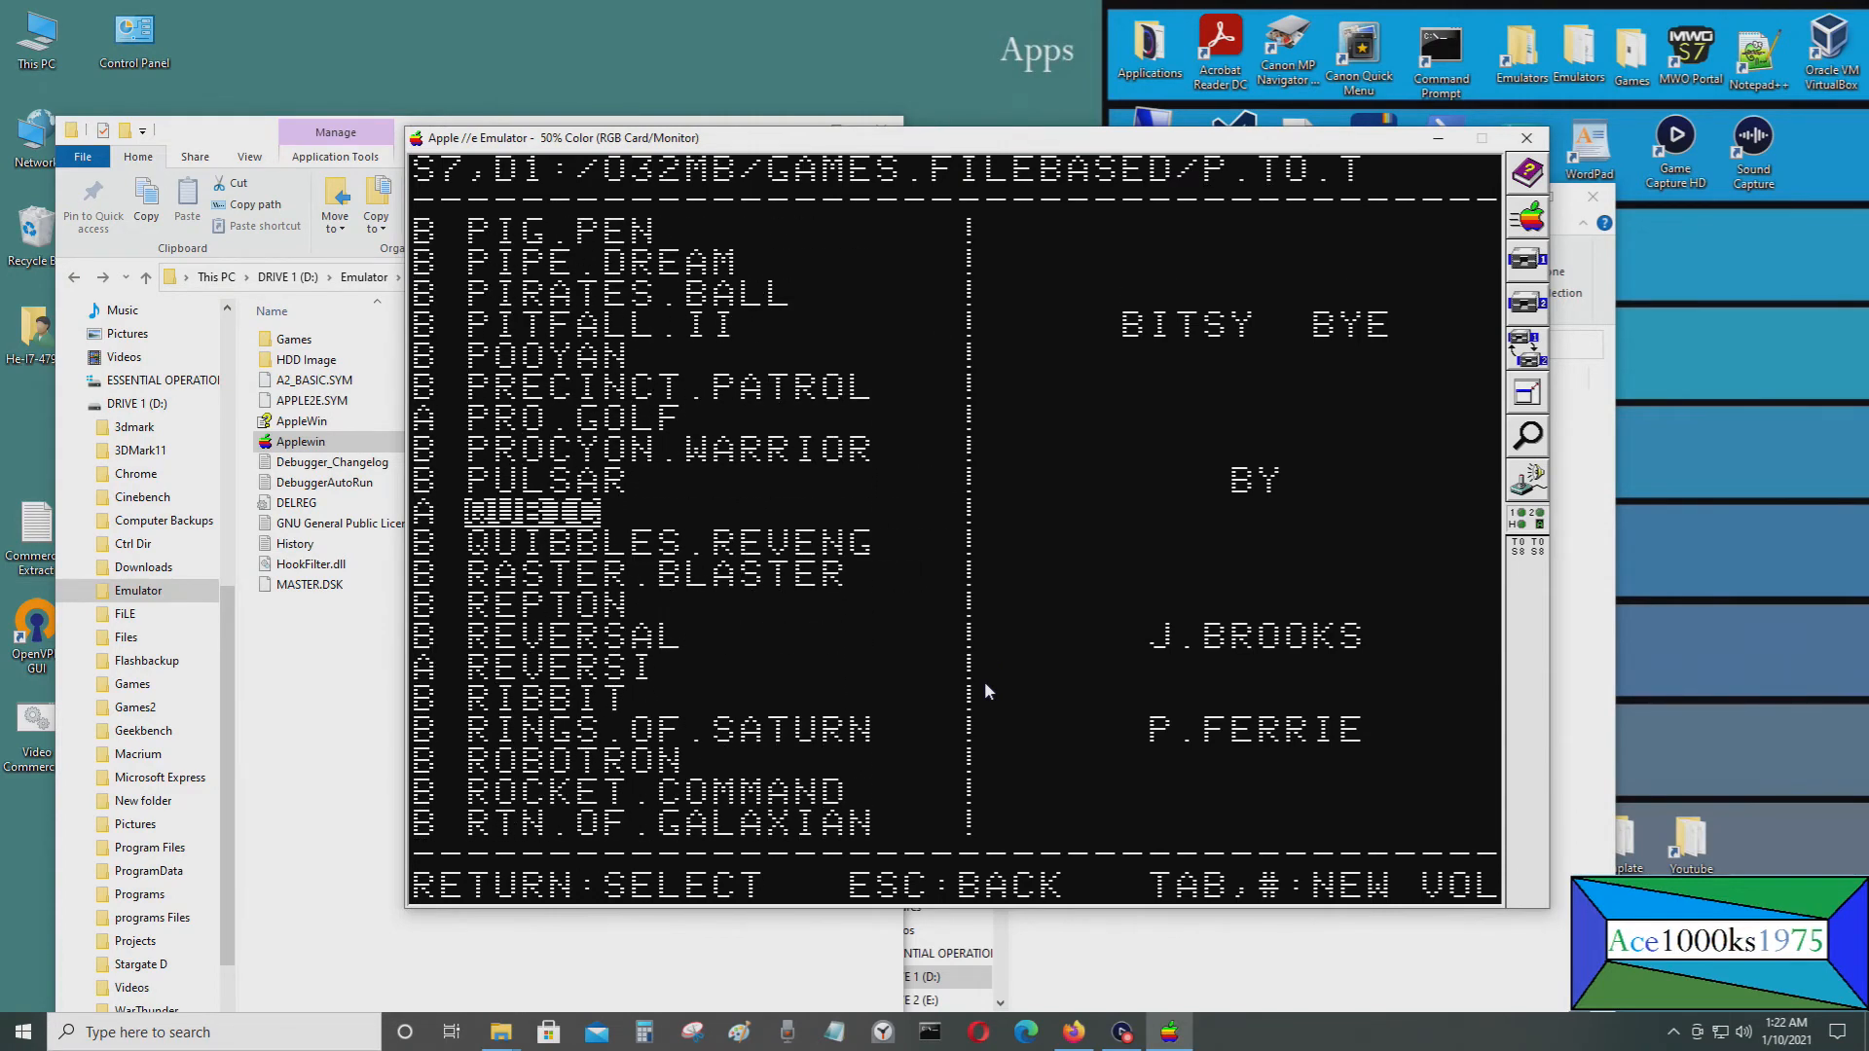
scroll(down, 3)
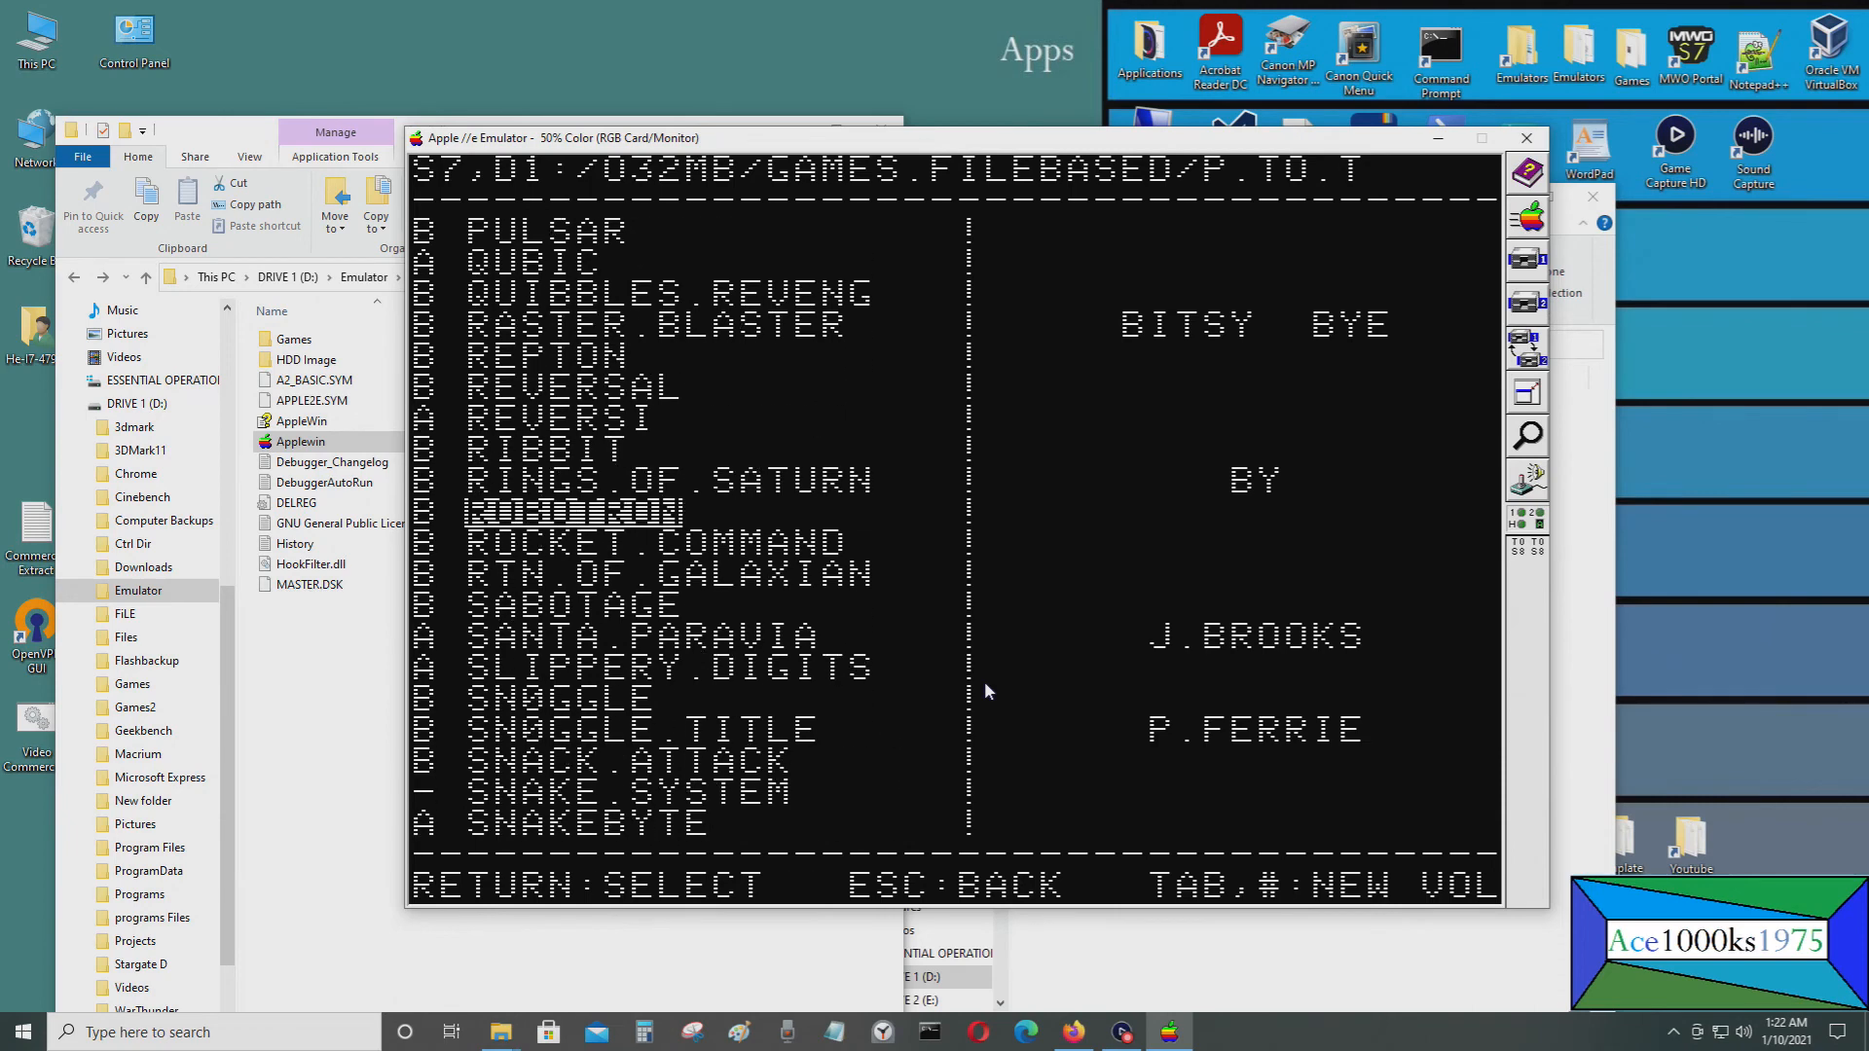
scroll(down, 3)
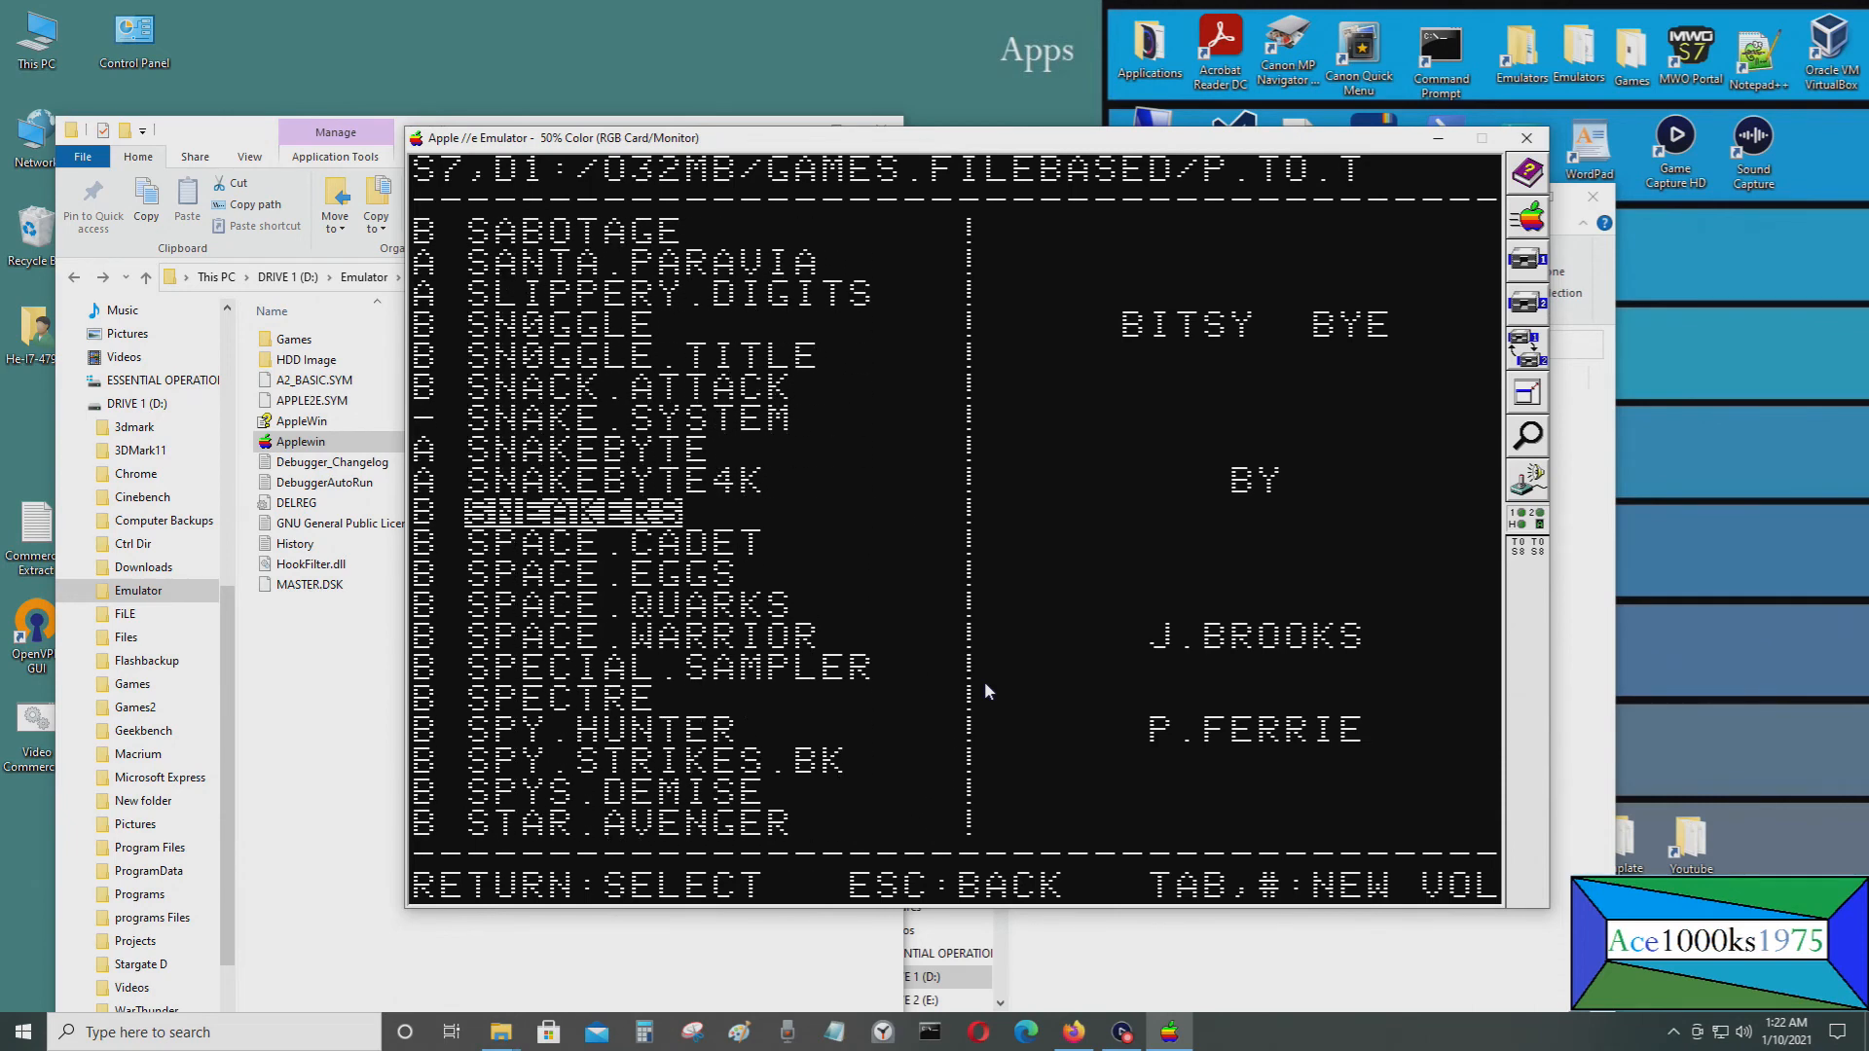
scroll(down, 3)
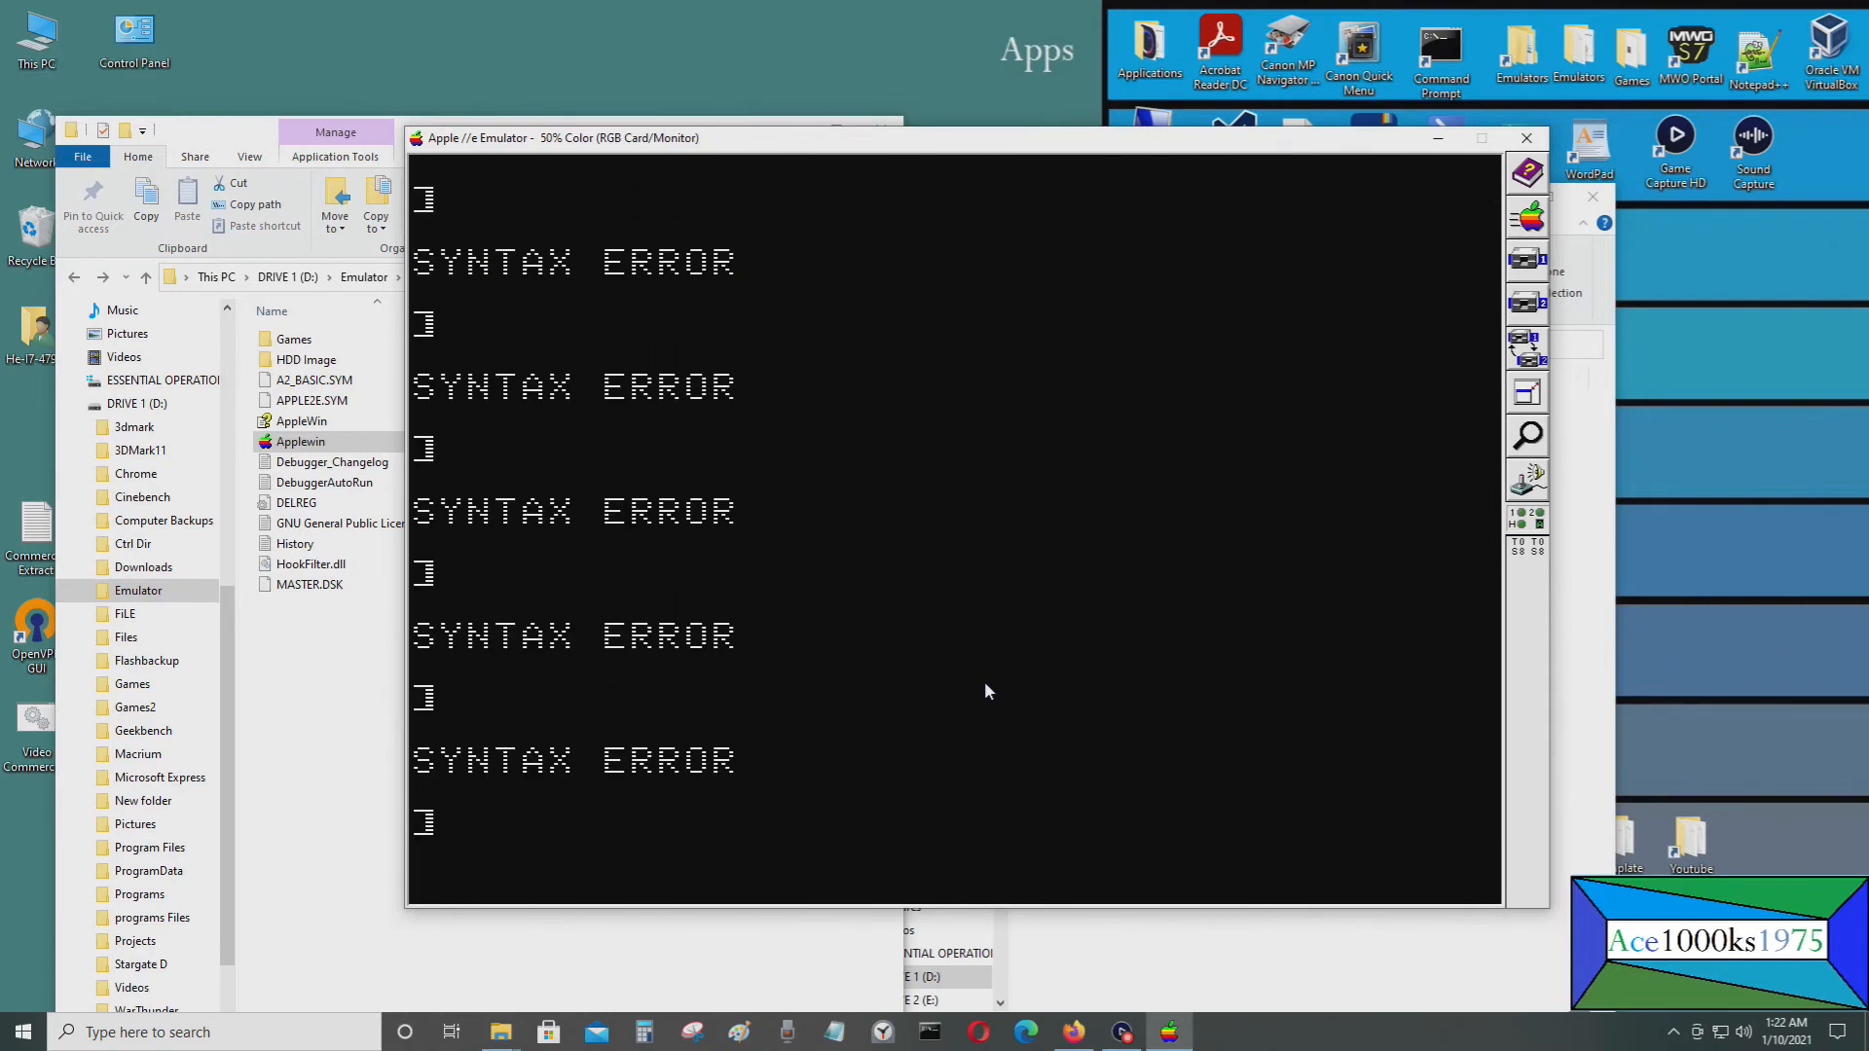
mouse_move(1788, 116)
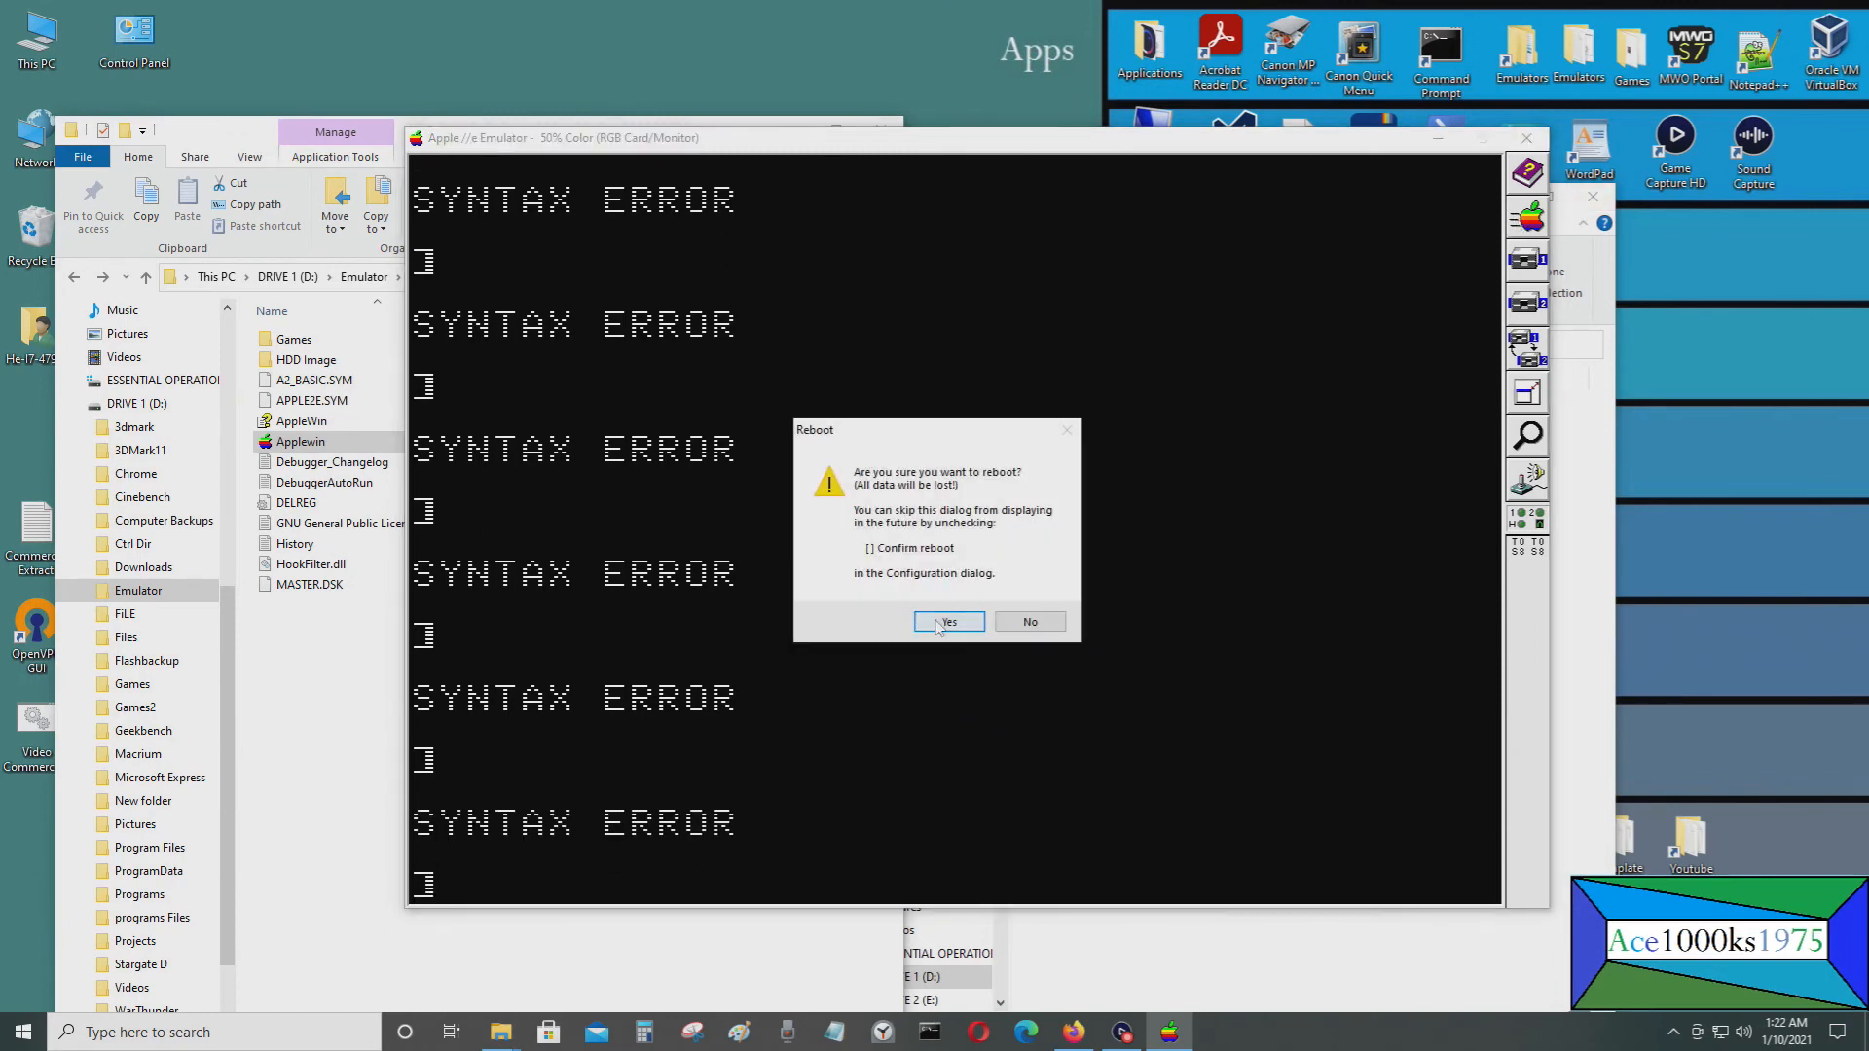
Confirm the reboot into the Bitsy Bye menu listing the CFFA volume
click(947, 621)
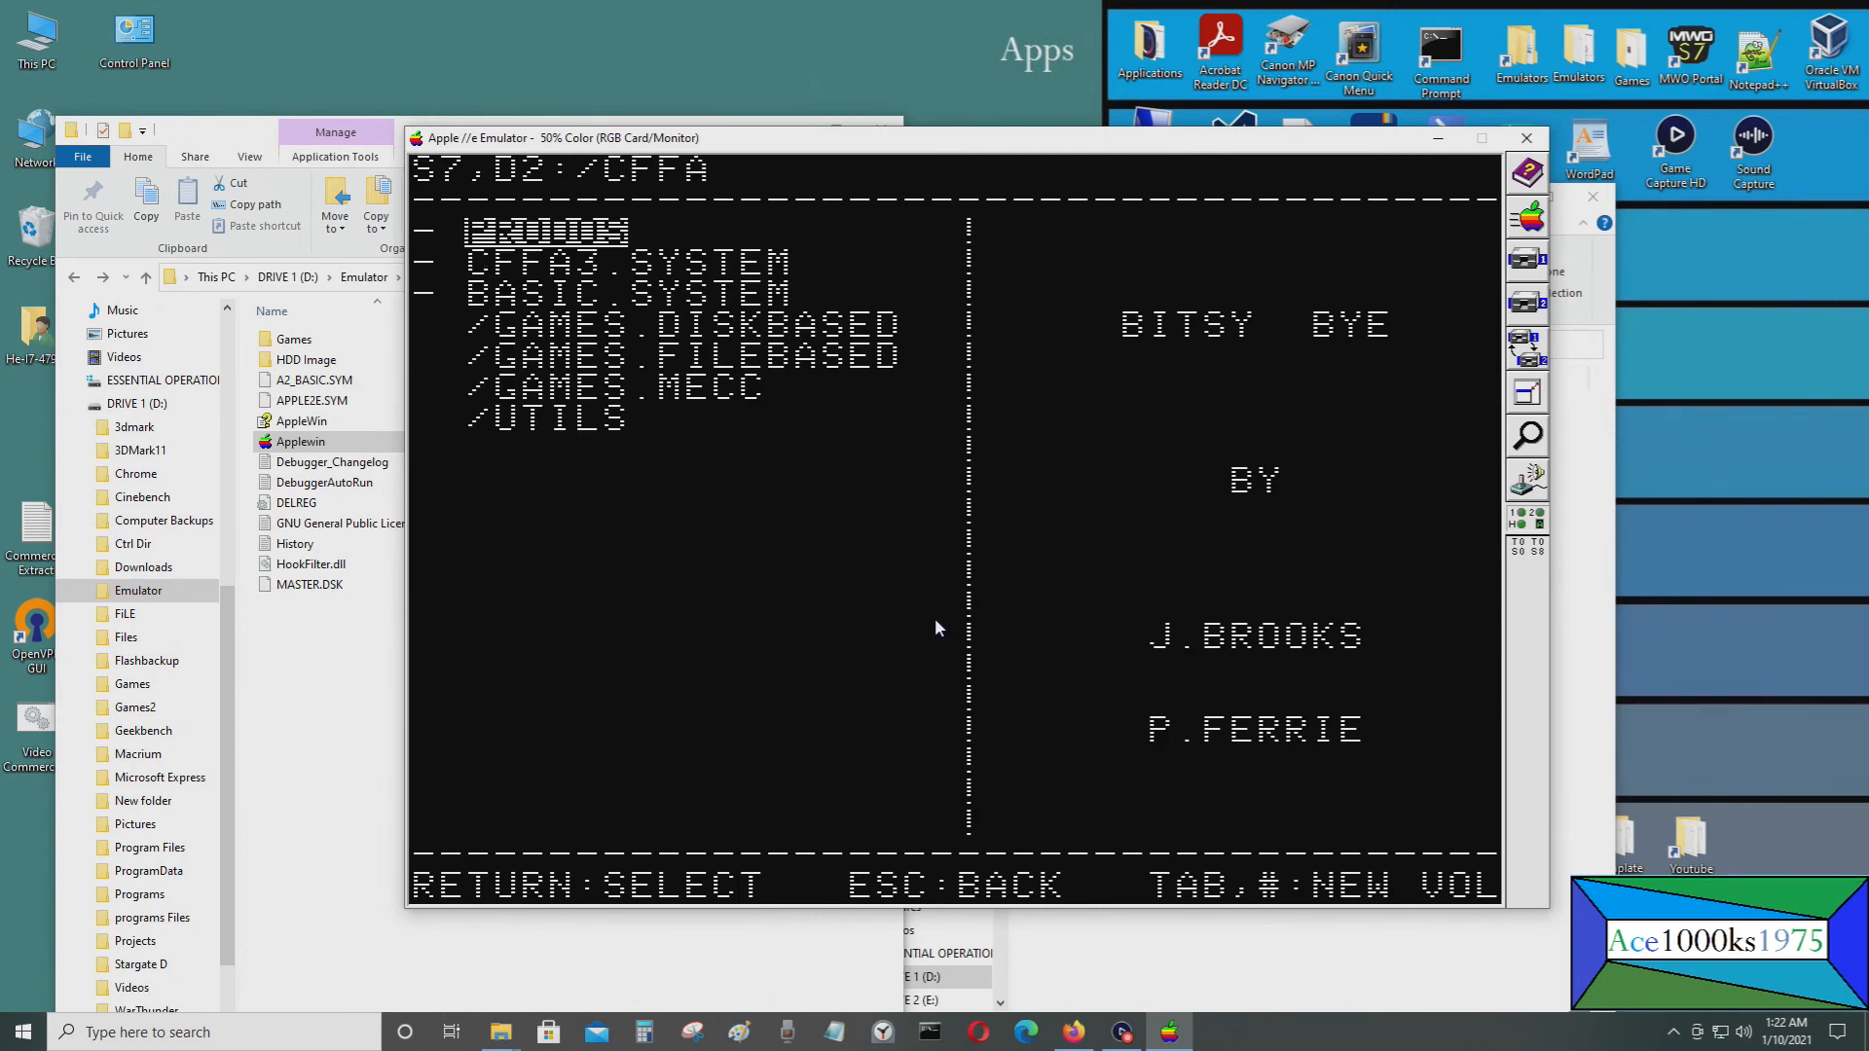
Quit Bitsy Bye from the CFFA menu to the ProDOS BASIC 1.6 prompt
key(return)
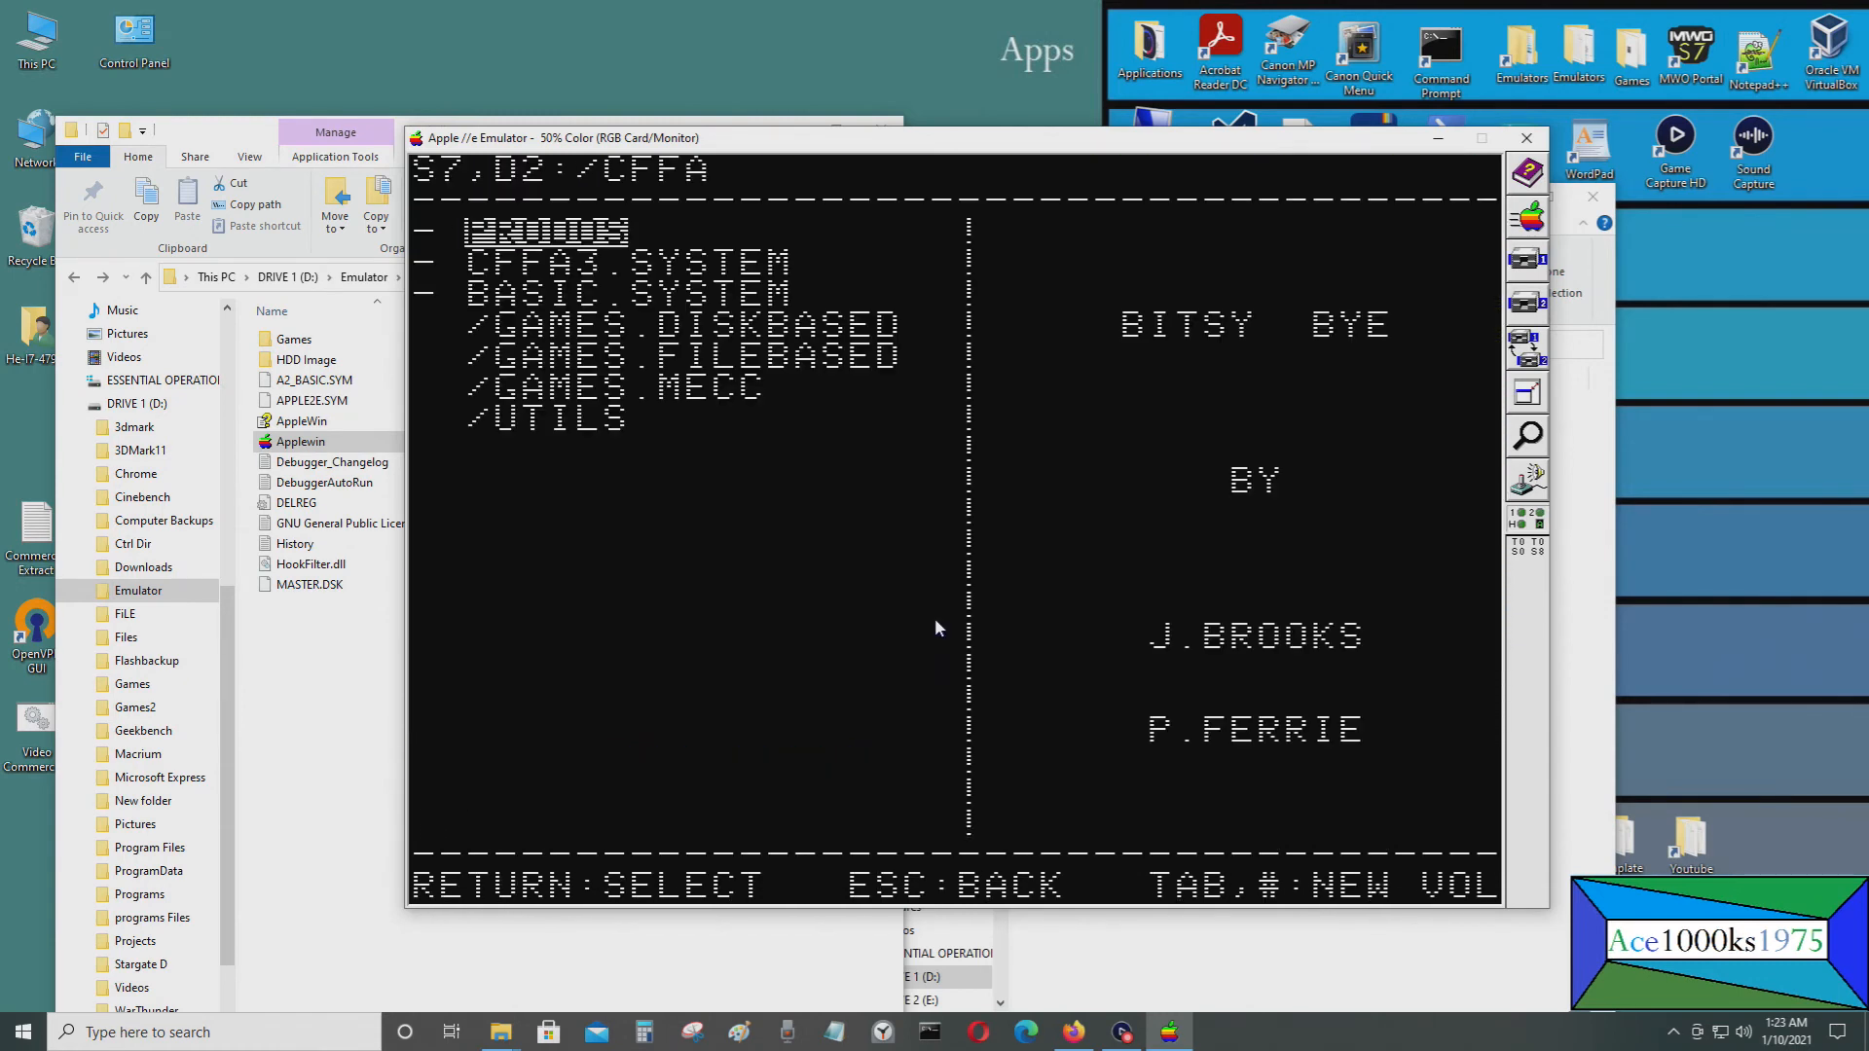
key(tab)
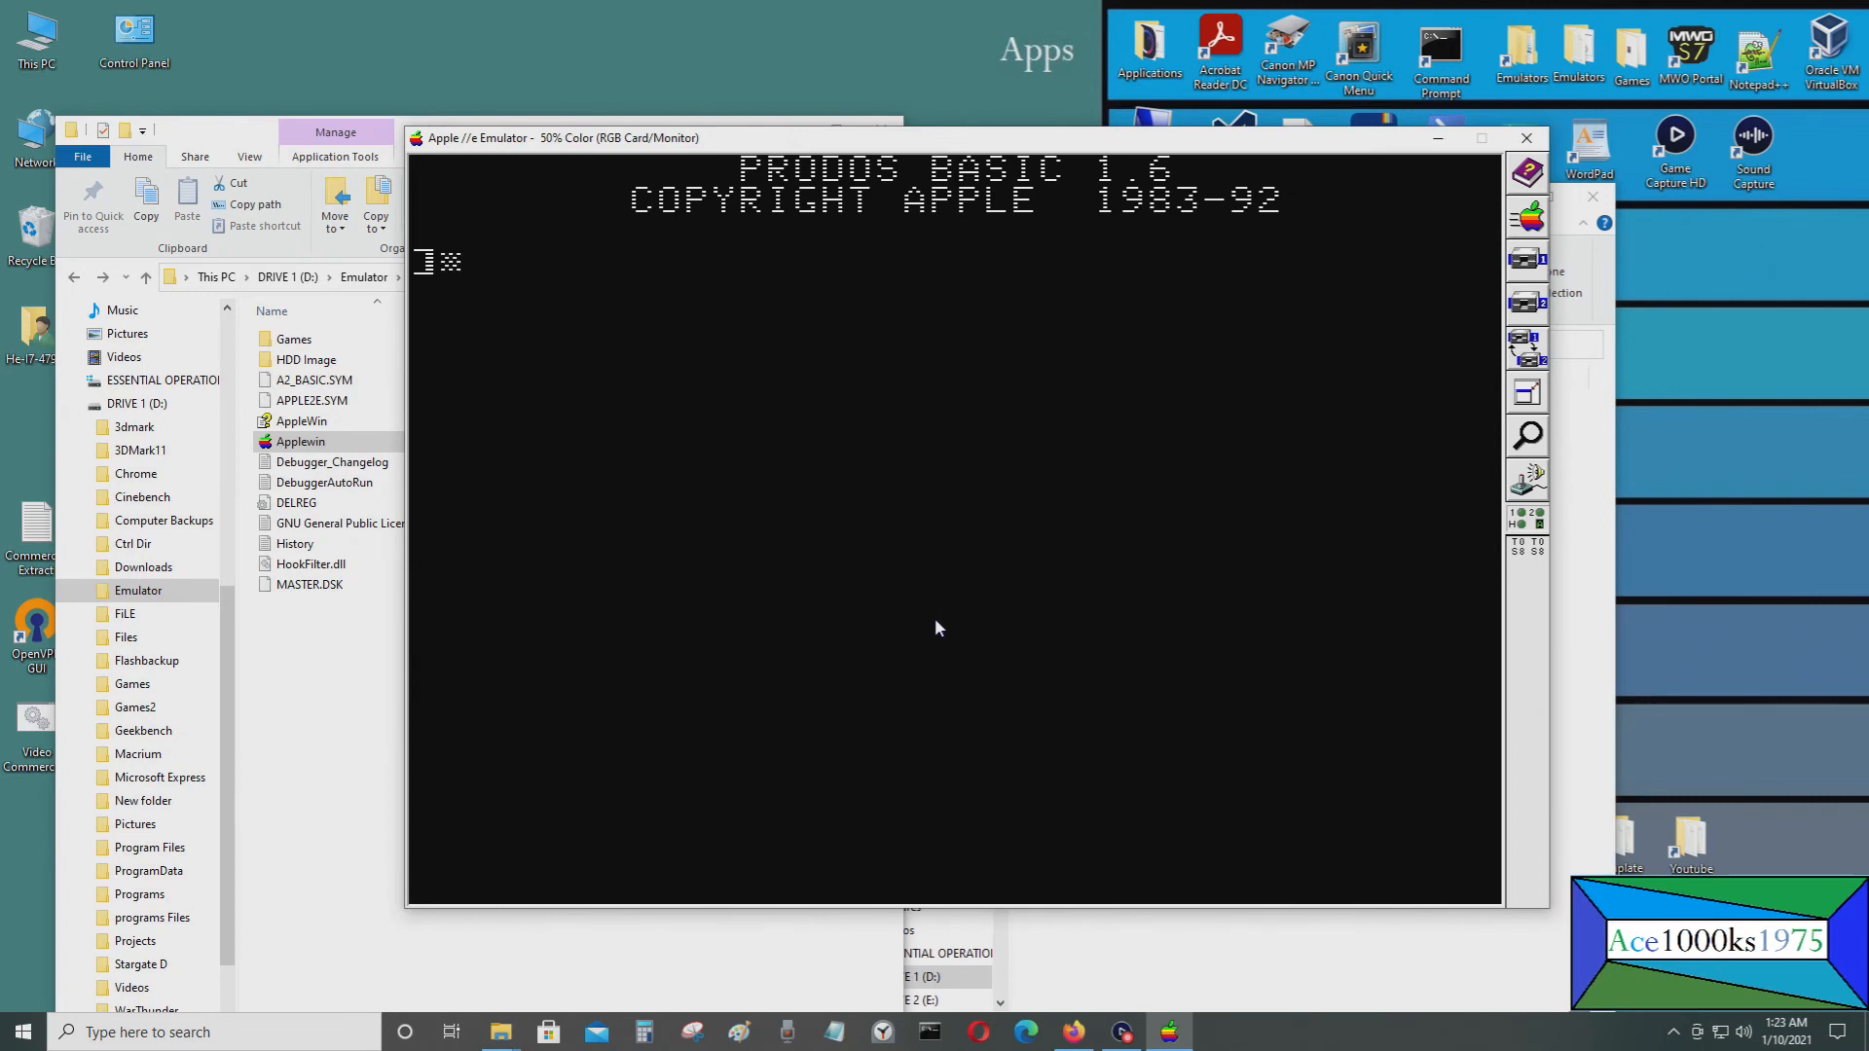
Leave BASIC with EXIT so the 32MB hard-drive title screen returns
text(EXIT)
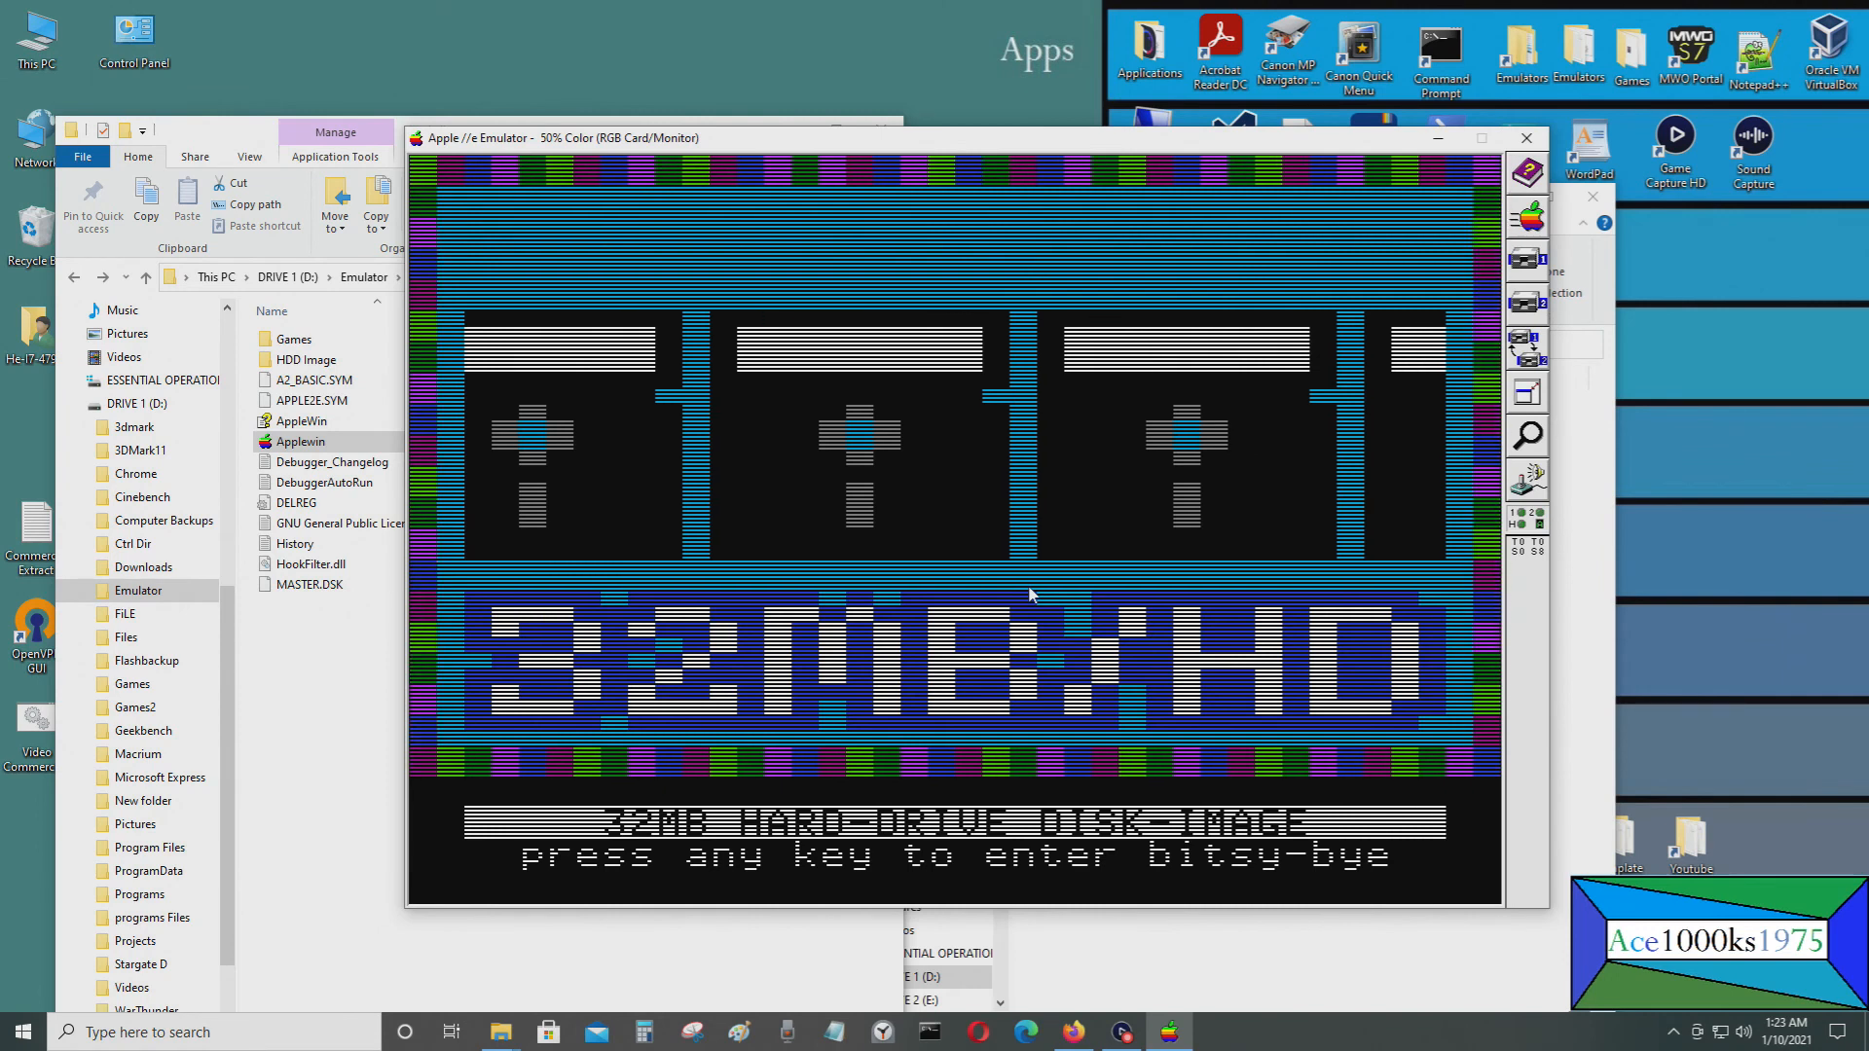
Enter Bitsy Bye from the title screen and move down the 032MB root listing
key(return)
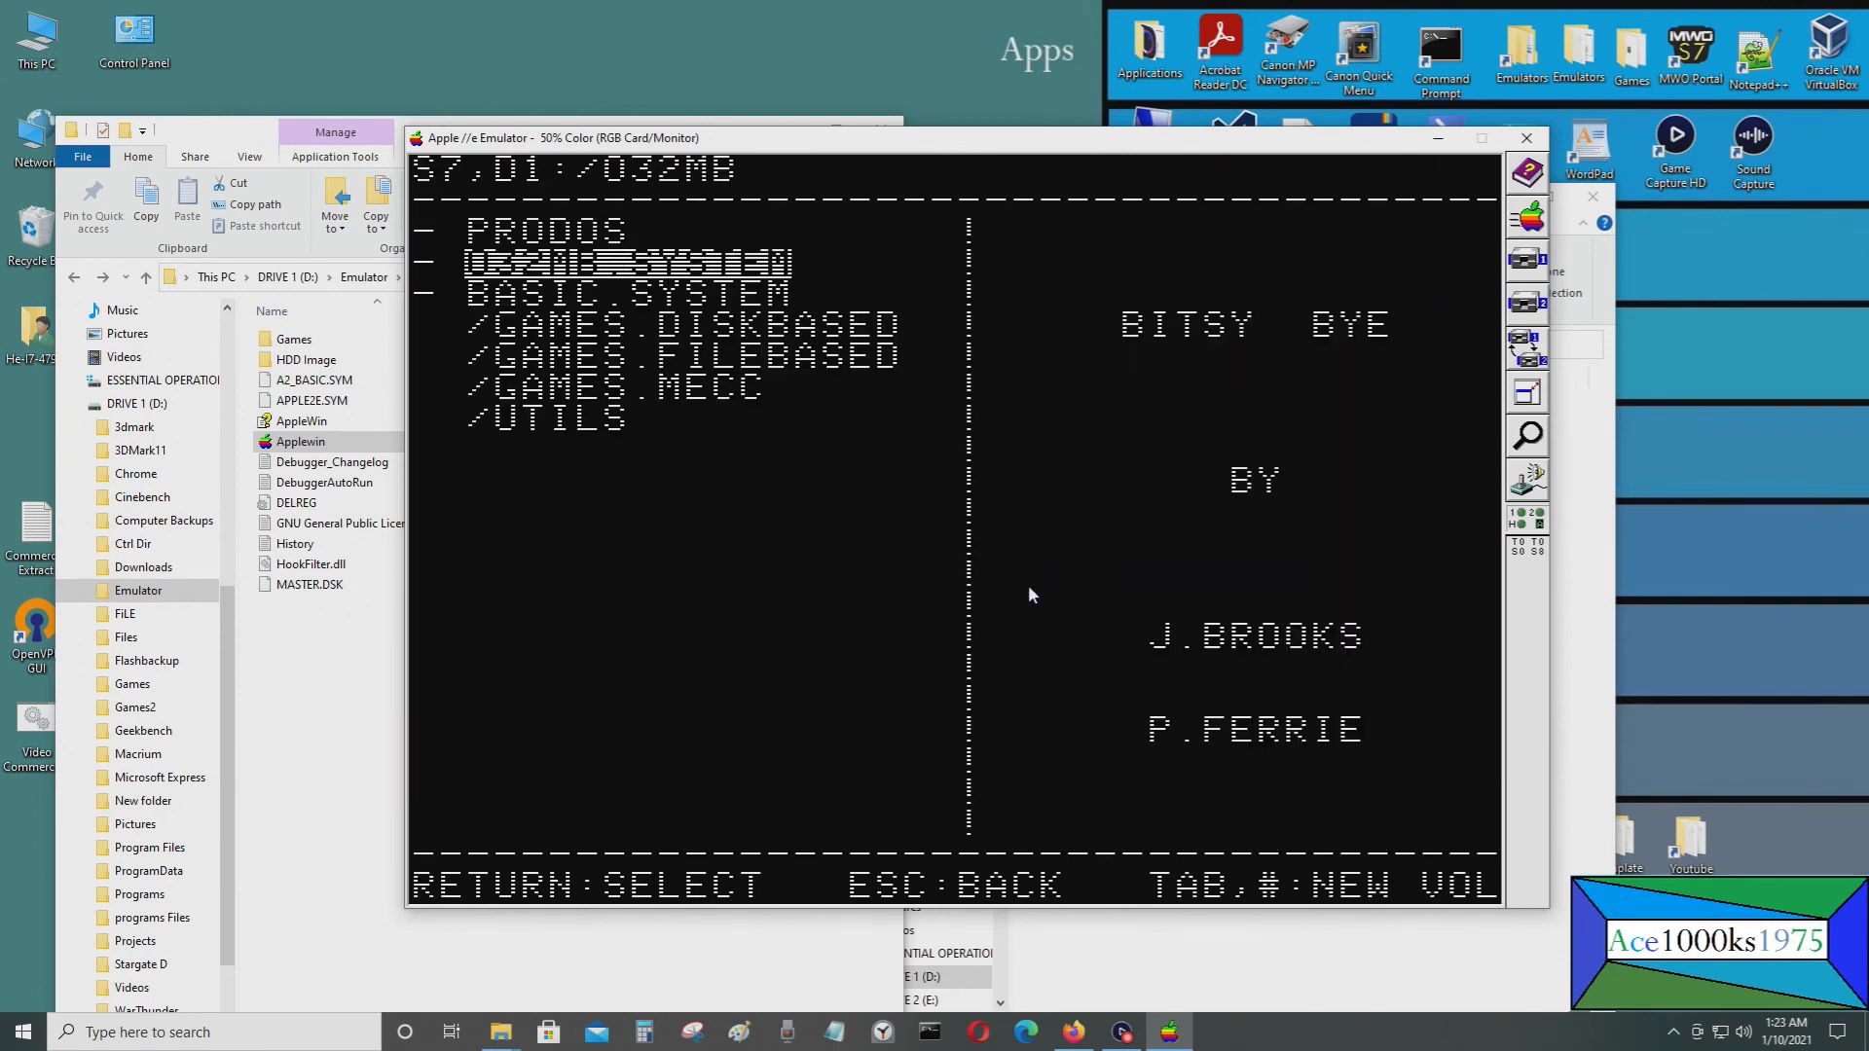
key(down)
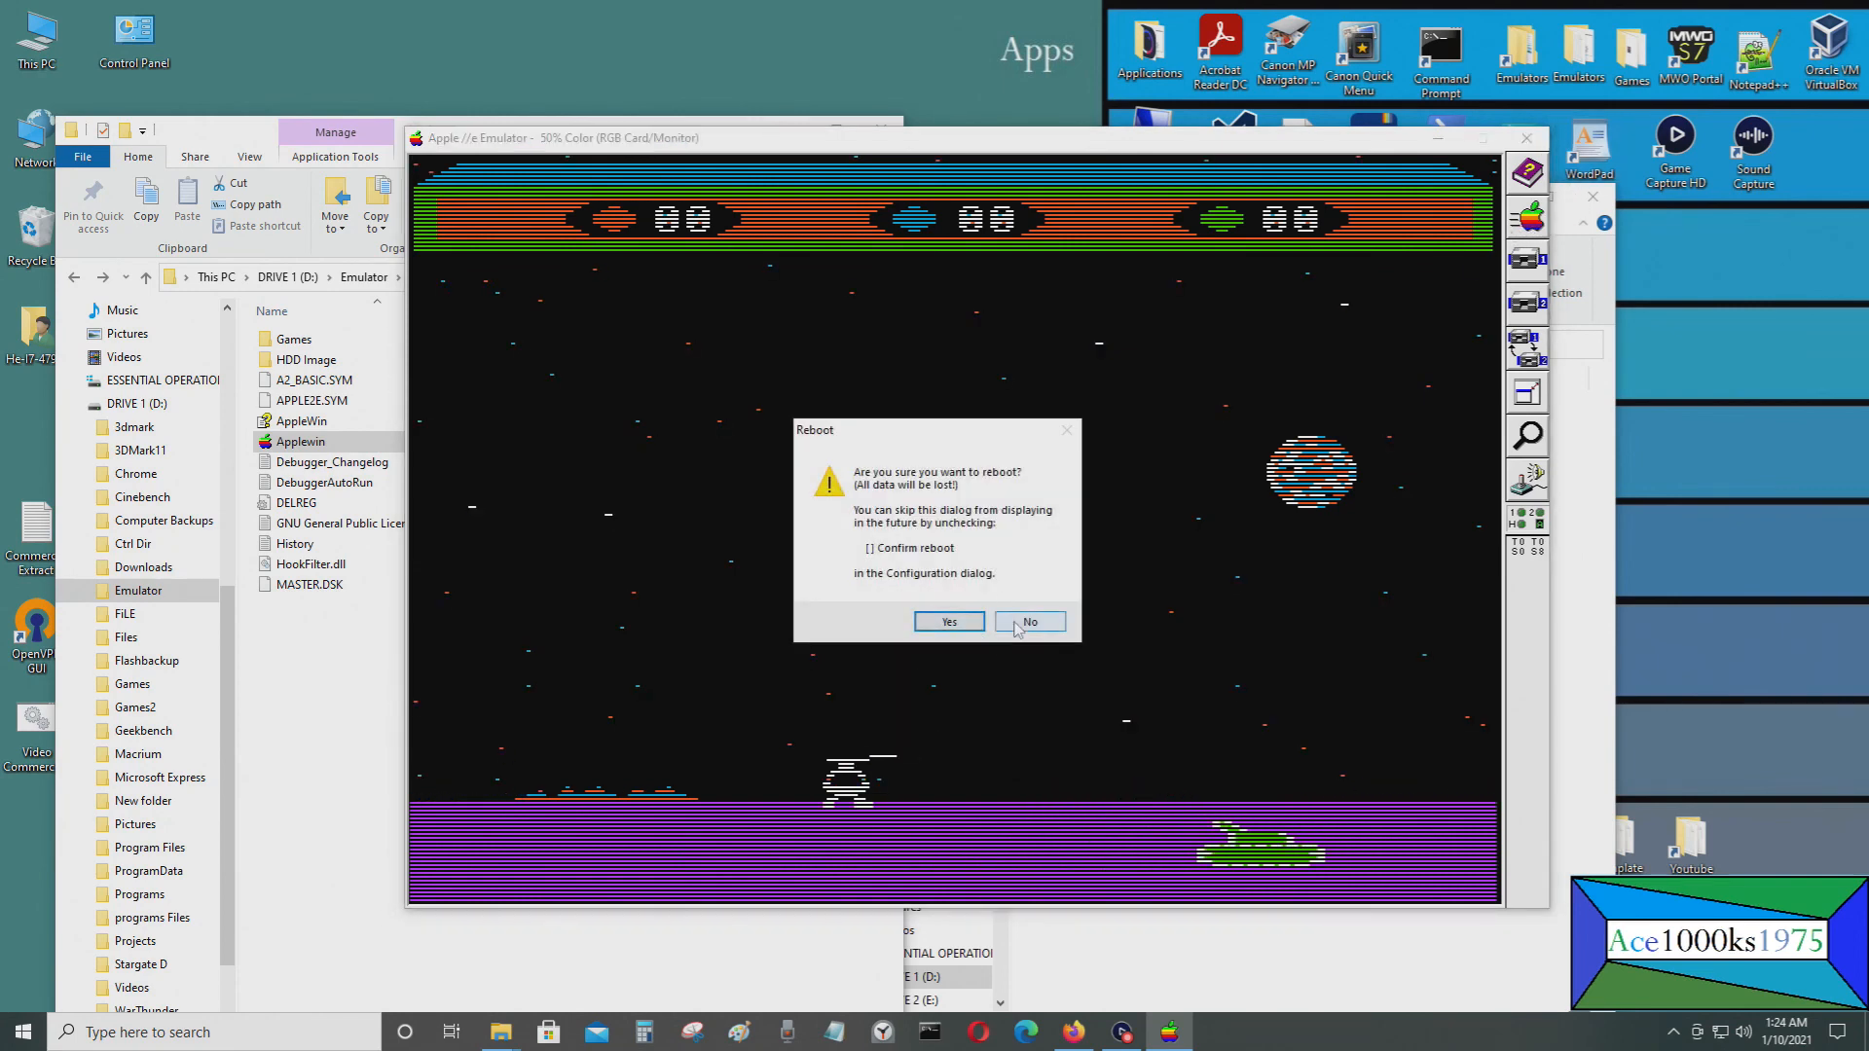
Decline the reboot prompt and return focus to the File Explorer windows
click(1029, 621)
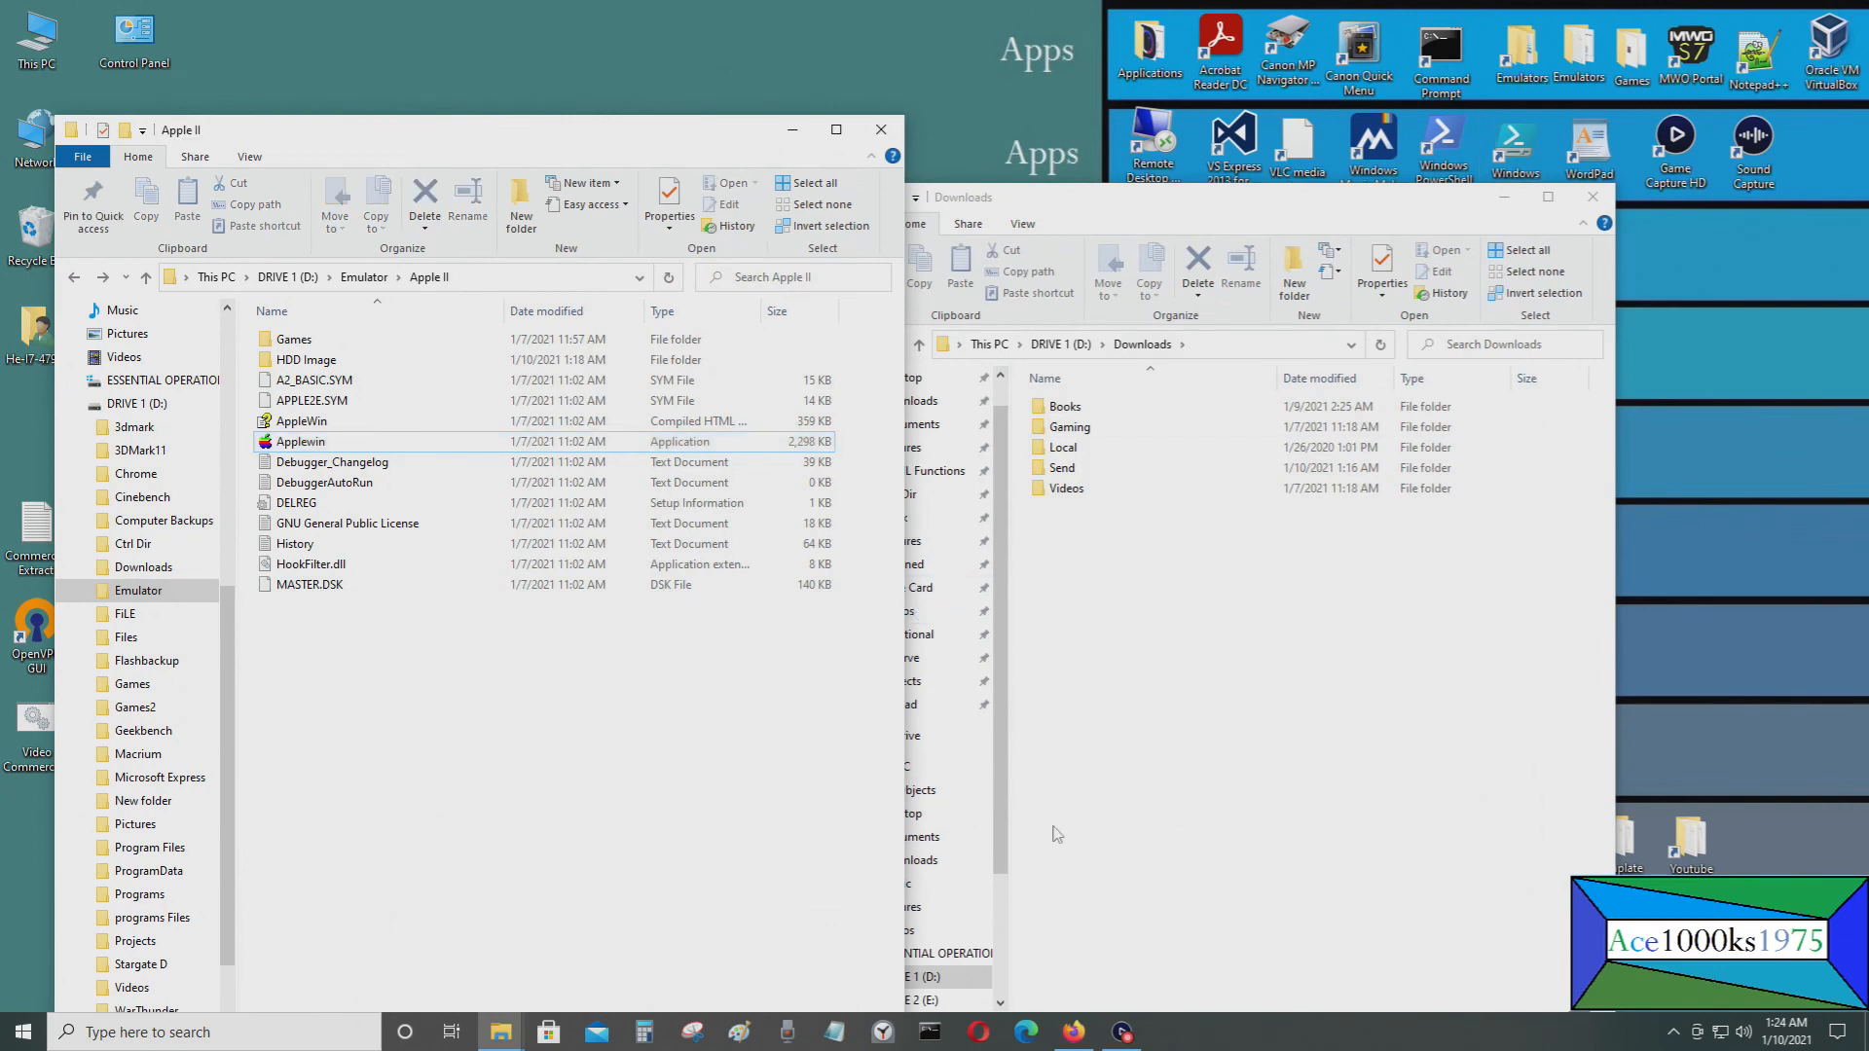
click(302, 441)
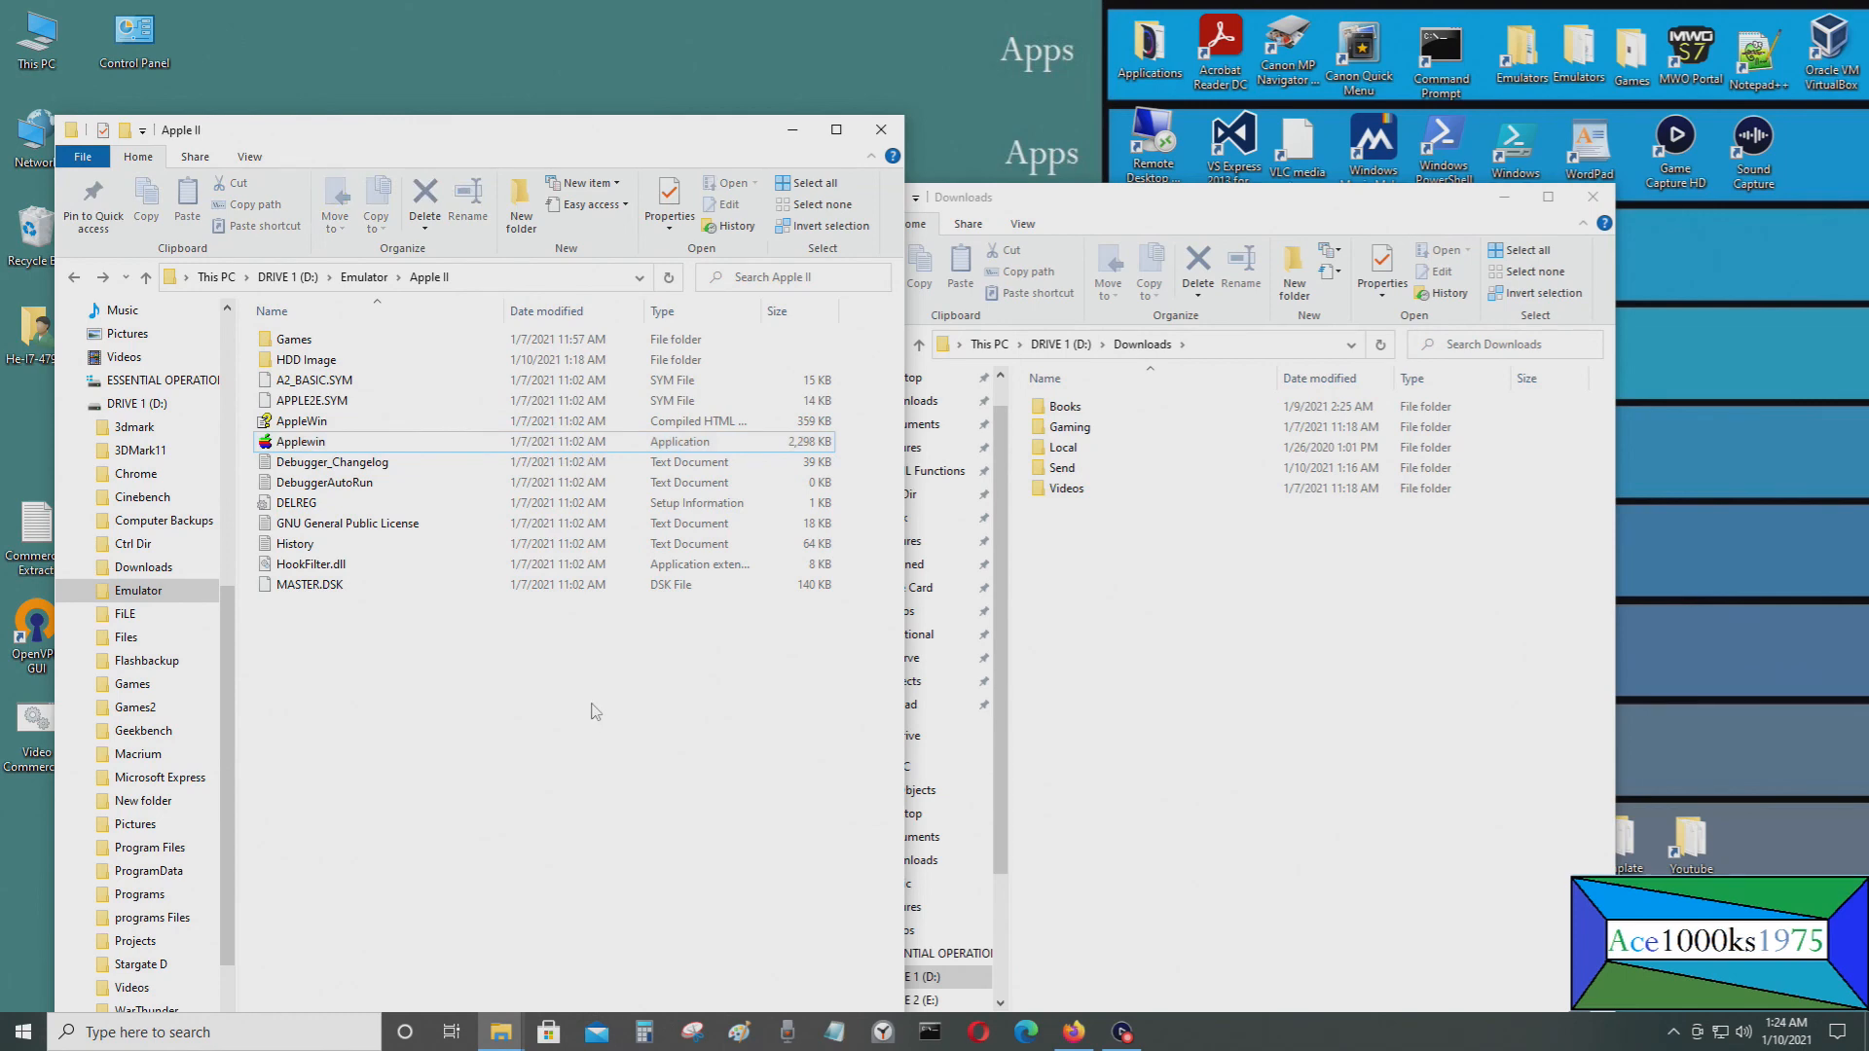
mouse_move(785, 736)
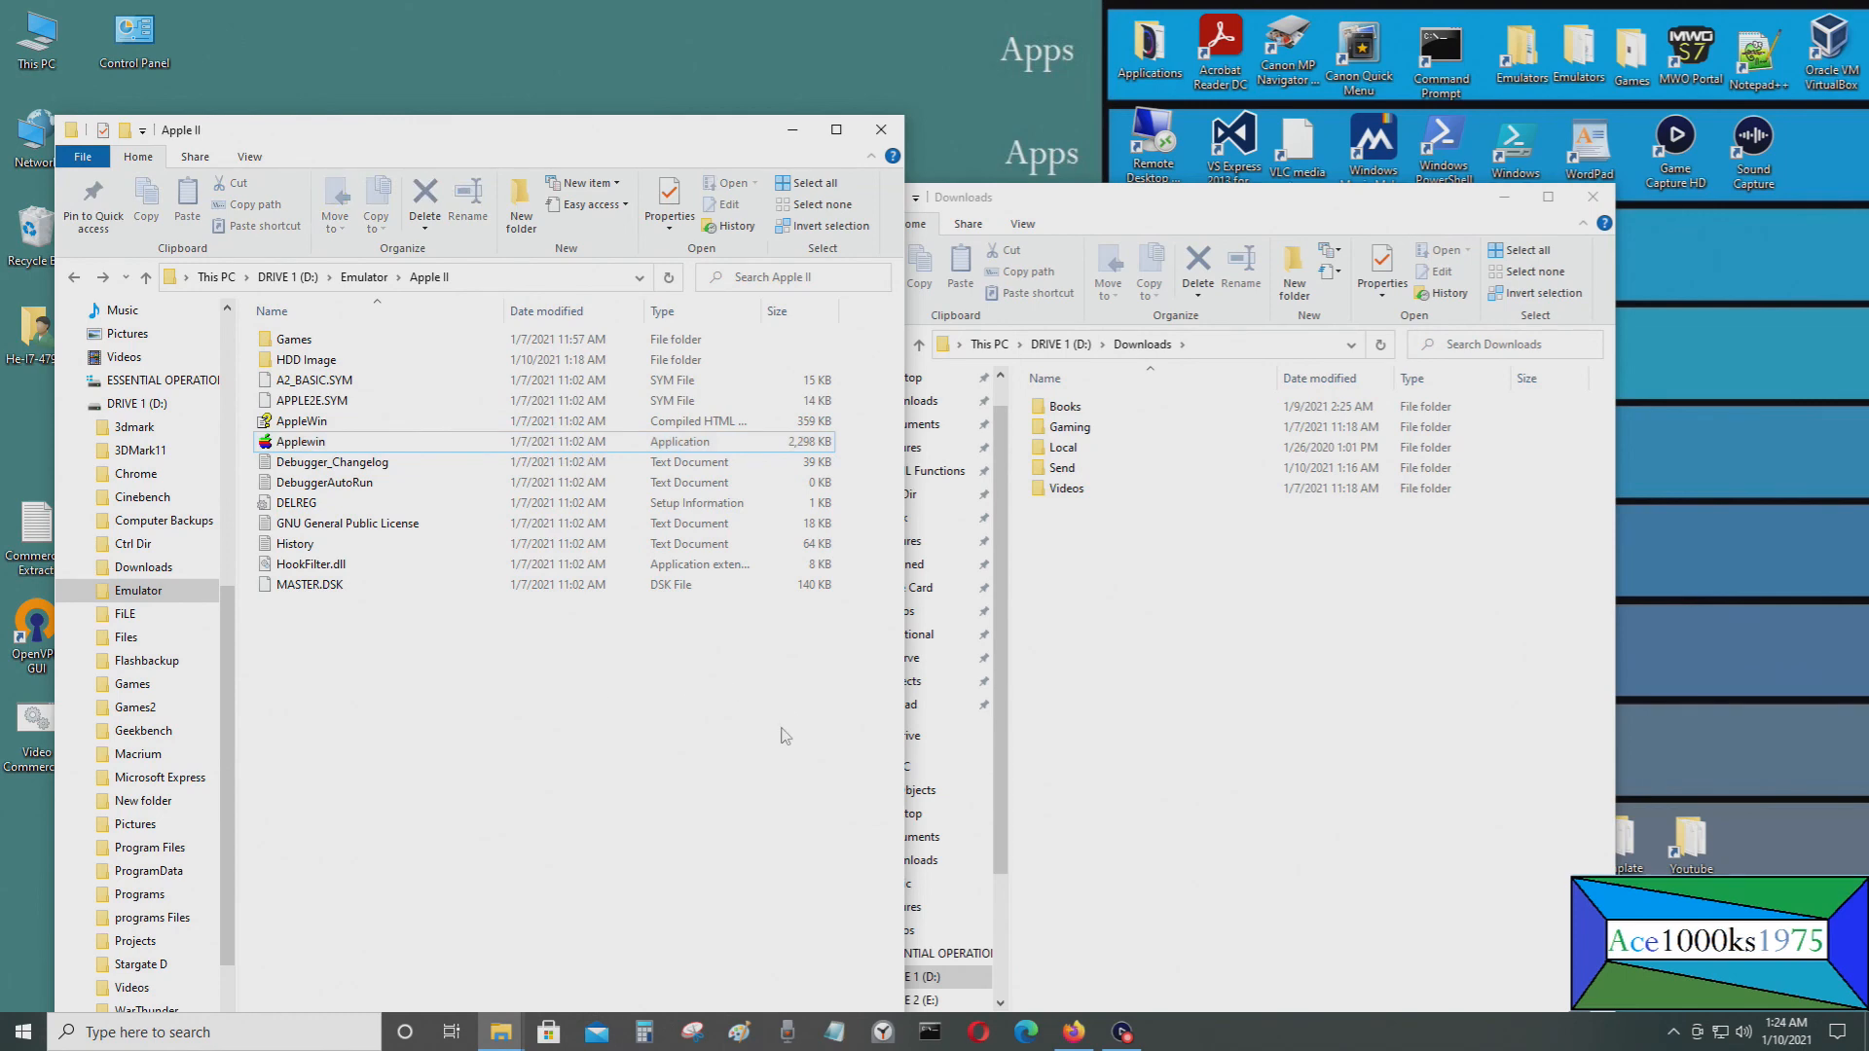